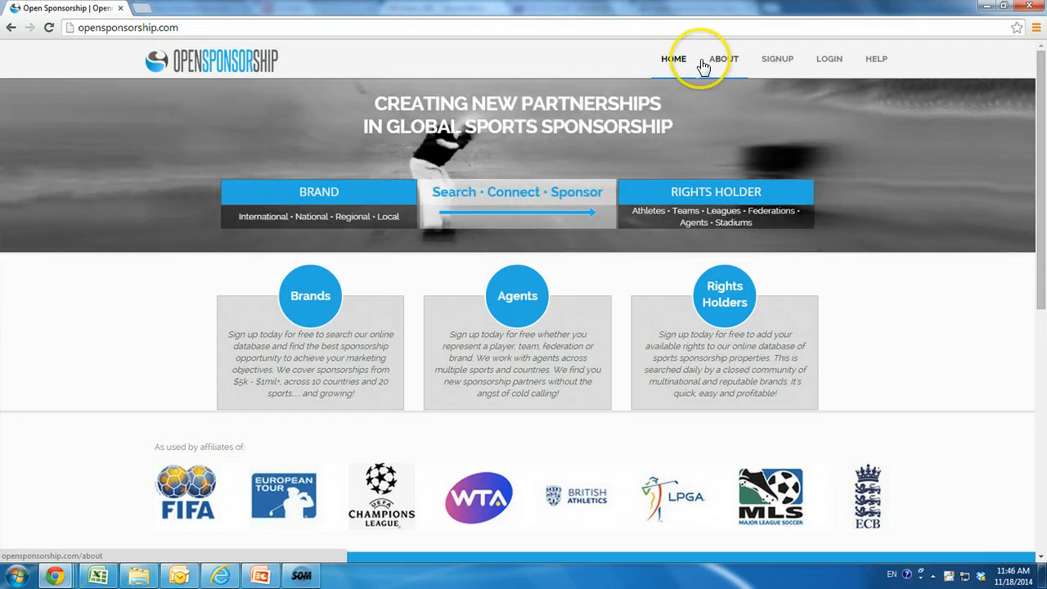
- Go from the sign-up page to the List Your Rights form for rights holders
left_click(776, 58)
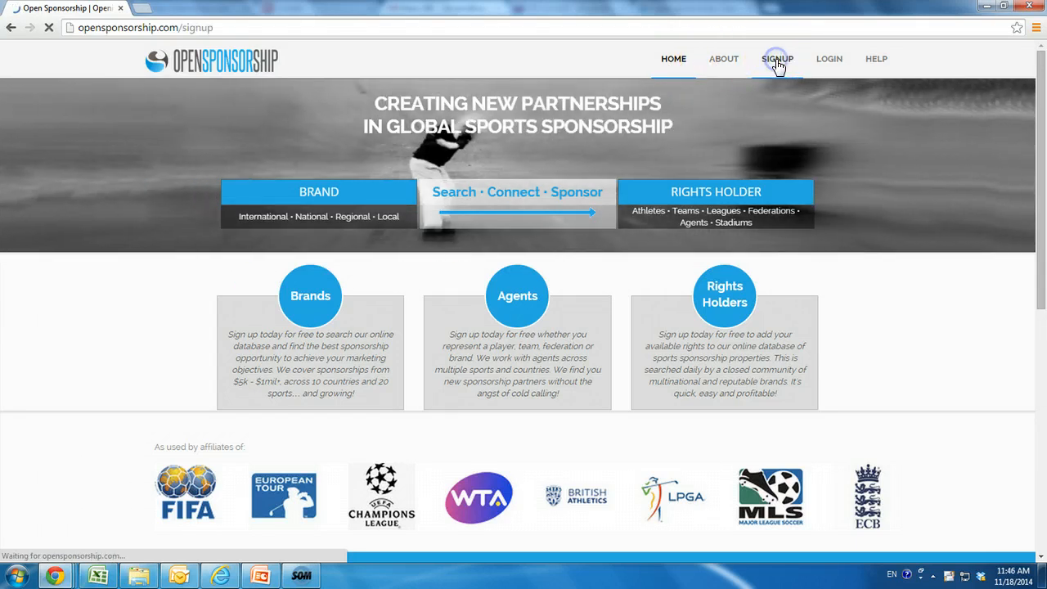
left_click(776, 58)
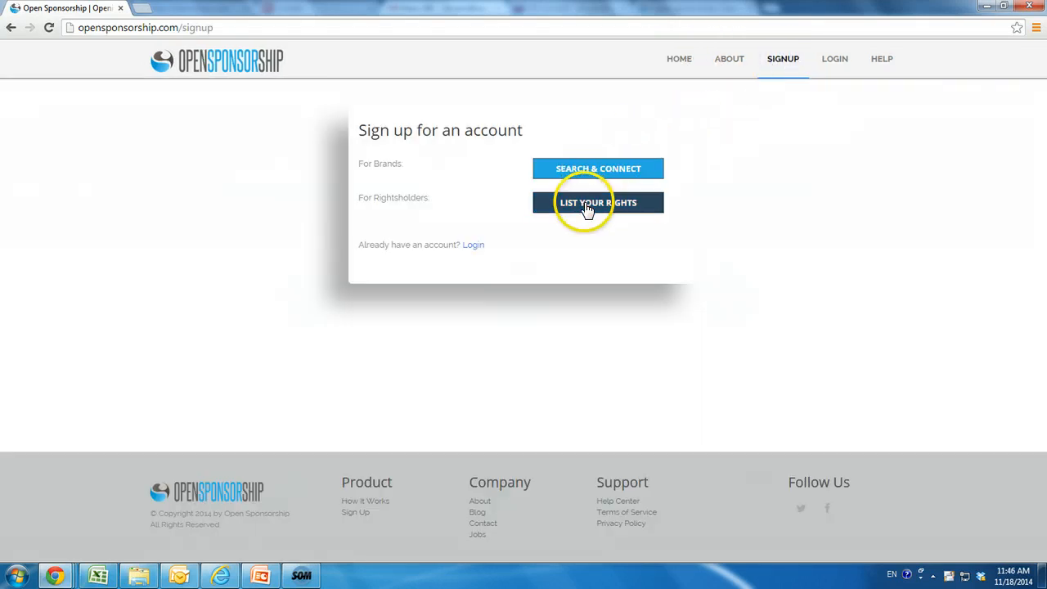
left_click(598, 202)
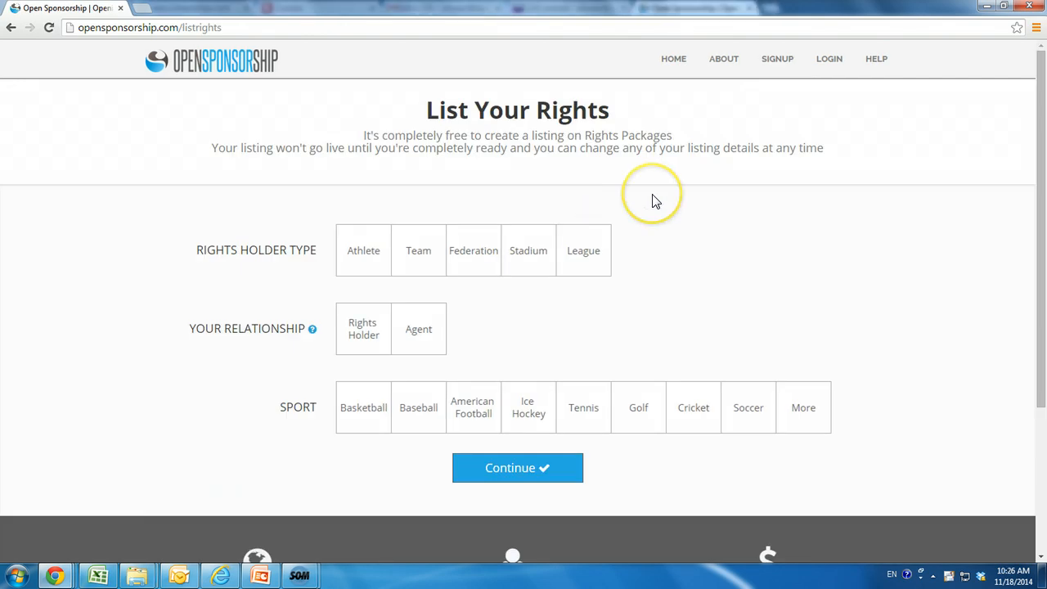
mouse_move(368, 250)
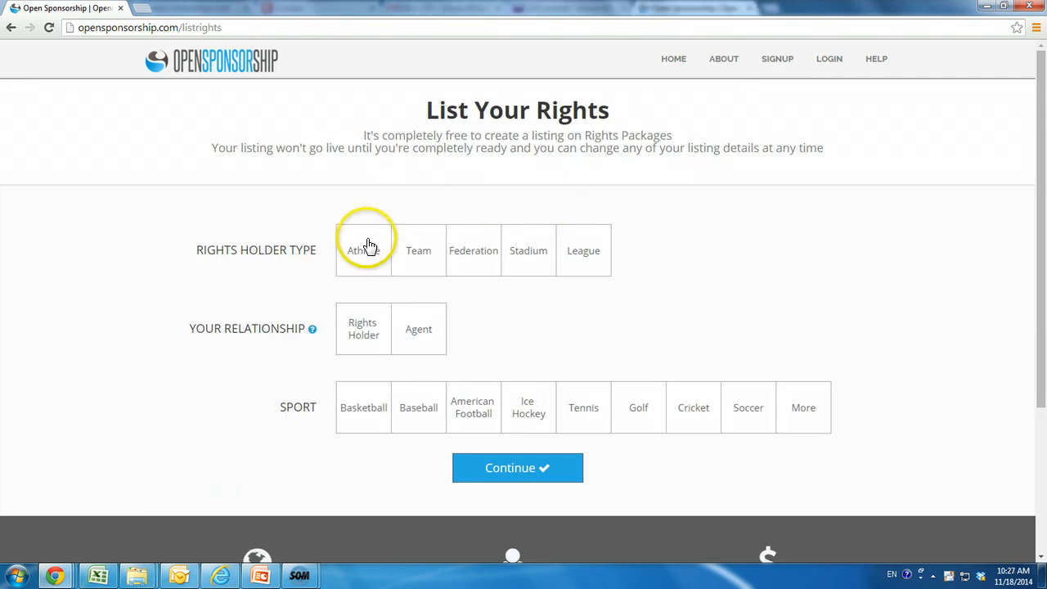
- Choose Athlete as holder type, Agent as relationship and Soccer as sport, then continue
left_click(417, 250)
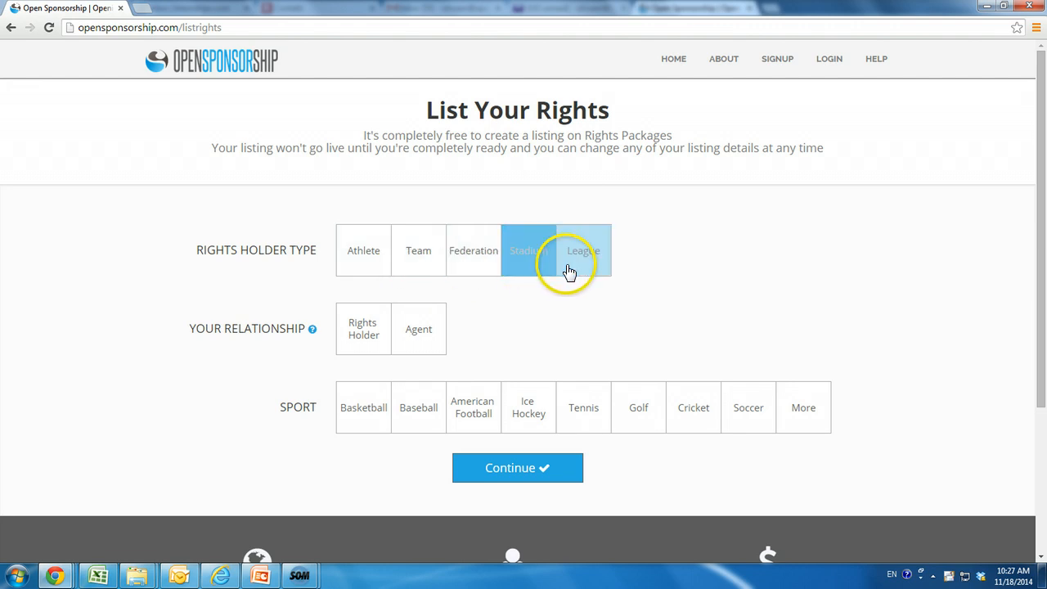
left_click(363, 250)
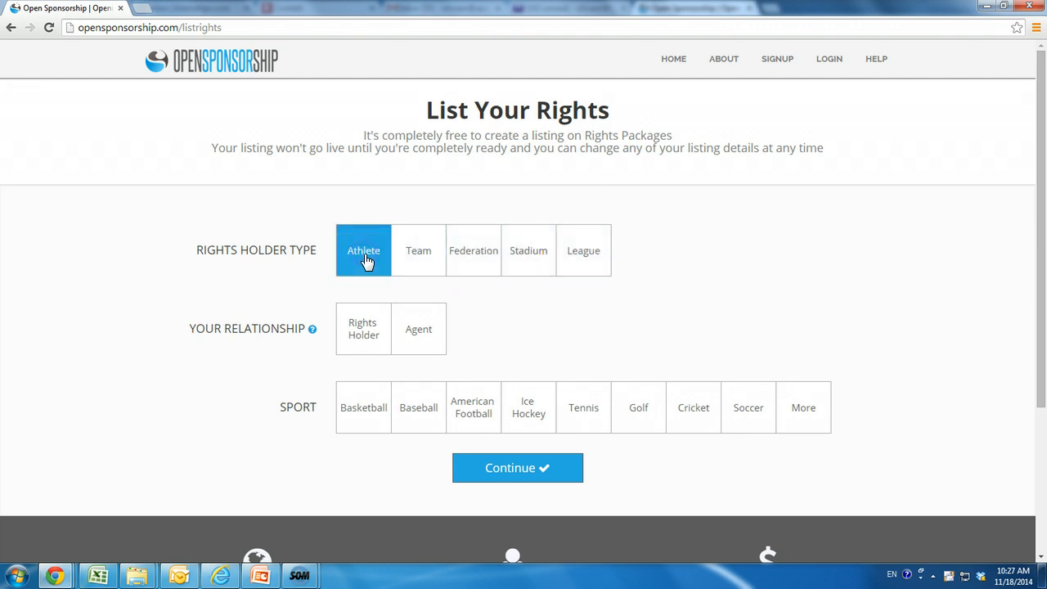
left_click(418, 328)
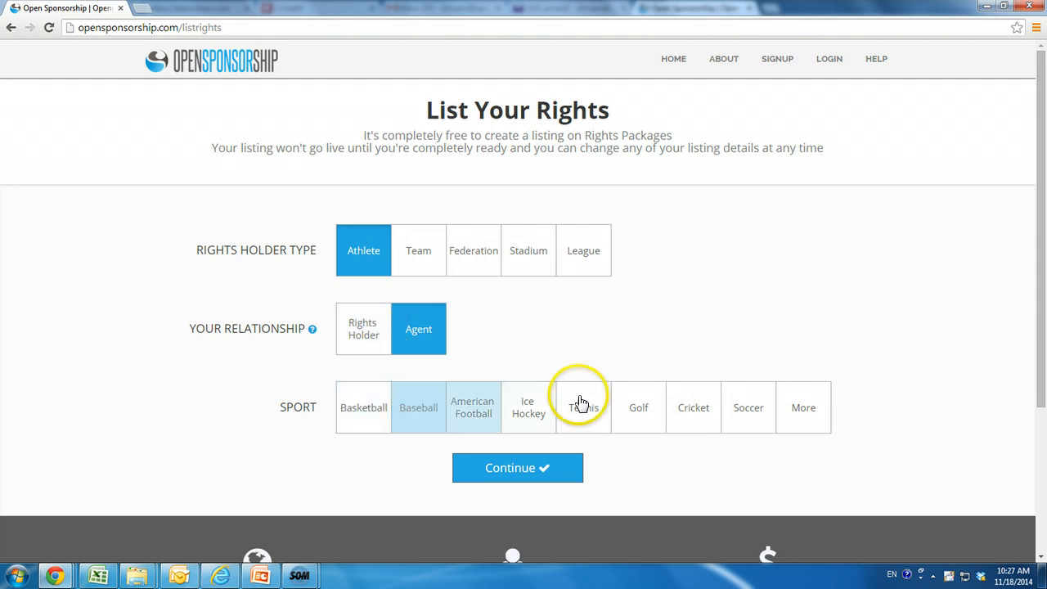
left_click(747, 407)
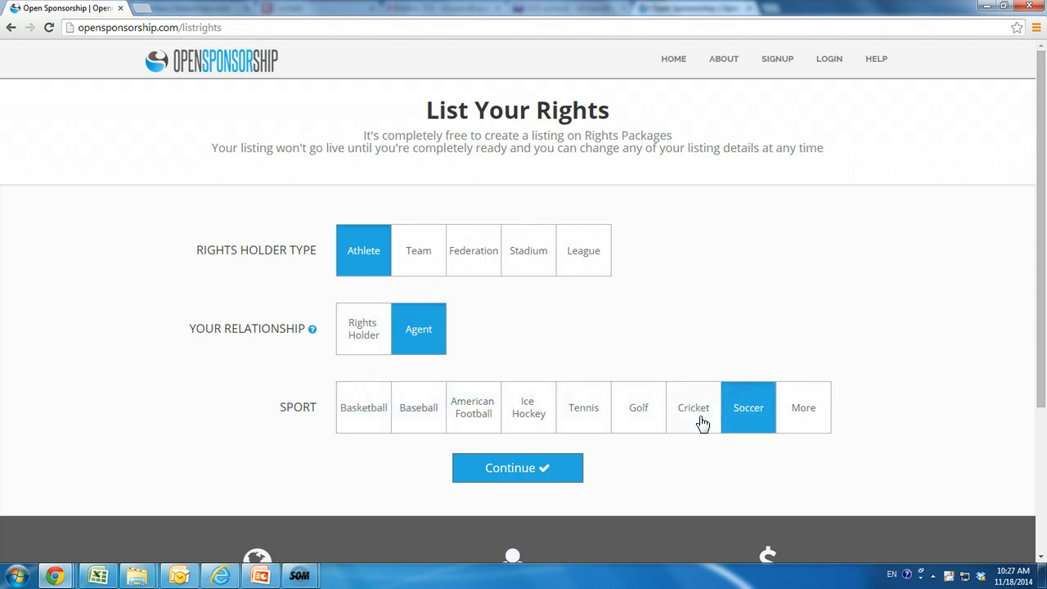
left_click(517, 467)
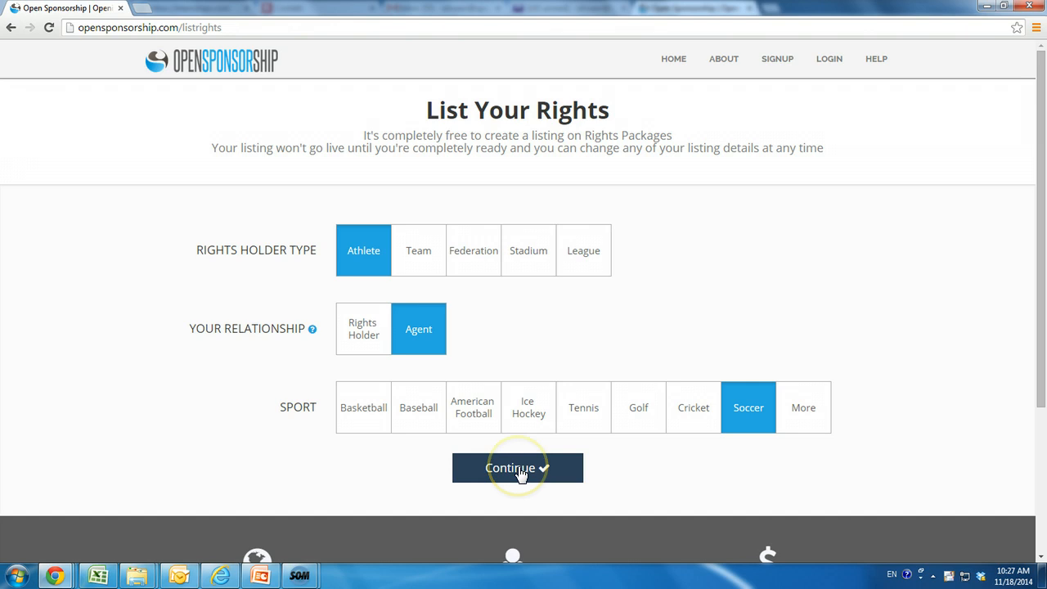
mouse_move(518, 467)
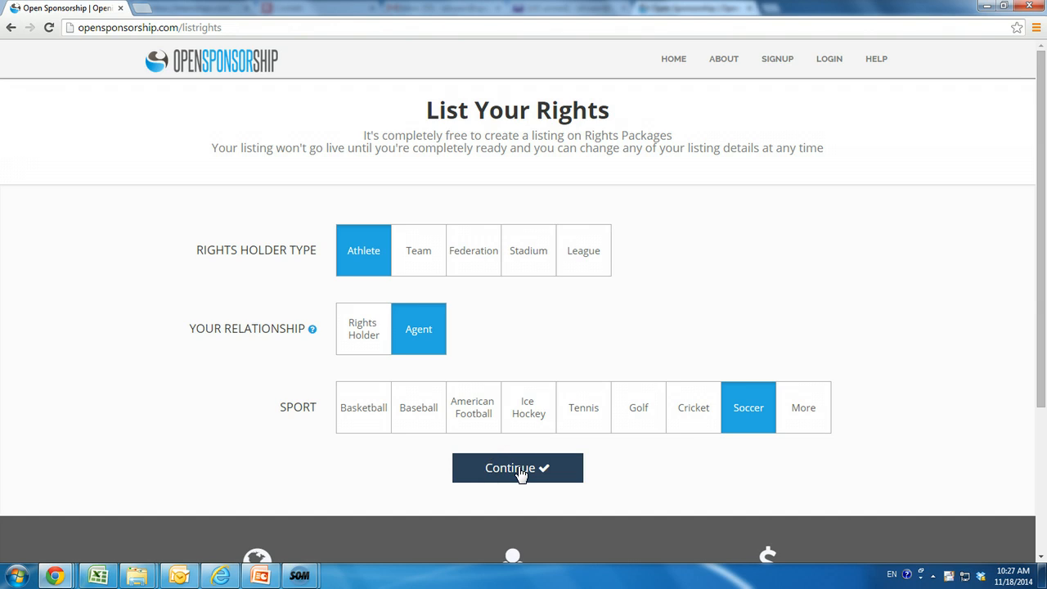
- Create the rights holder account with name, email and password, accepting the terms
left_click(517, 467)
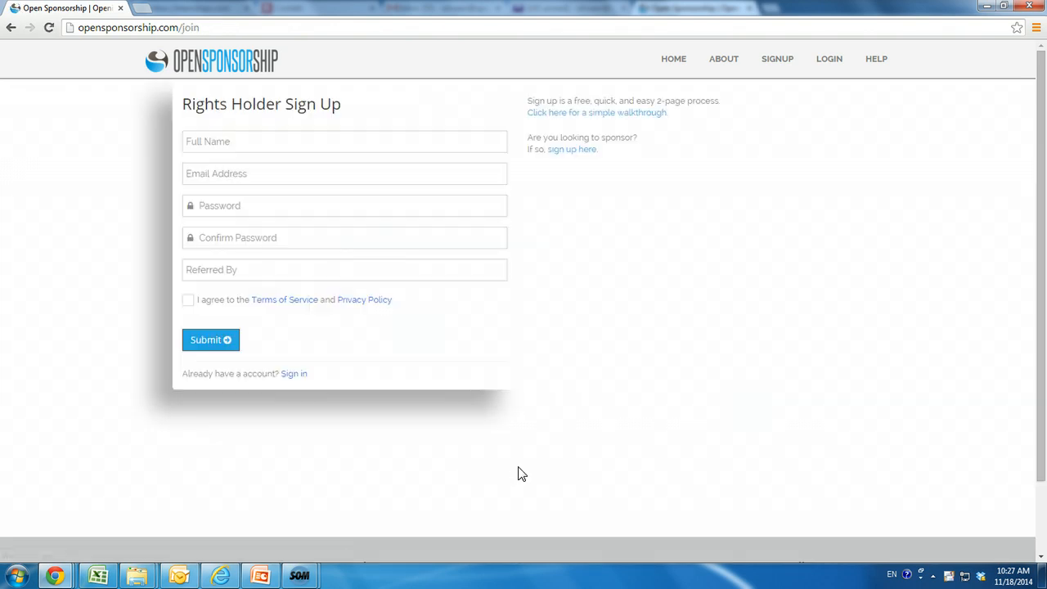
mouse_move(312, 170)
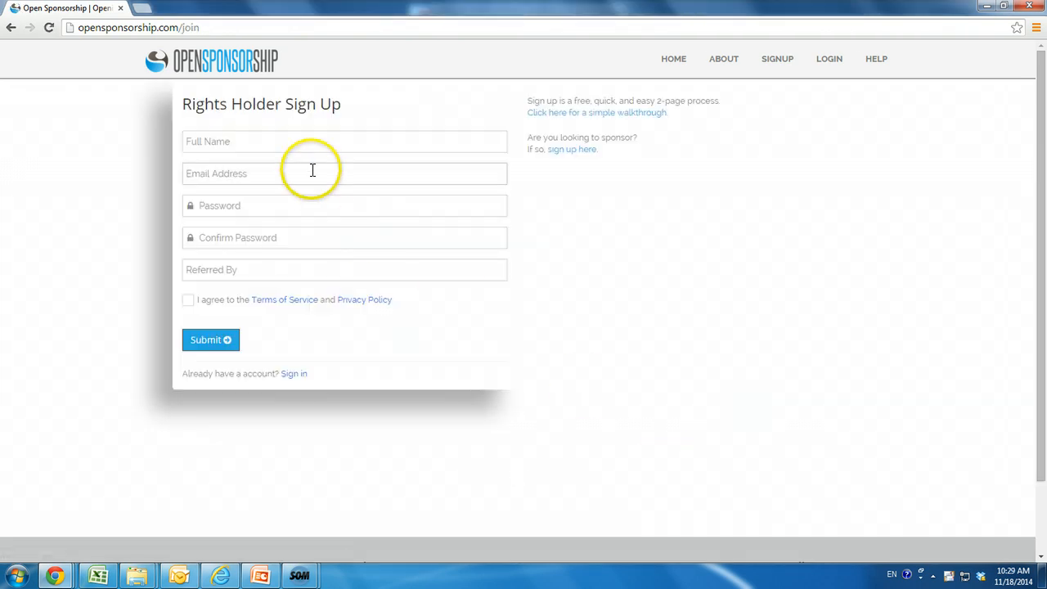
type("Mark Agent")
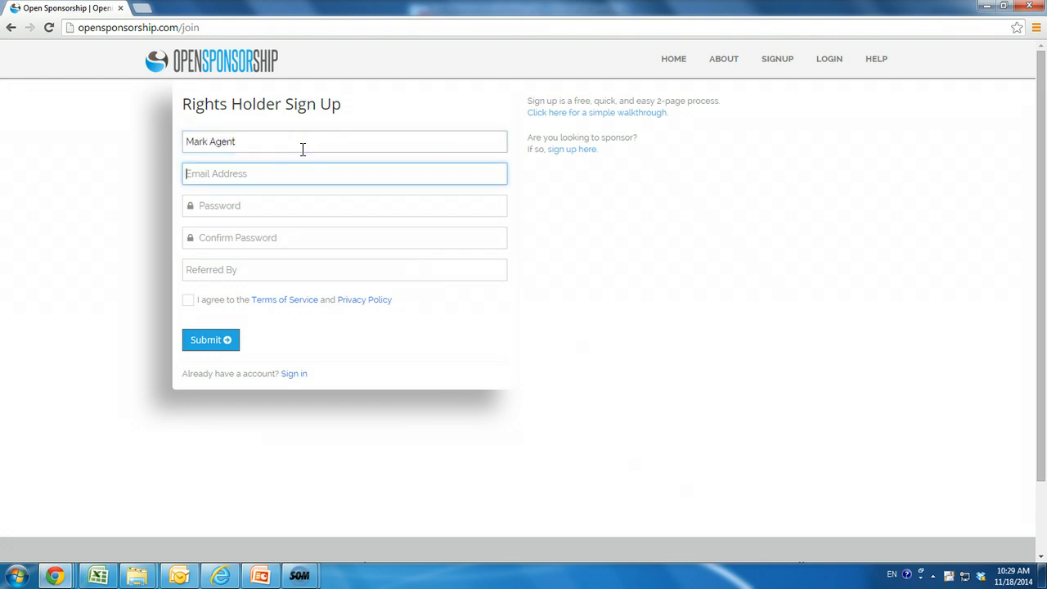
type("mark@example.com")
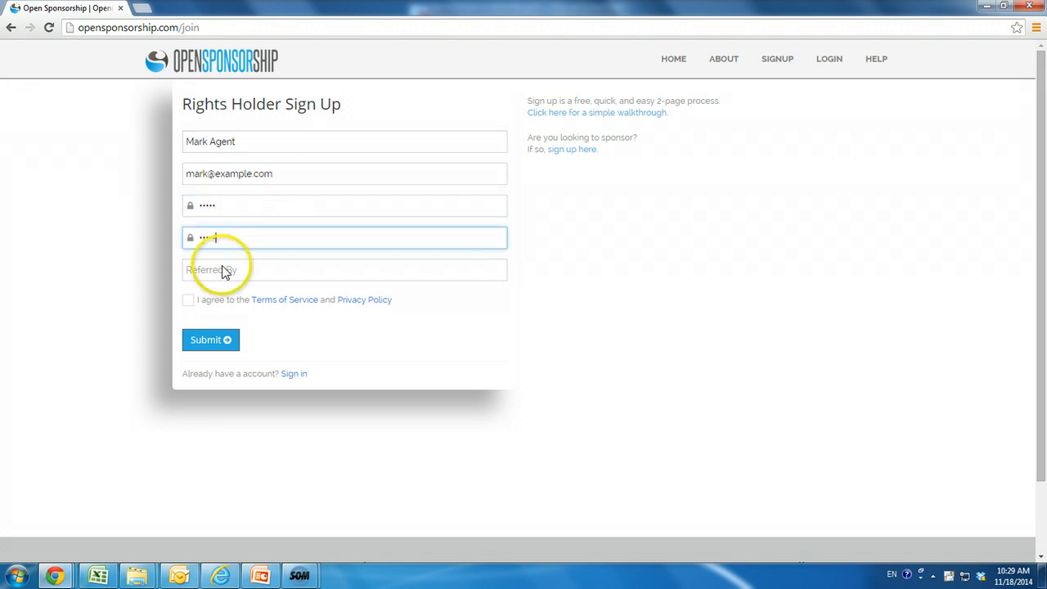
left_click(187, 299)
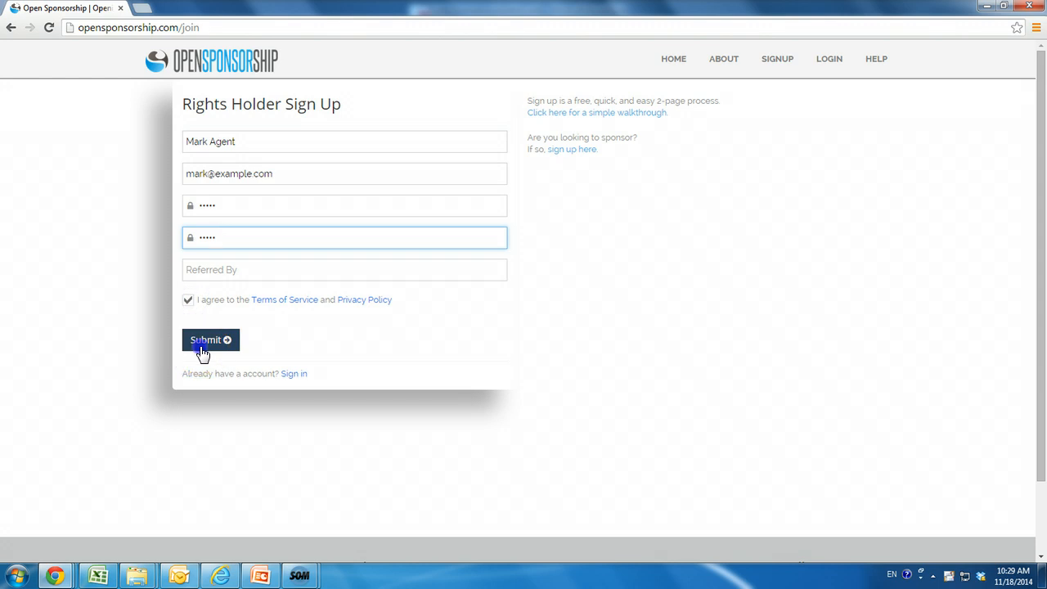
left_click(210, 339)
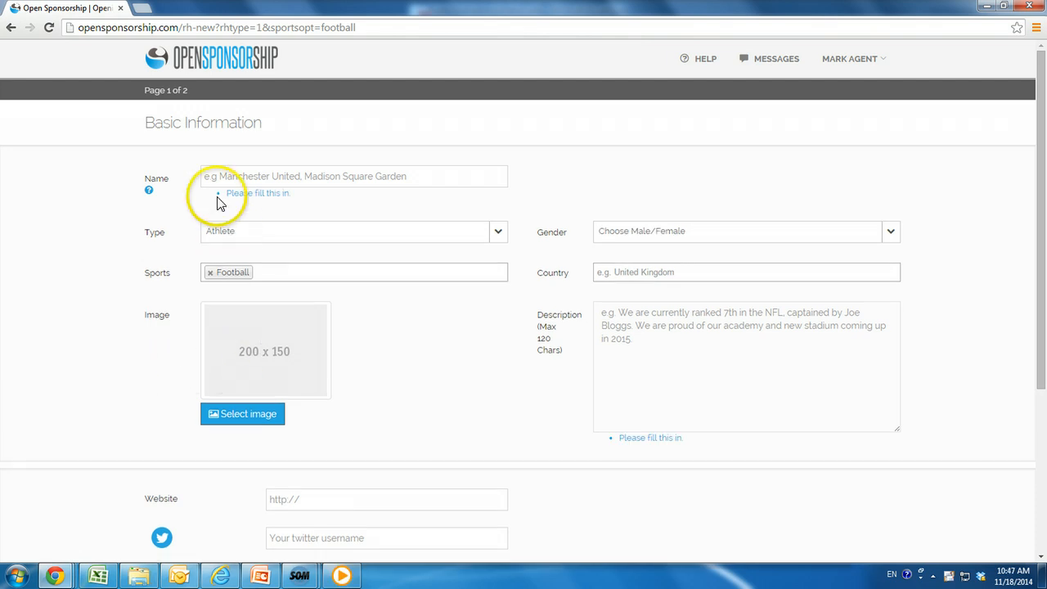
- Enter Cristiano Ronaldo as the listing name
type("C")
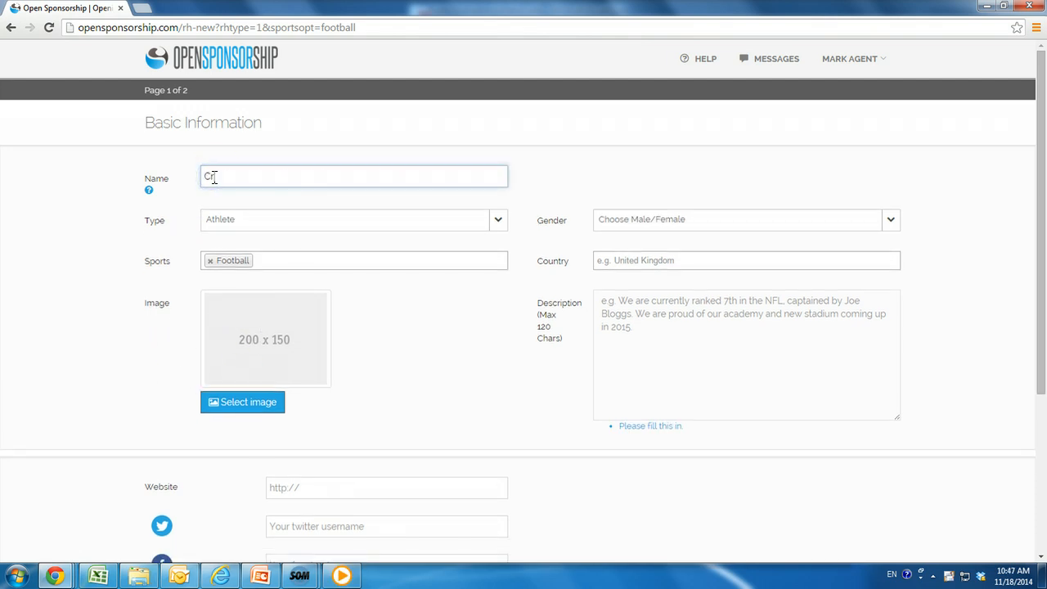
type("ristiano Rona")
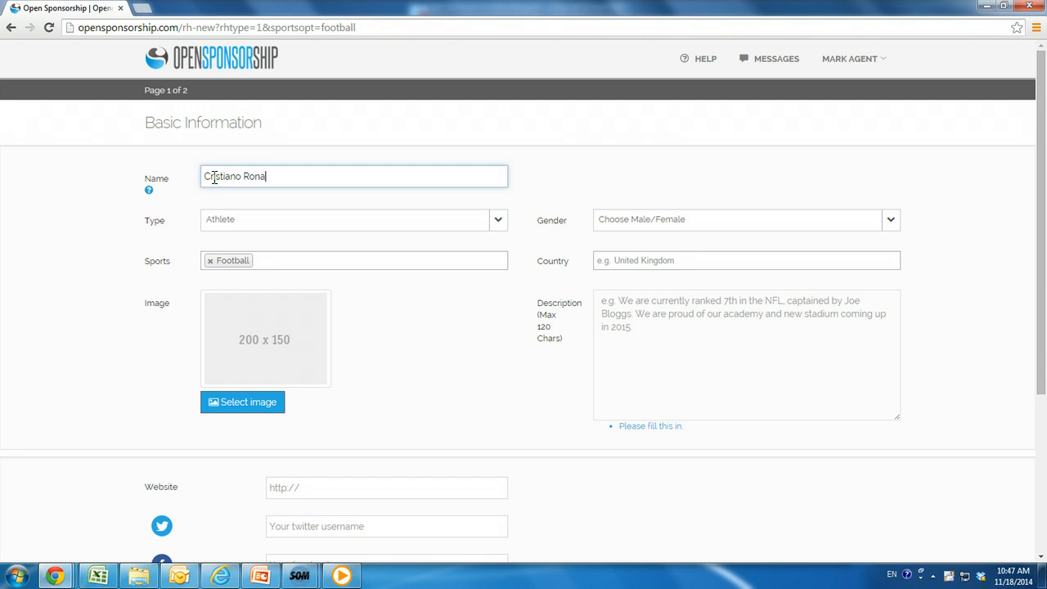
type("do")
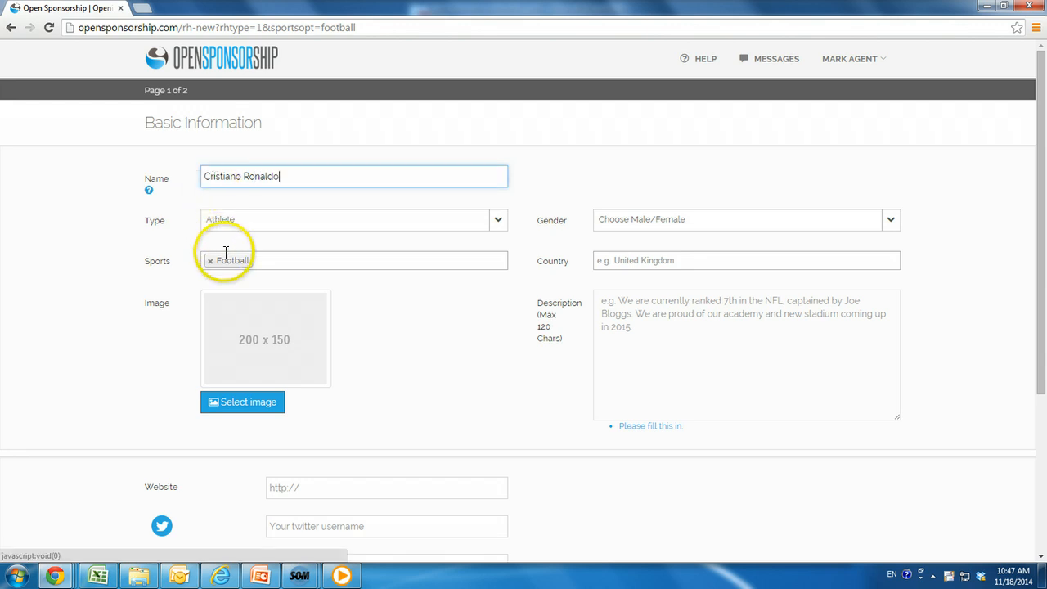
- Add a player photo, set gender to Male, and add Spain and Portugal as countries
left_click(243, 401)
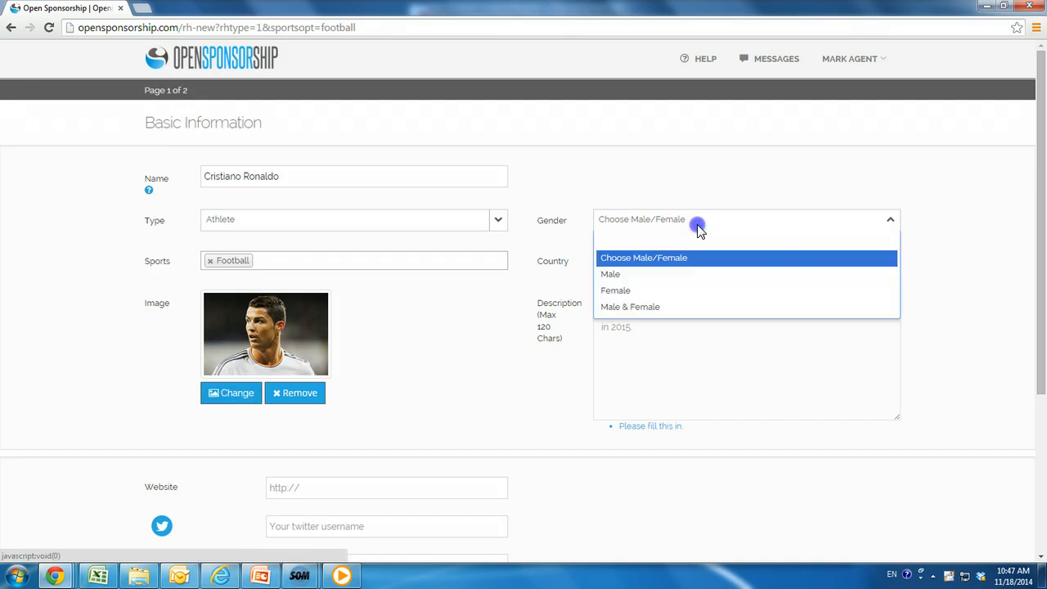
left_click(610, 274)
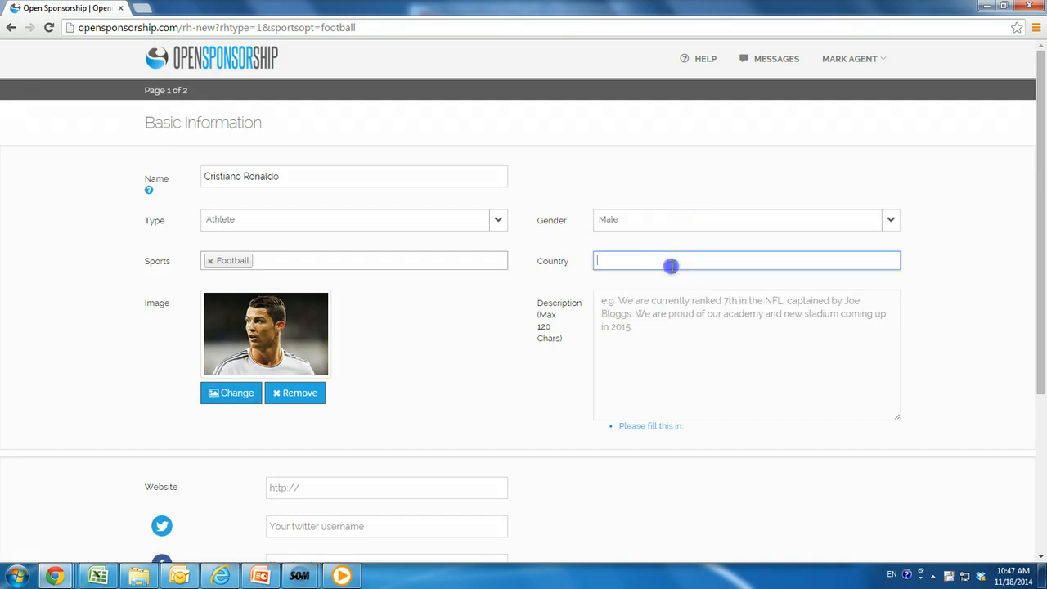
type("spa")
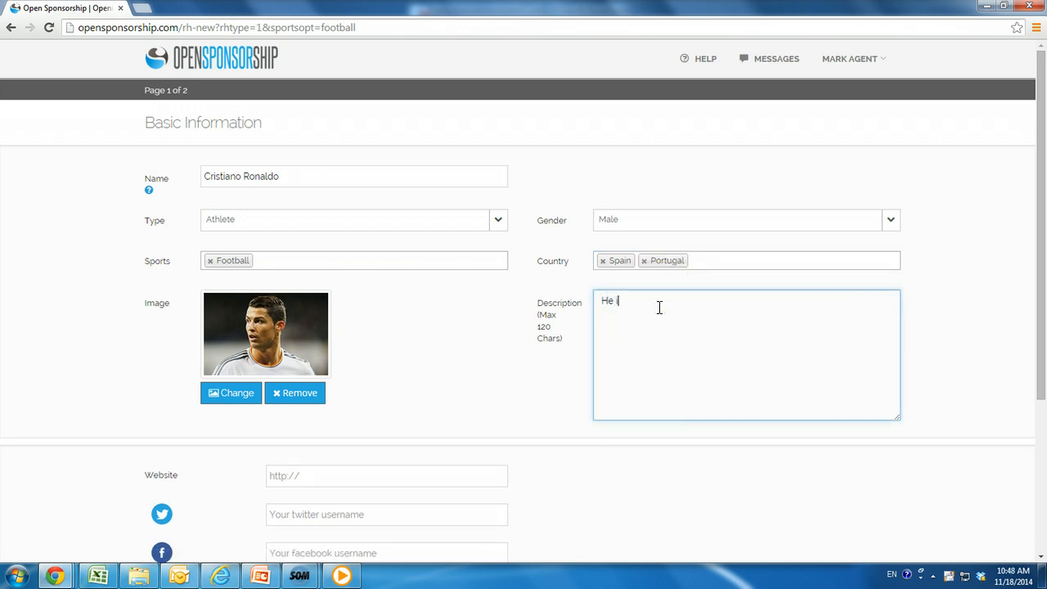
- Write the bio: Real Madrid striker, Portugal National Team captain, among the World's best footballers
type("s a strik")
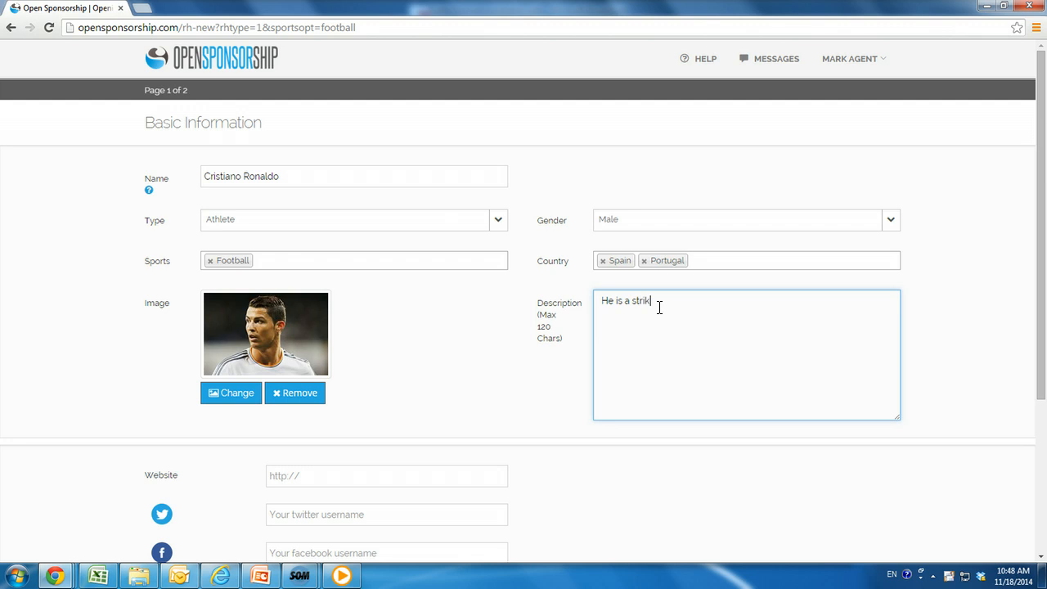
type("er for Real")
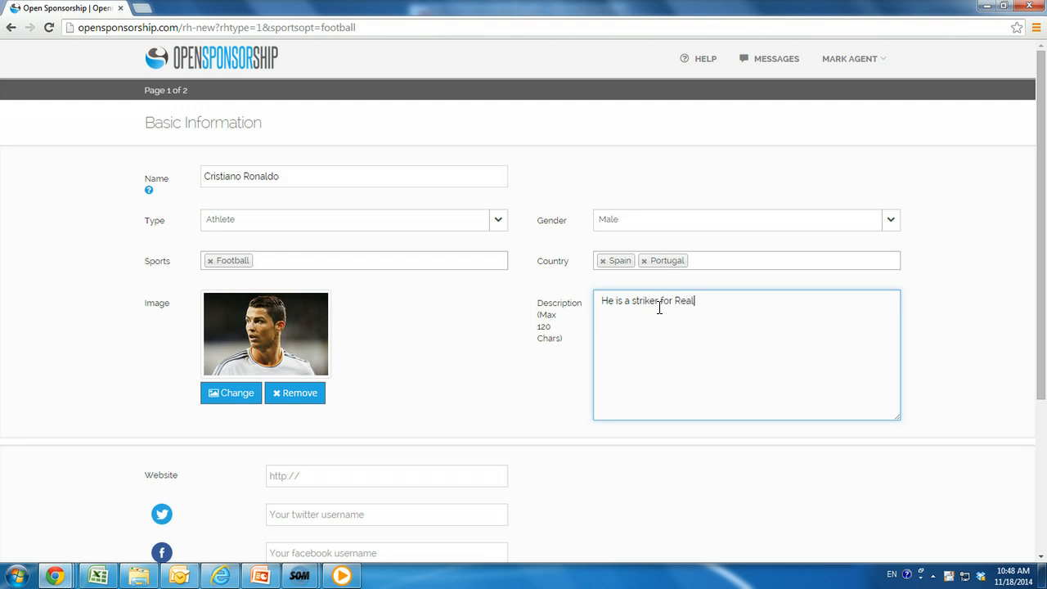
type("Madri")
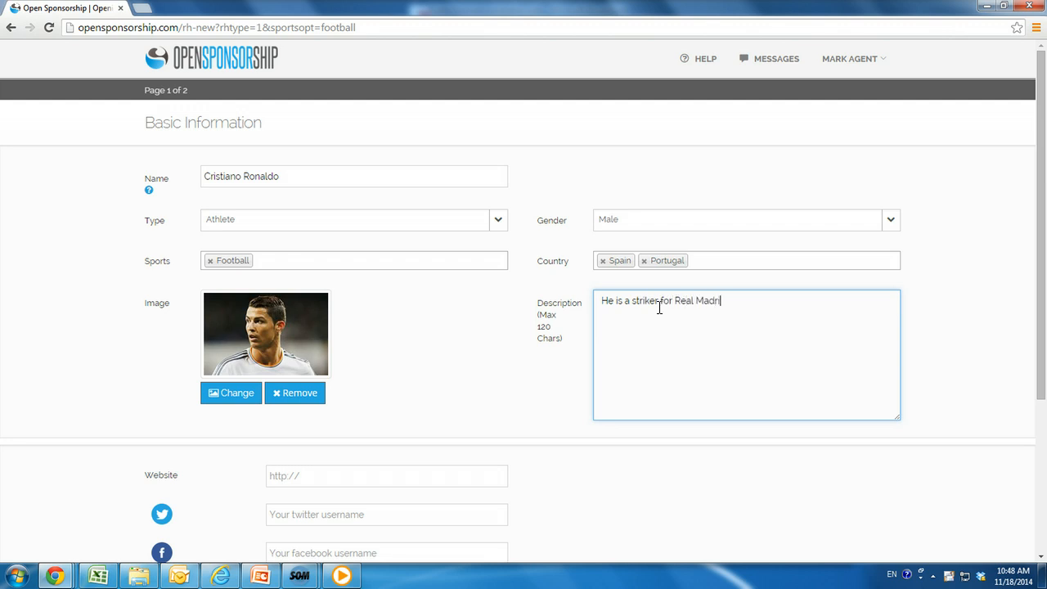
type("d. He is c")
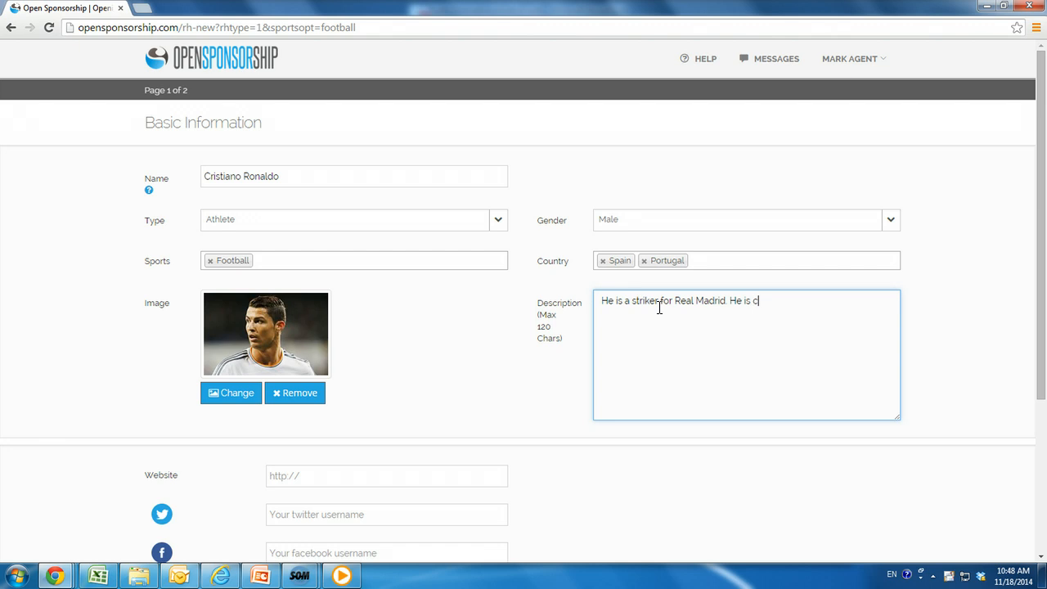
type("aptain of t")
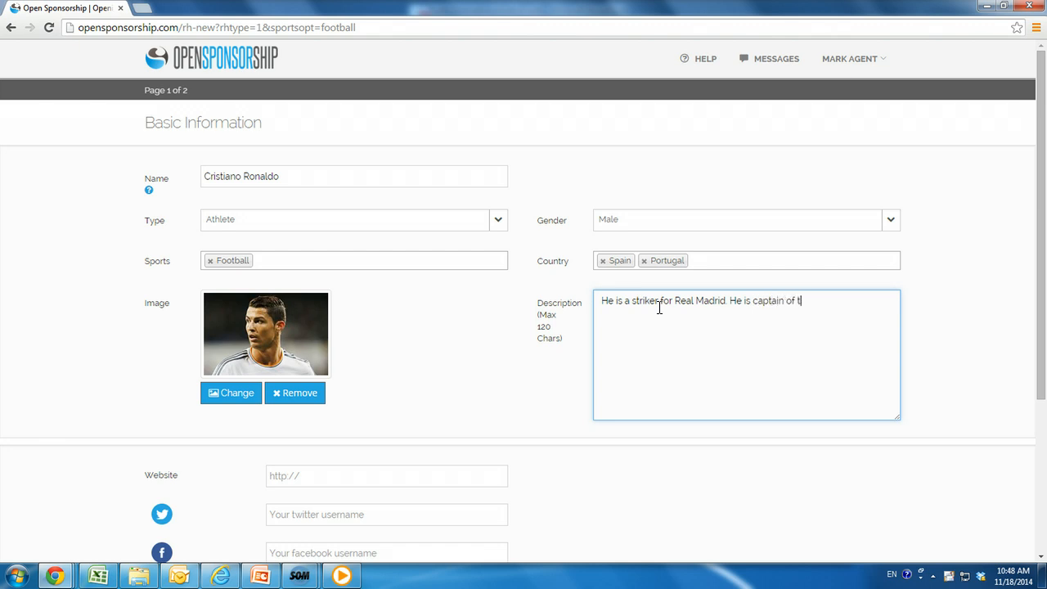
type("he Portugal")
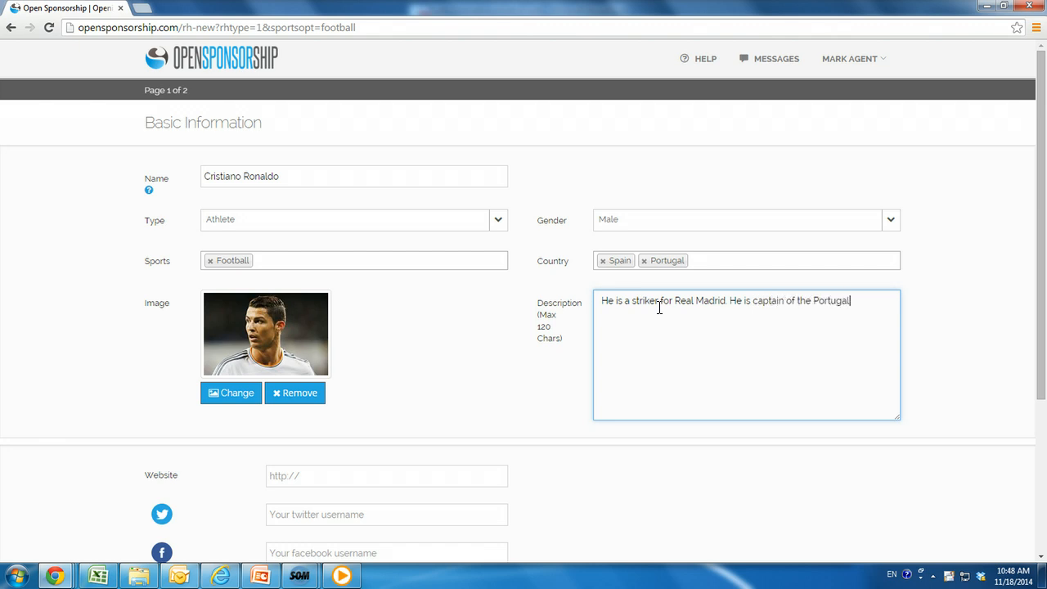
type("National Team. He is one")
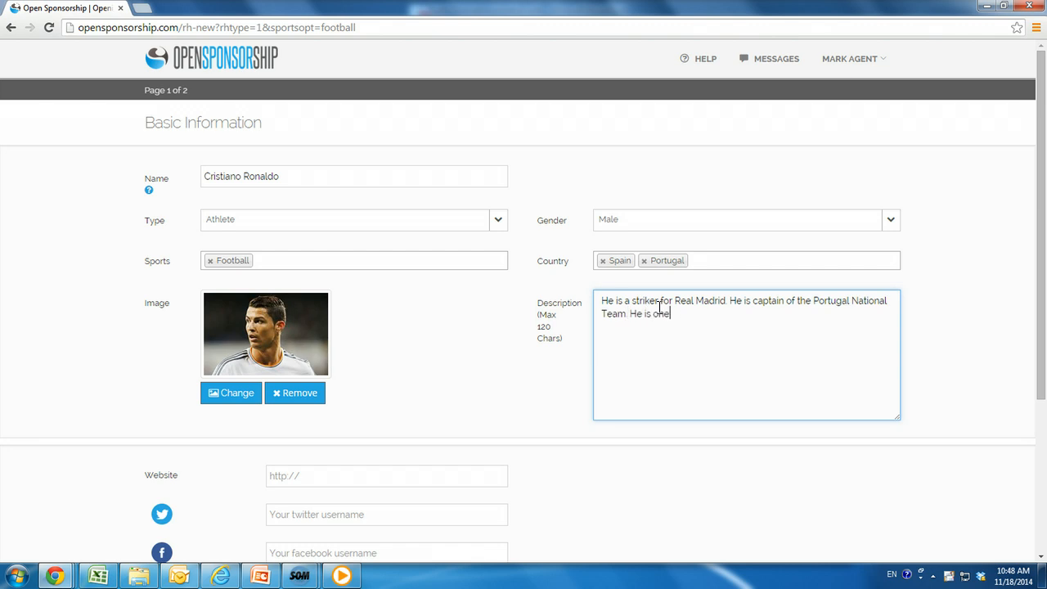
type("of the best.")
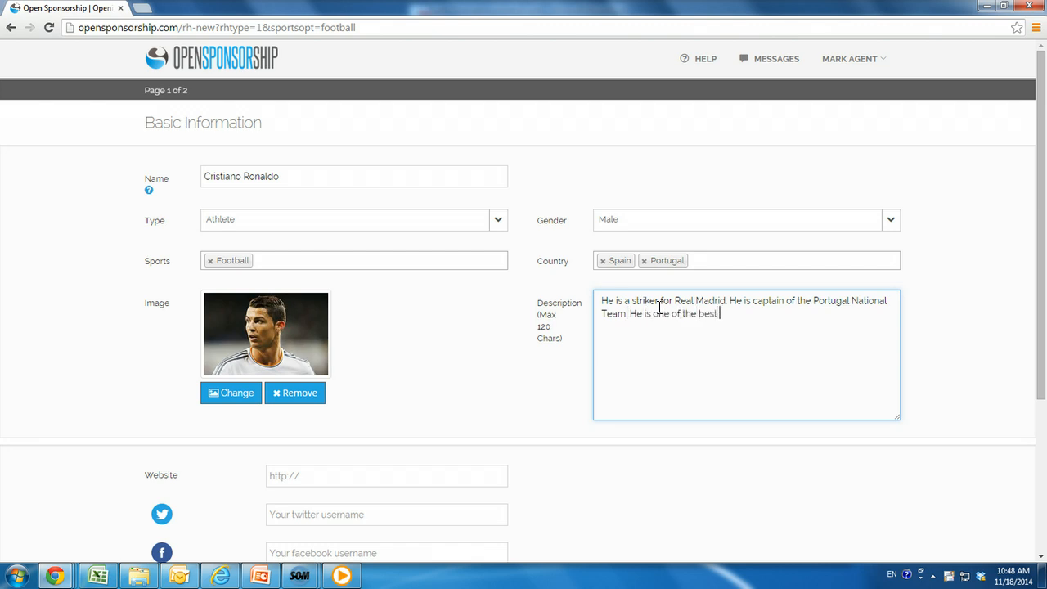
type("footballer")
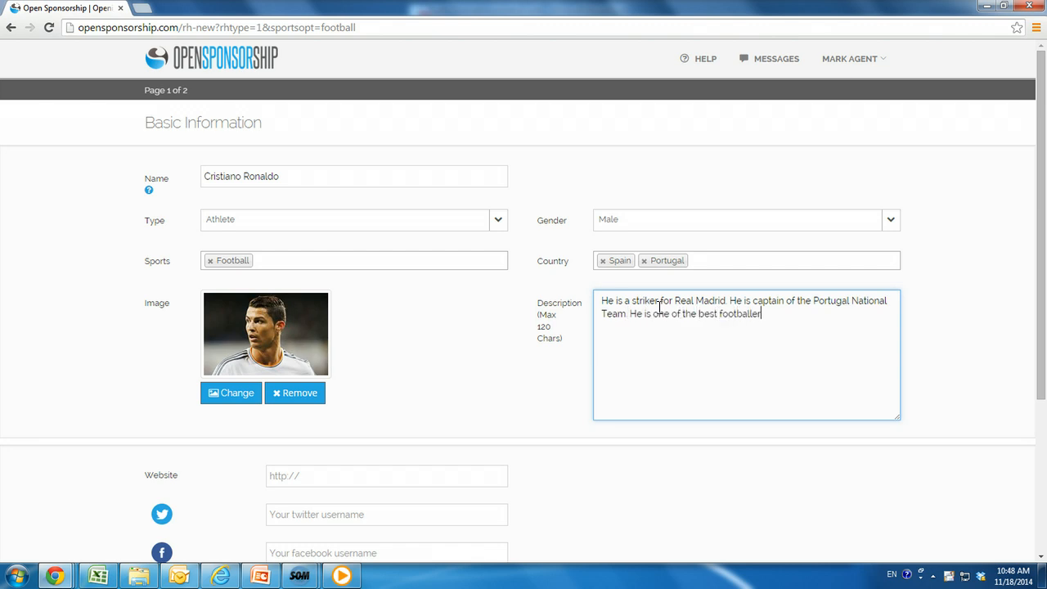
type("s in the Worl")
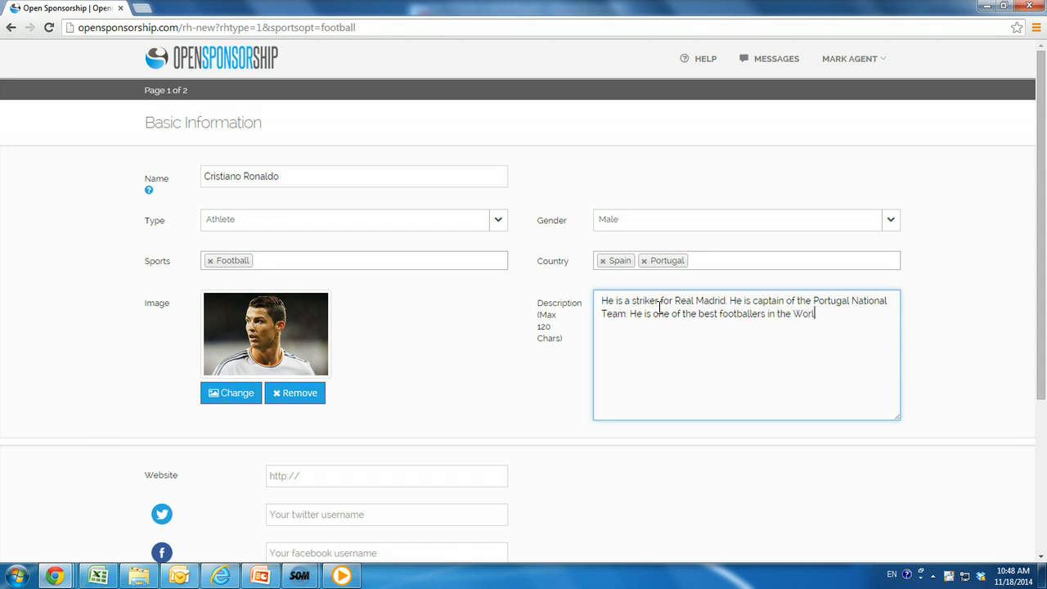
type("d.")
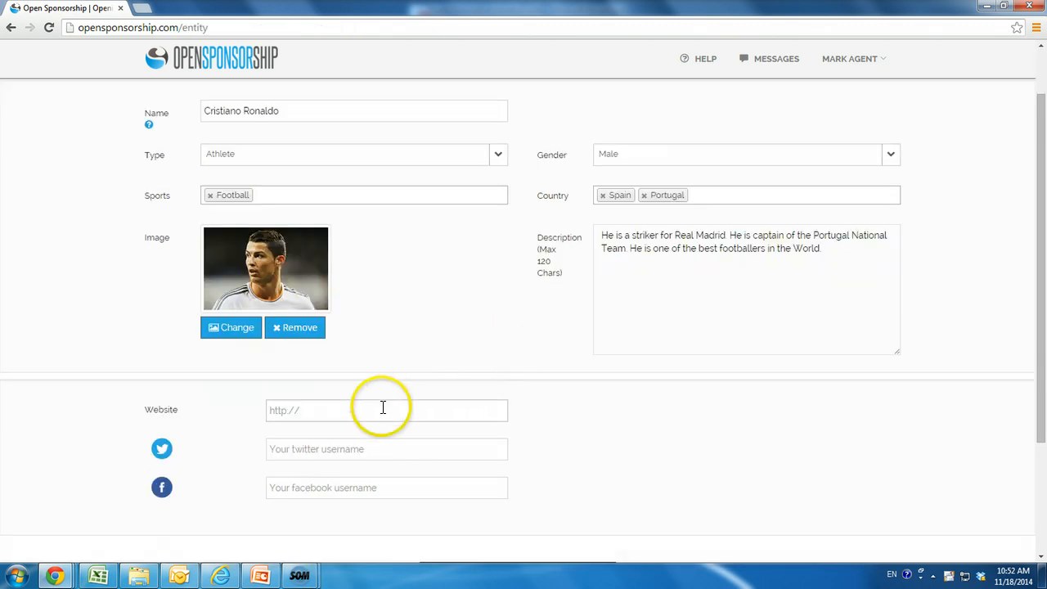
type("www.")
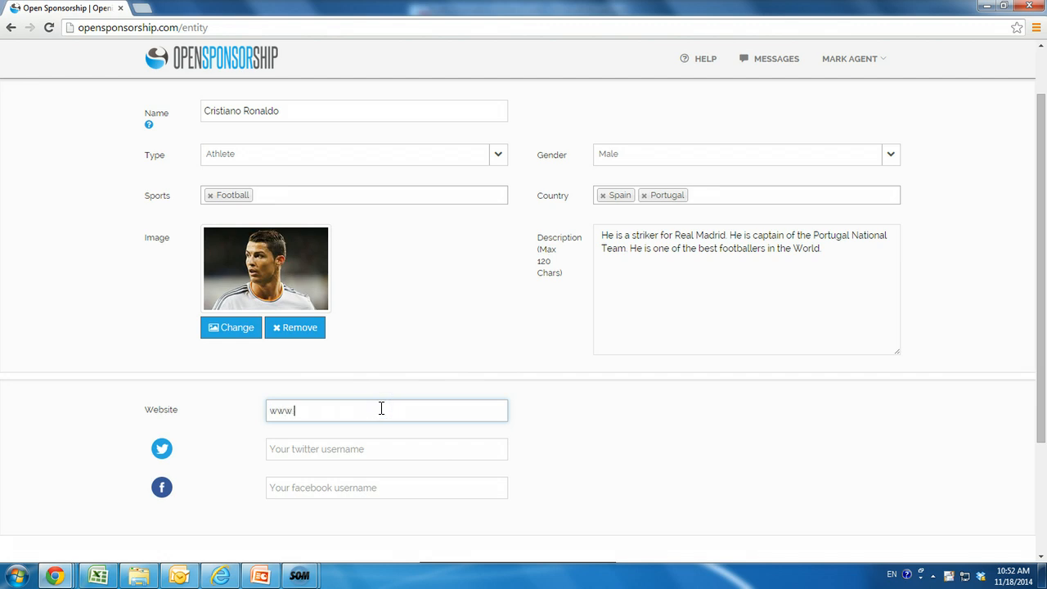
type("cristiano")
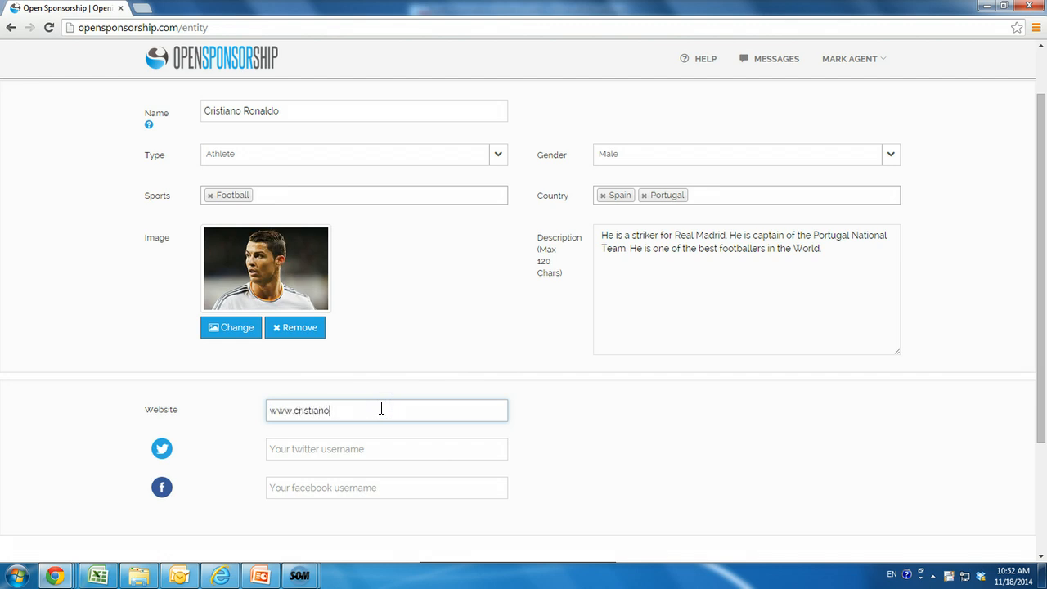
type("ronaldo.com")
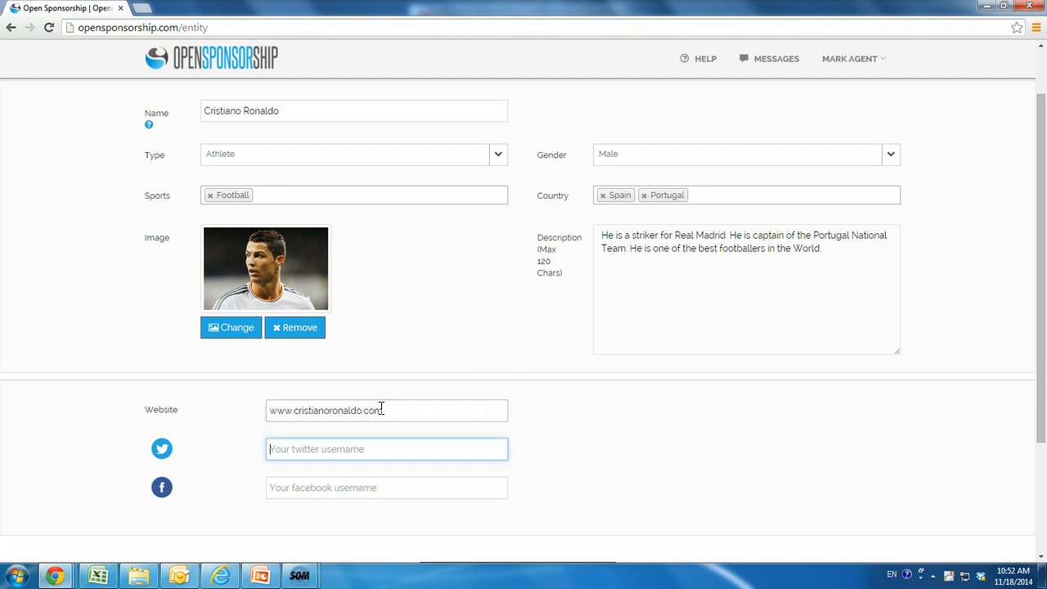
type("cristiano")
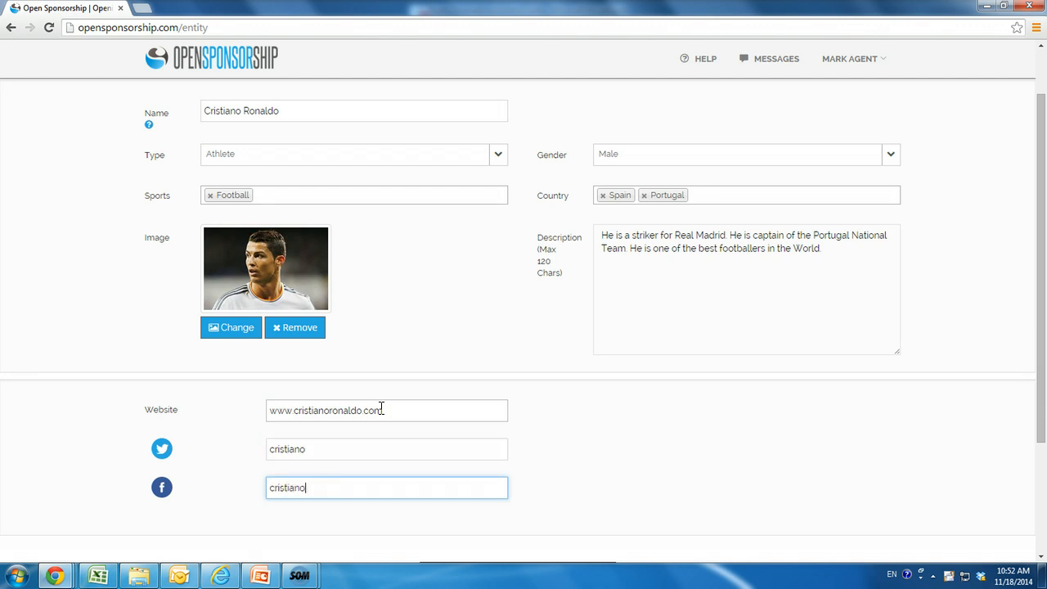
scroll("down", 3)
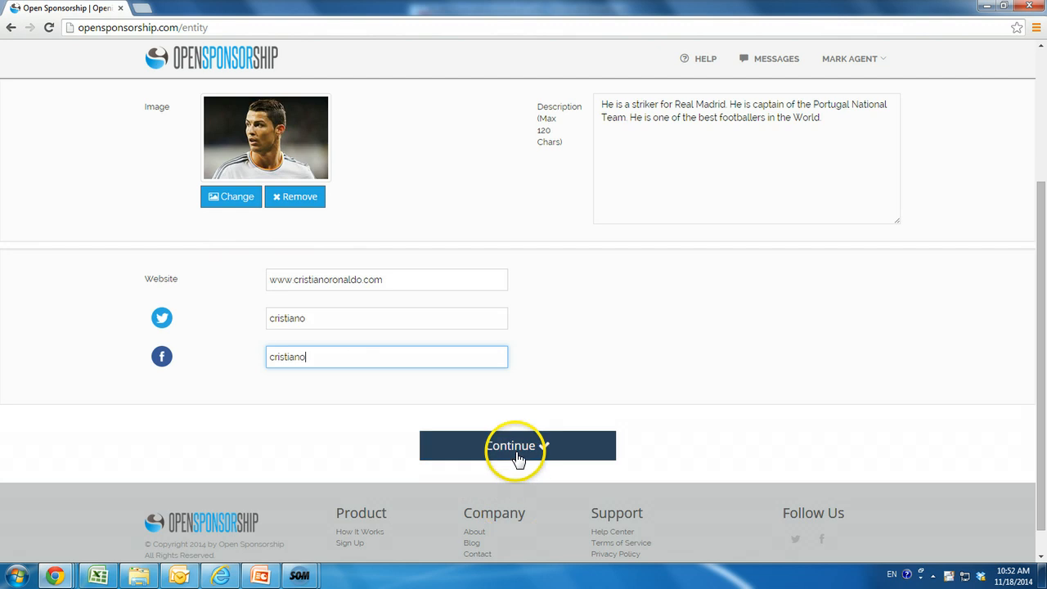
left_click(517, 445)
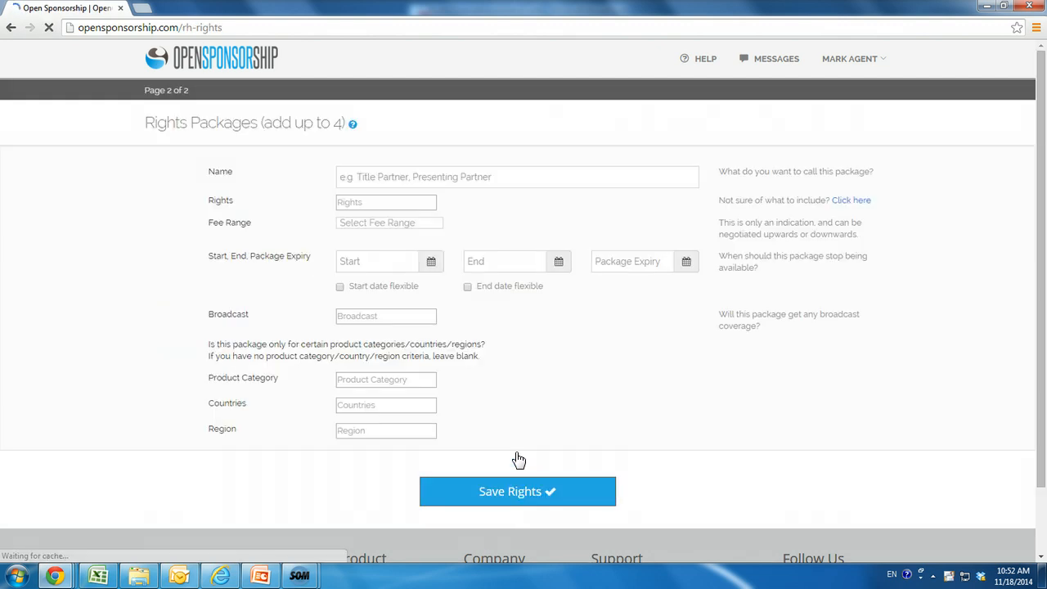
- Name Package 1 'Watch Partnership'
left_click(517, 491)
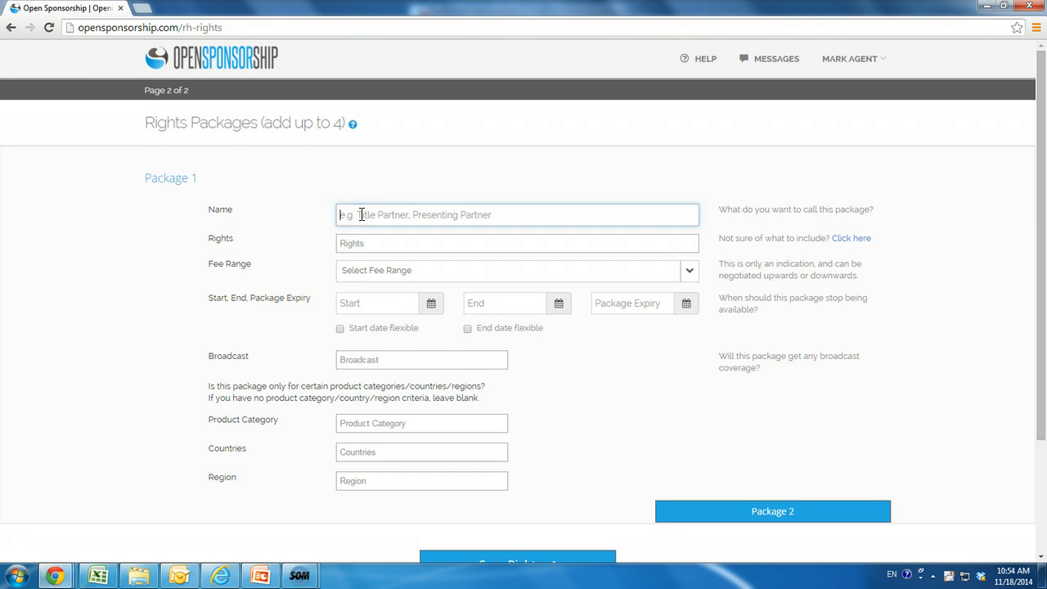
type("Watc")
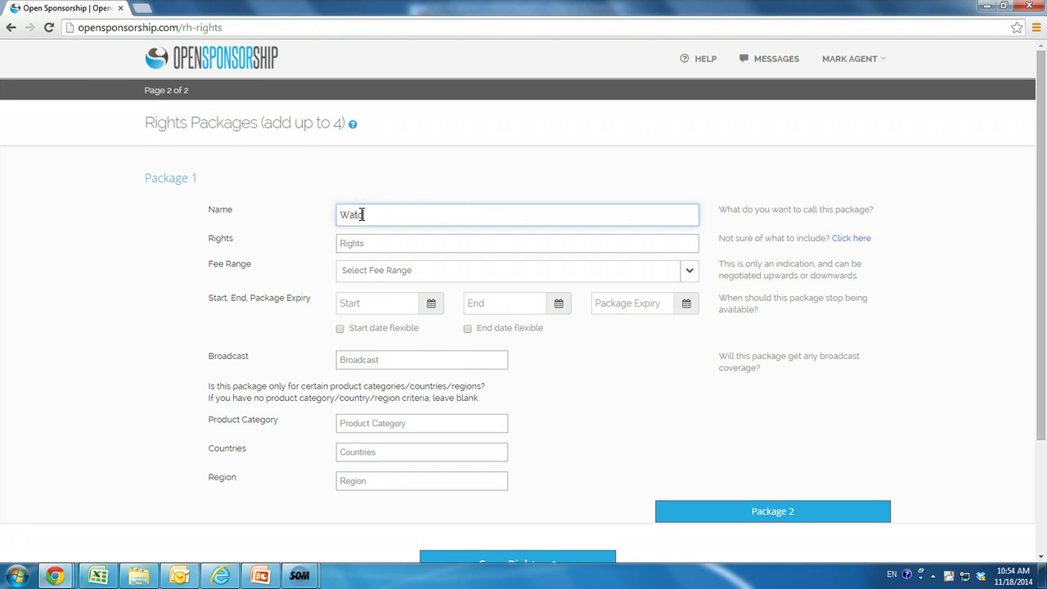
type("h Par")
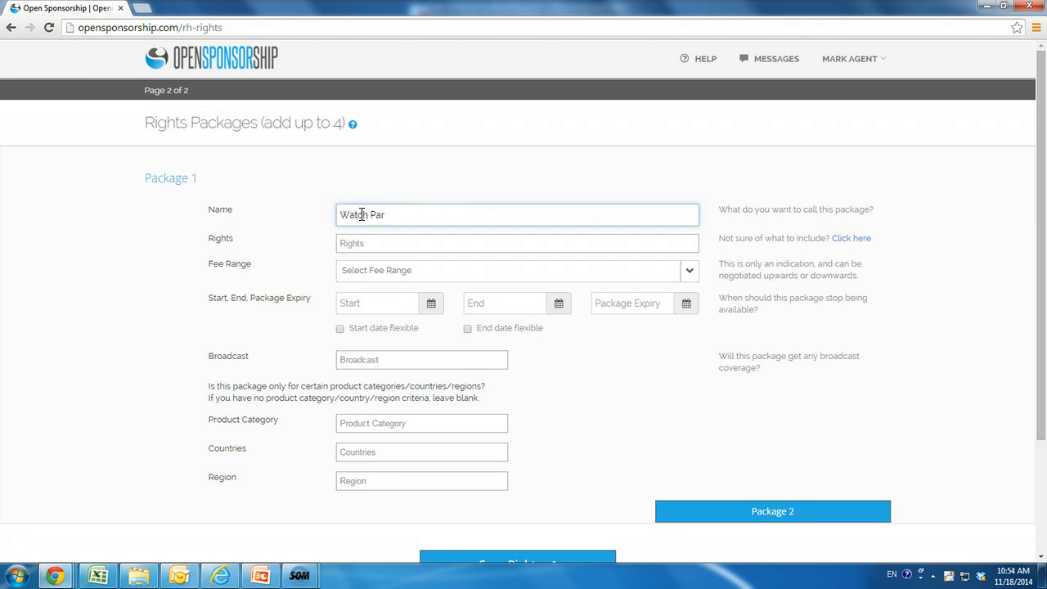
type("tnership")
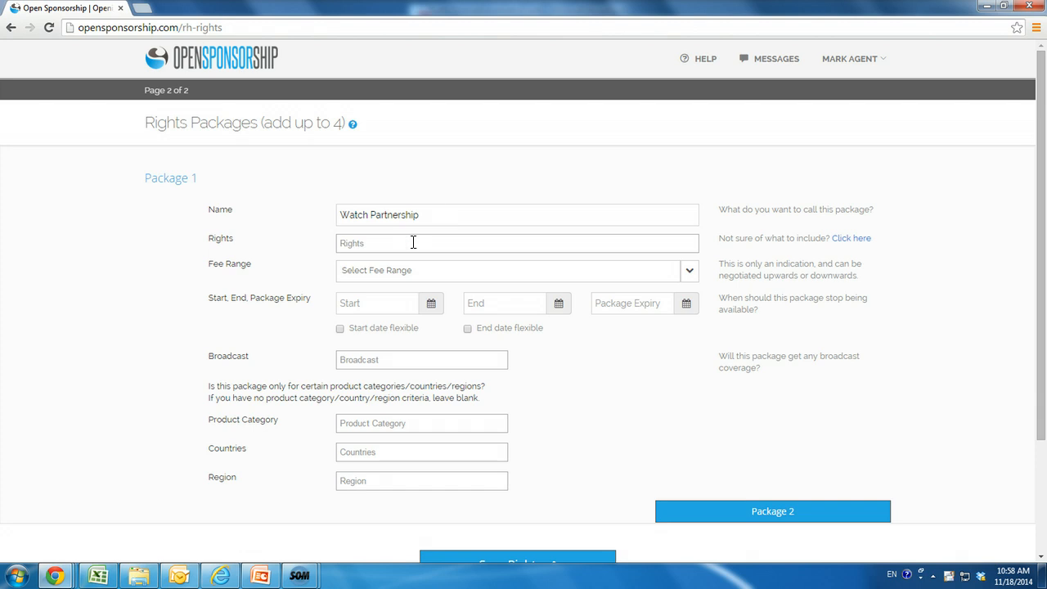
- Add Player Appearances and other rights to Watch Partnership, searching 'logo' for the logo right
left_click(517, 243)
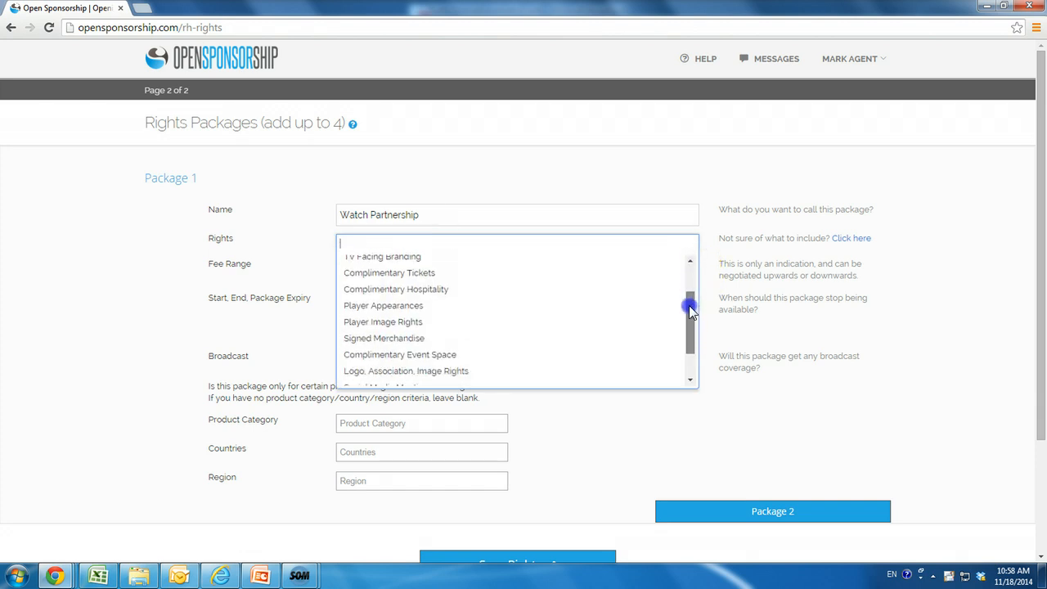
scroll("up", 3)
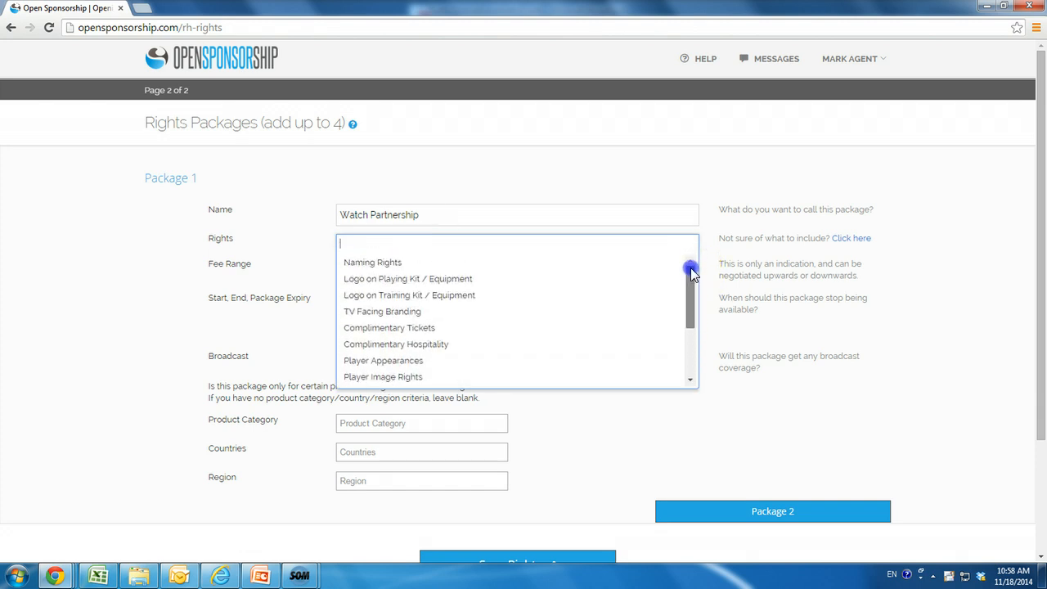
left_click(831, 237)
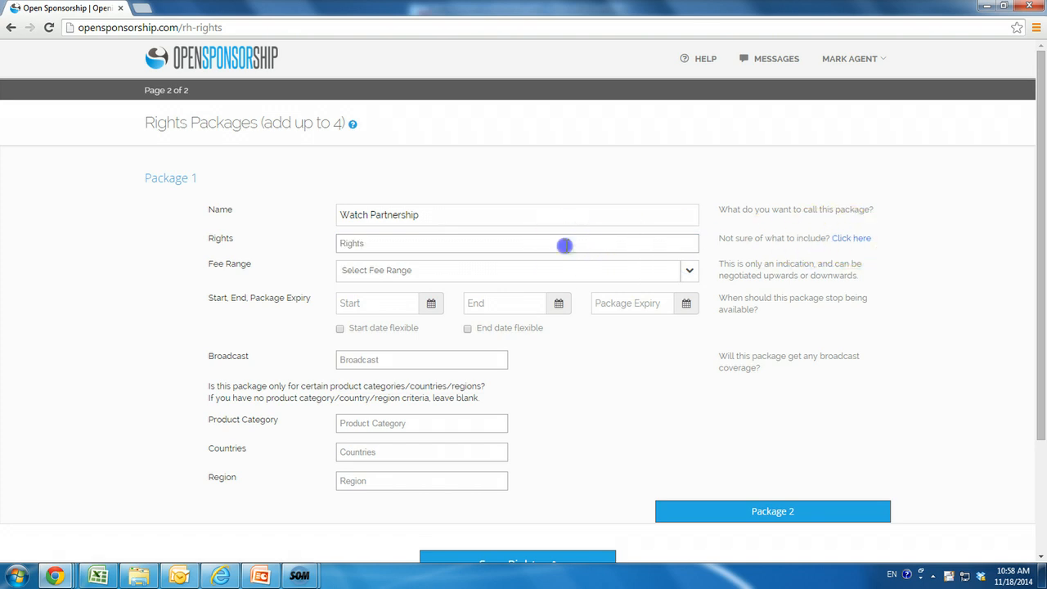
left_click(517, 243)
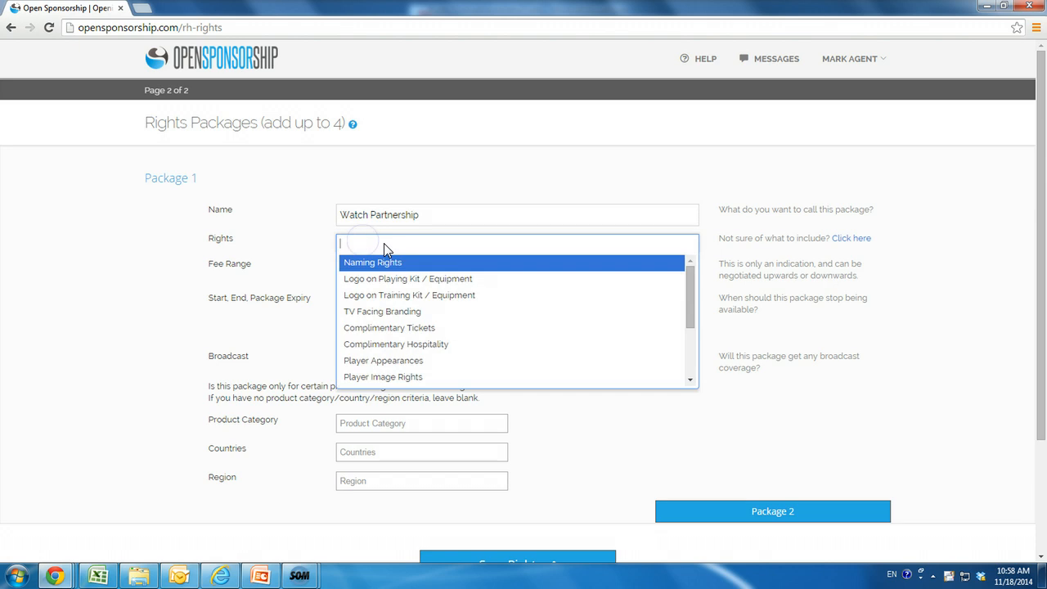
left_click(382, 360)
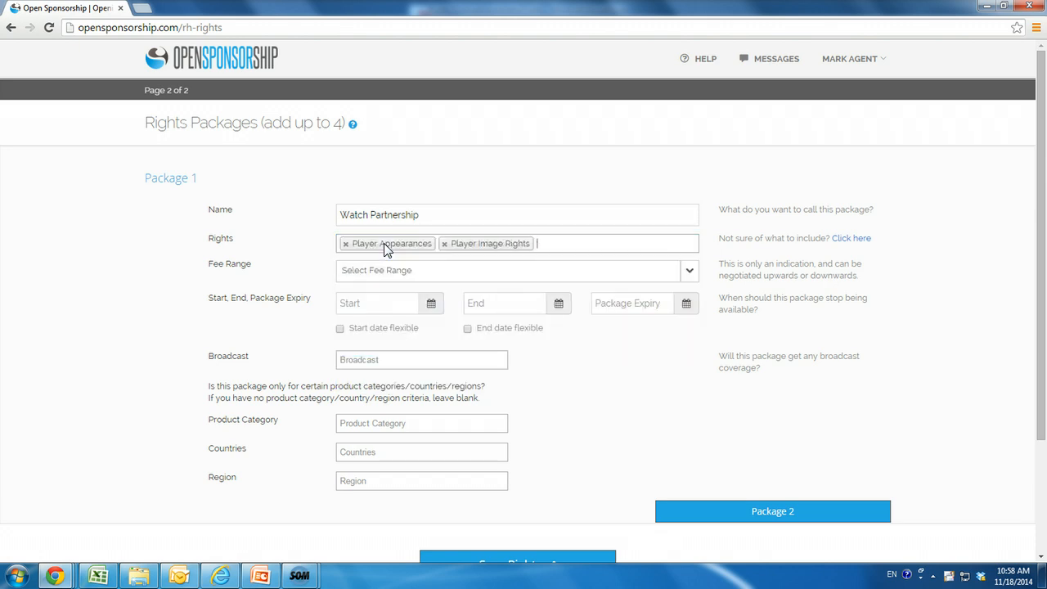
left_click(589, 243)
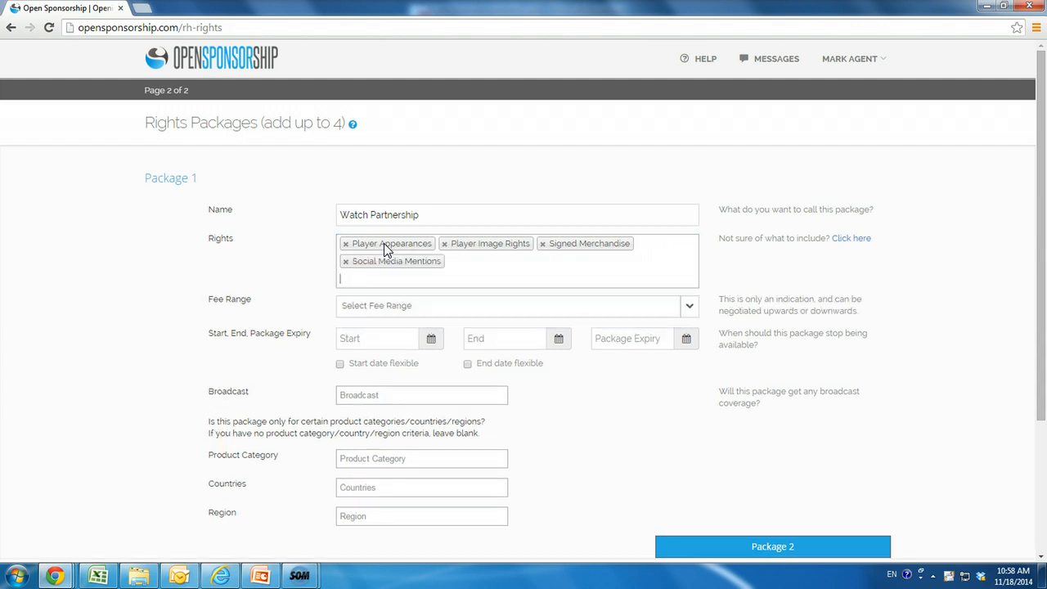
type("logo")
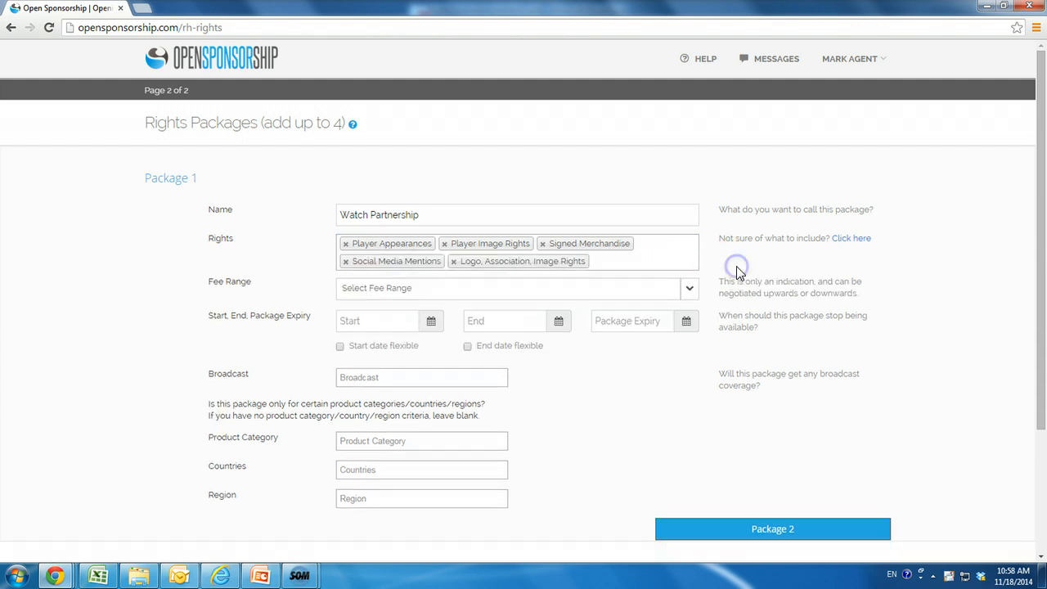
mouse_move(734, 266)
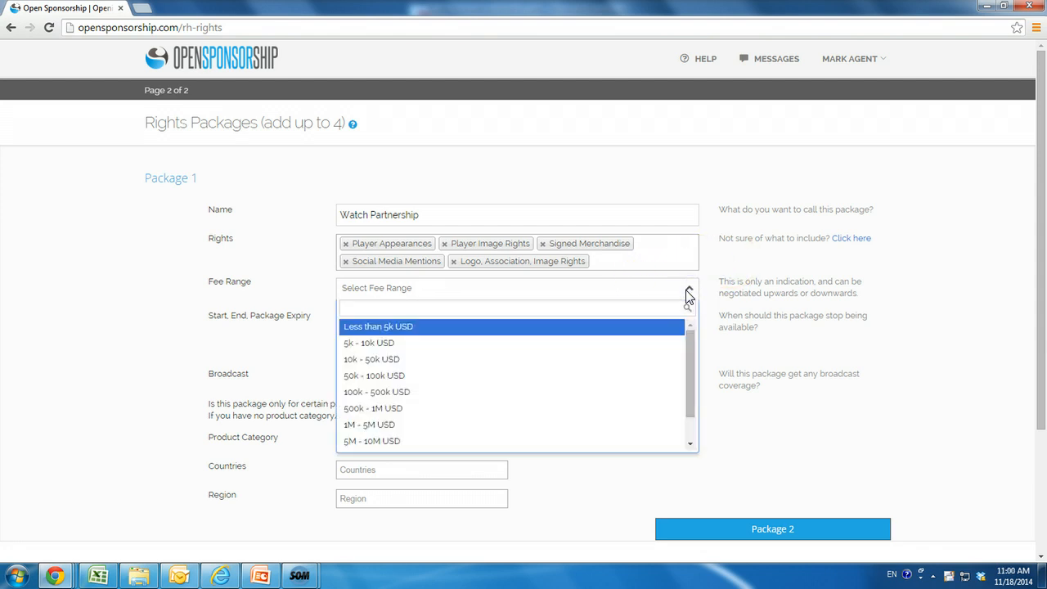
- Scroll the fee options and pick 100k - 500k USD for Watch Partnership
scroll("down", 3)
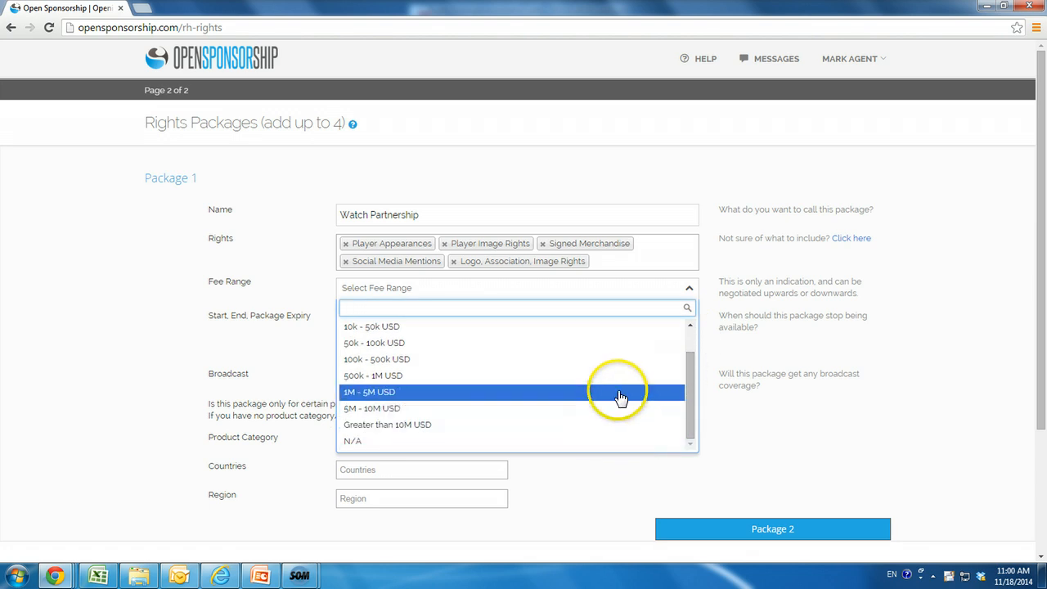
mouse_move(614, 343)
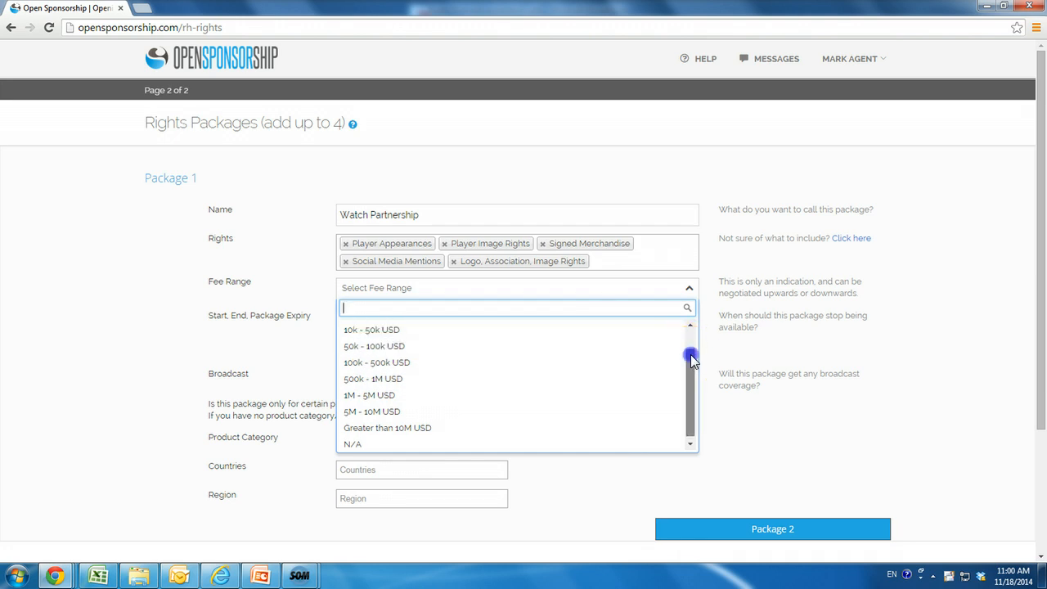
scroll("up", 3)
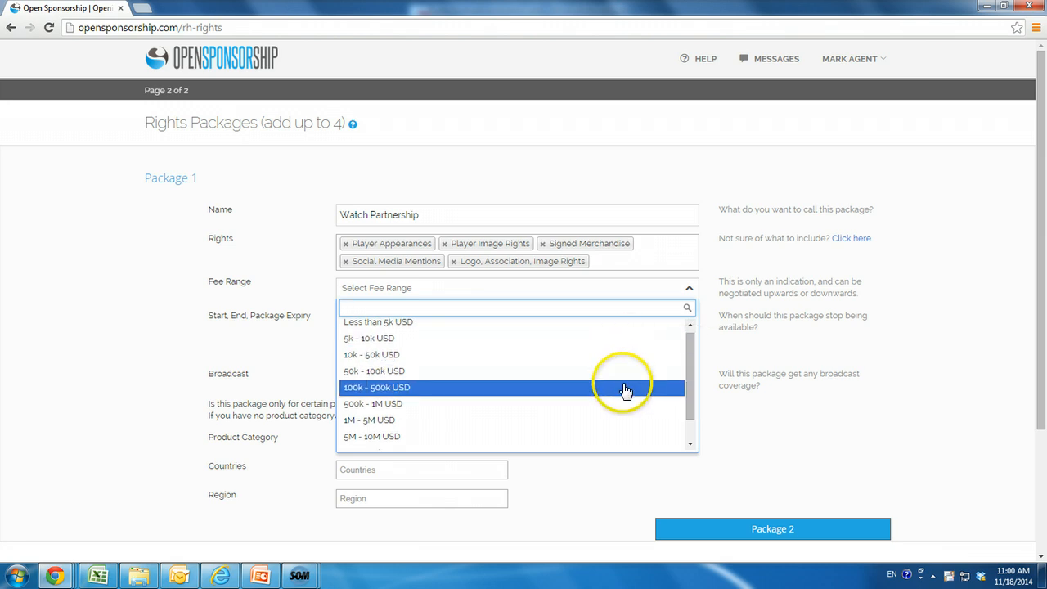
left_click(376, 387)
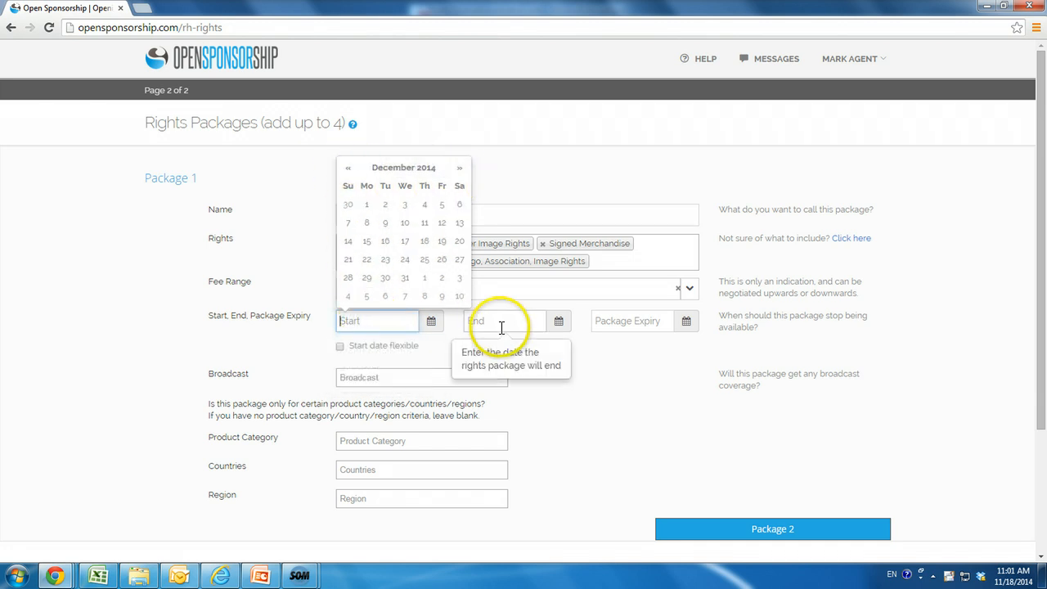
- Mark the start date flexible and advance the expiry calendar toward January 2015
left_click(629, 320)
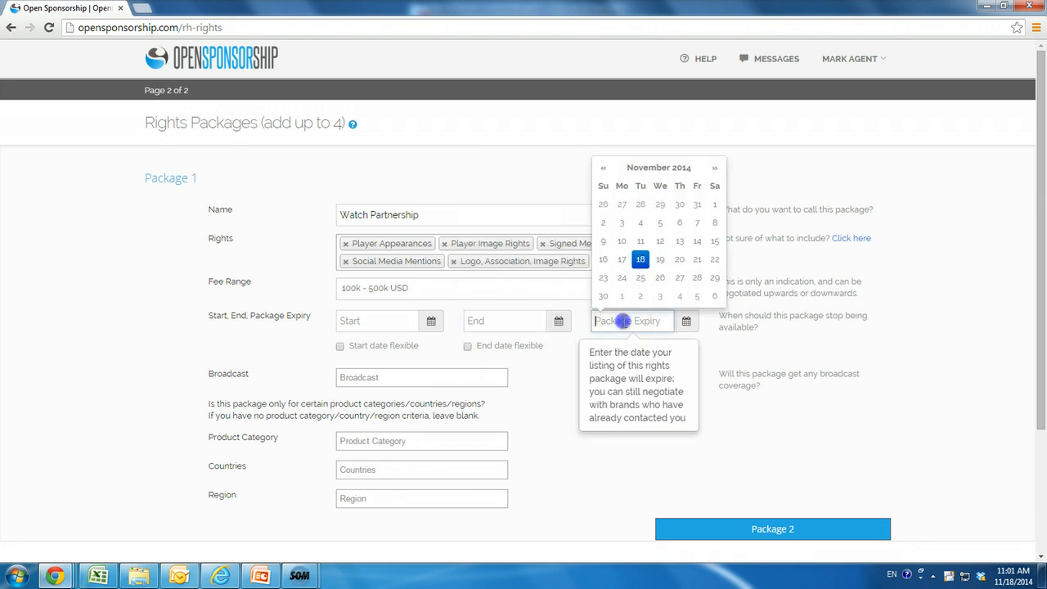
mouse_move(338, 348)
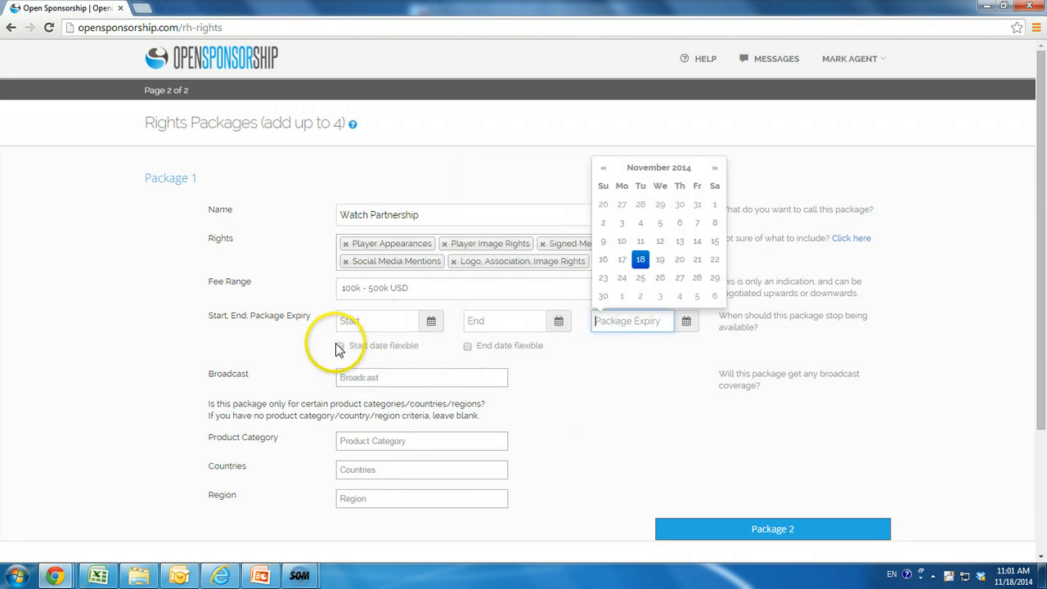
left_click(340, 345)
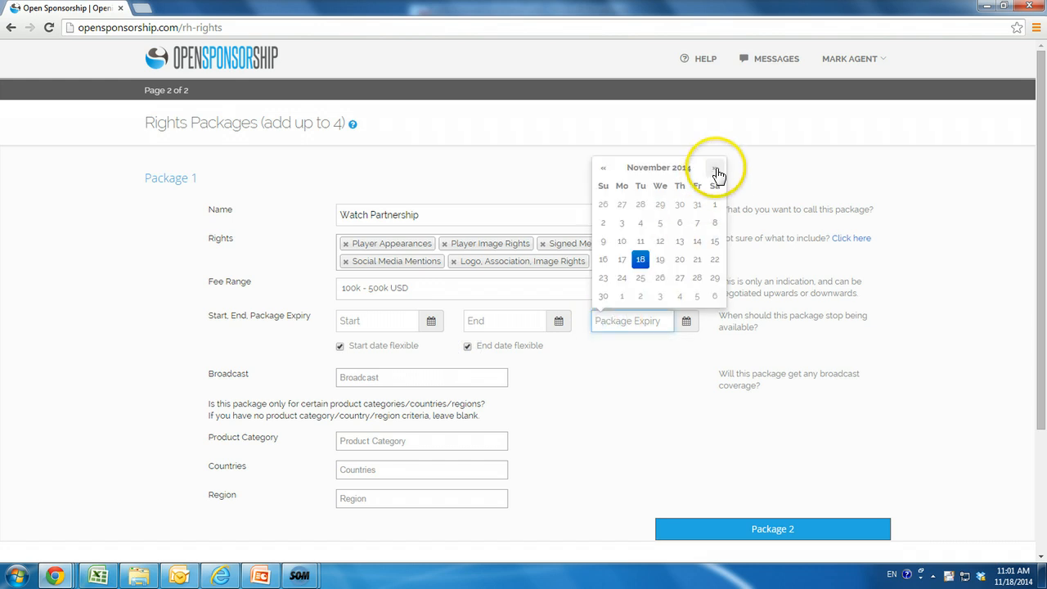
left_click(714, 168)
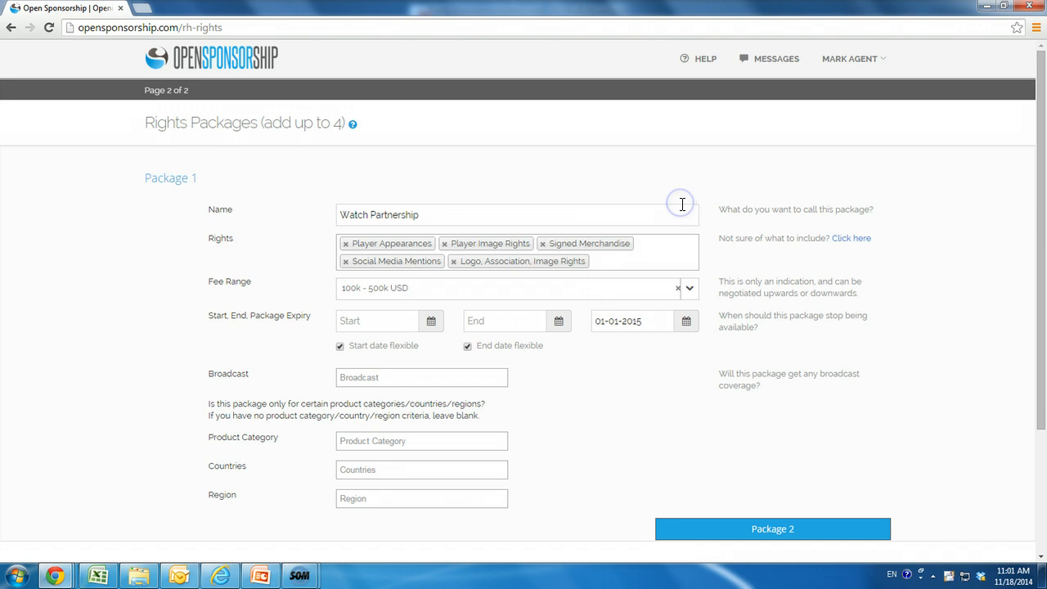
mouse_move(675, 368)
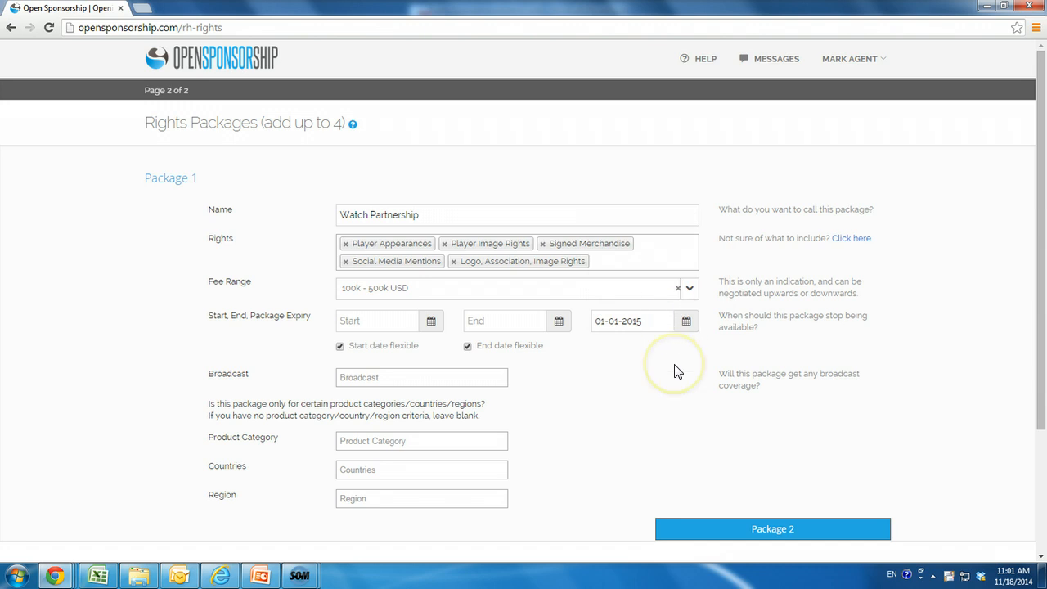
mouse_move(687, 392)
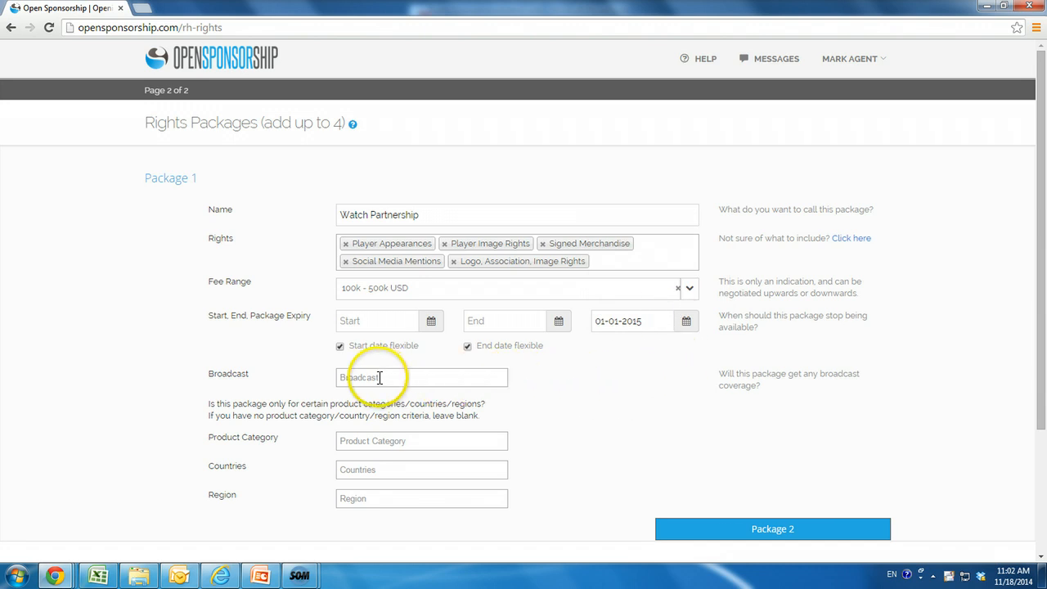
- Open Watch Partnership's broadcast coverage options: TV, Radio, Youtube and Other
left_click(421, 377)
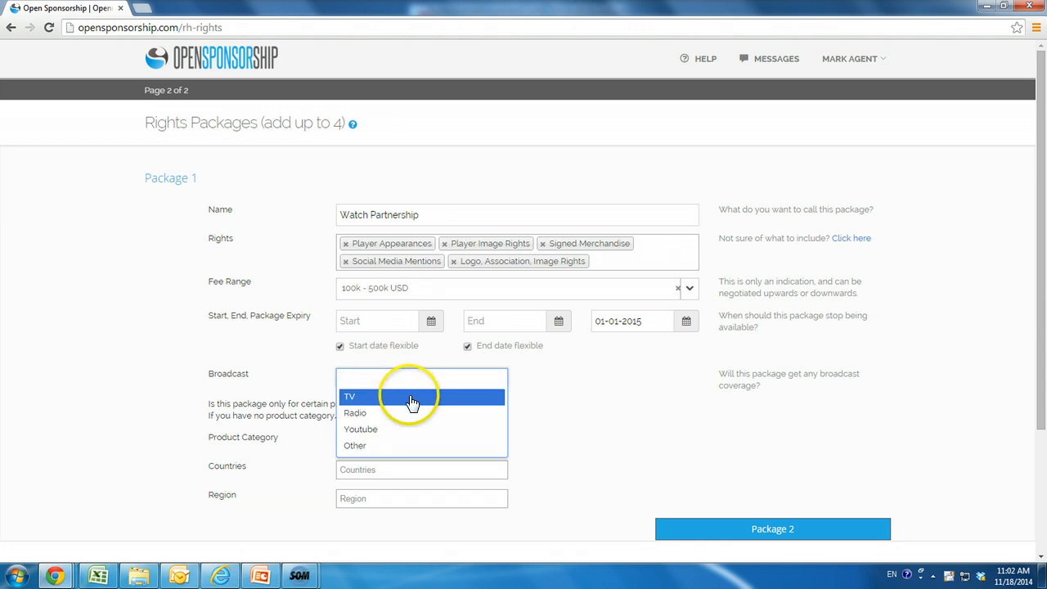
mouse_move(411, 429)
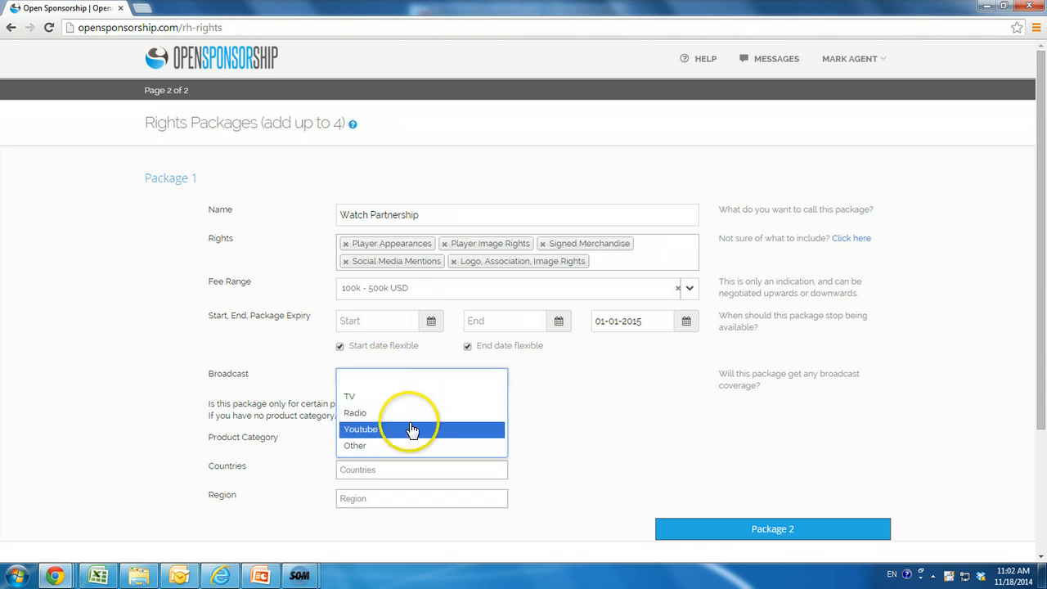
mouse_move(413, 445)
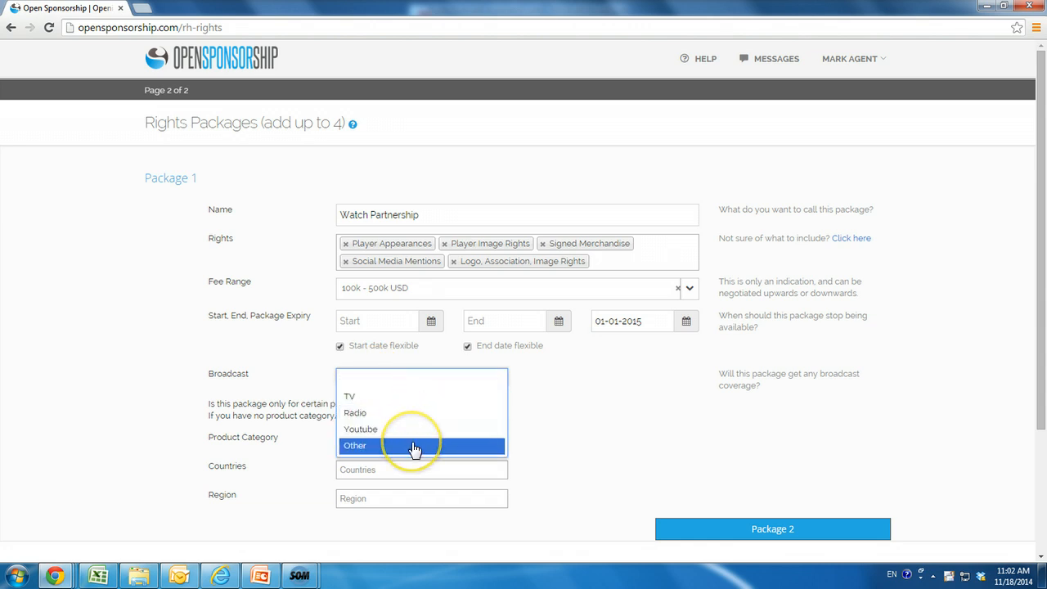
mouse_move(413, 413)
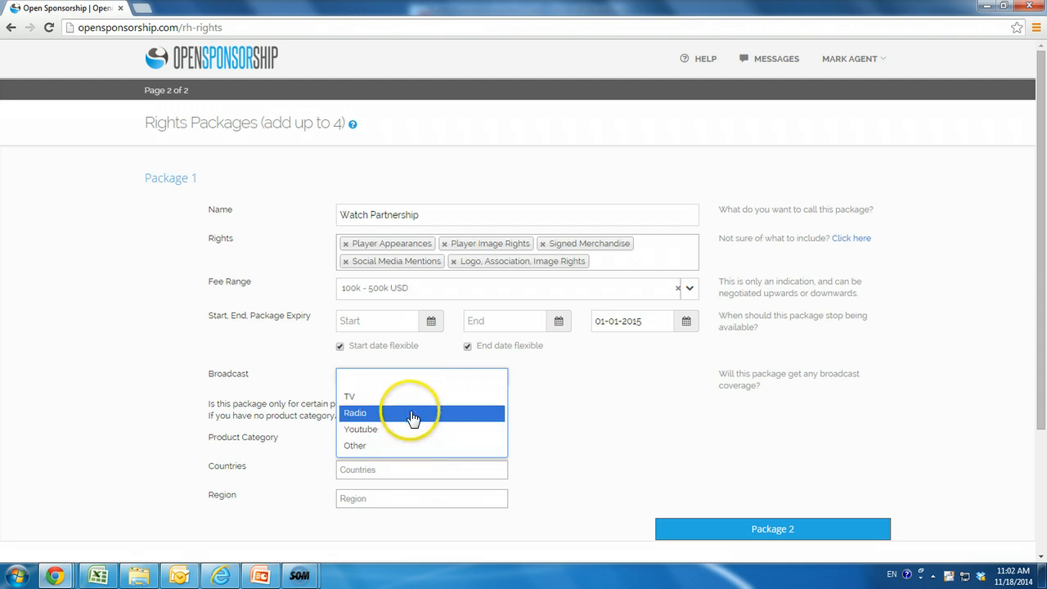
mouse_move(411, 429)
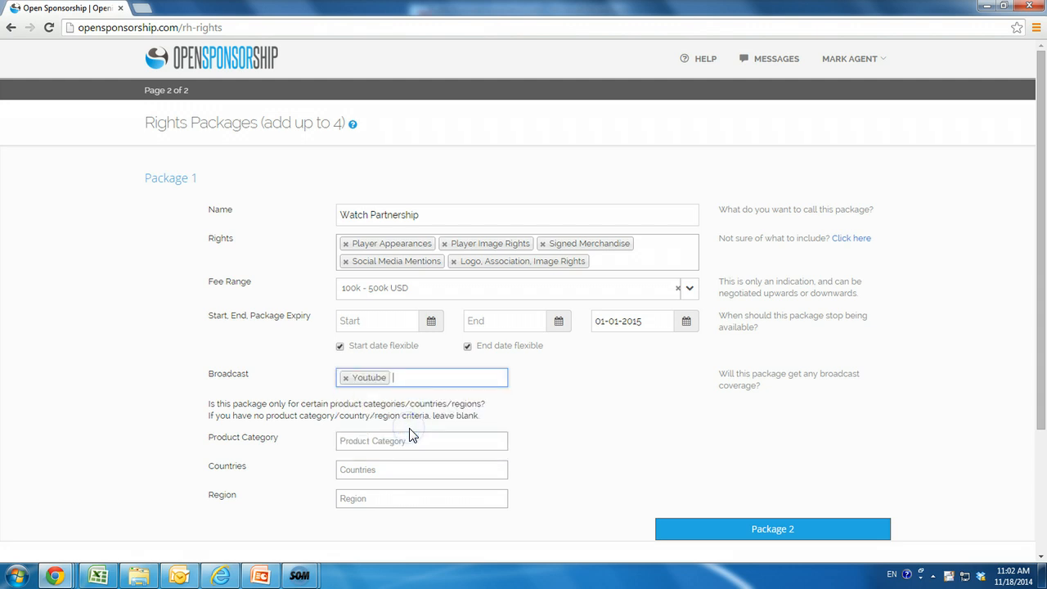
mouse_move(609, 396)
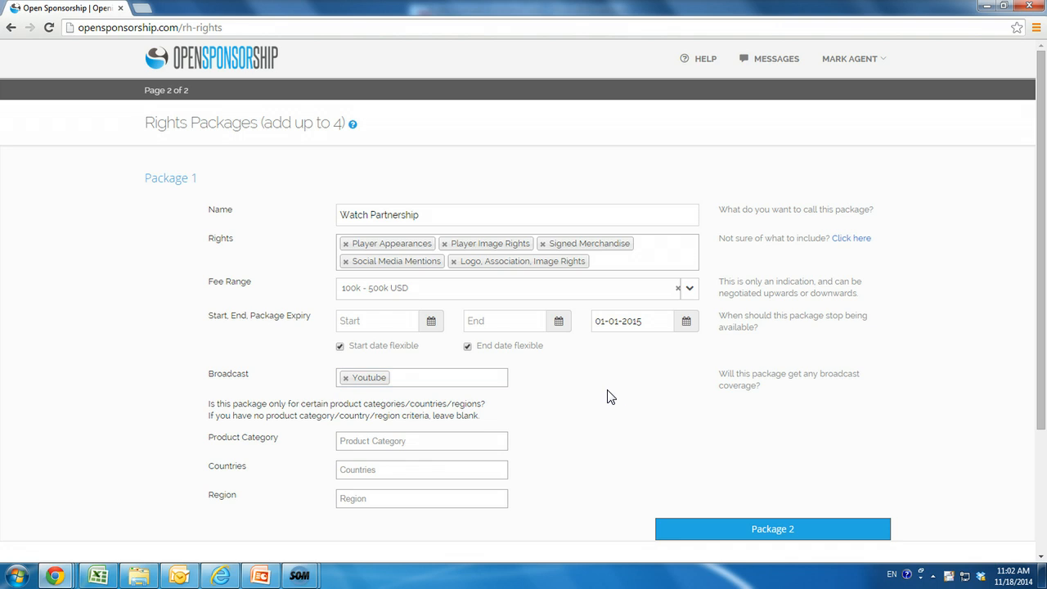
- Add Watch and Sports Apparel & Equipment as Watch Partnership's product categories
scroll("down", 3)
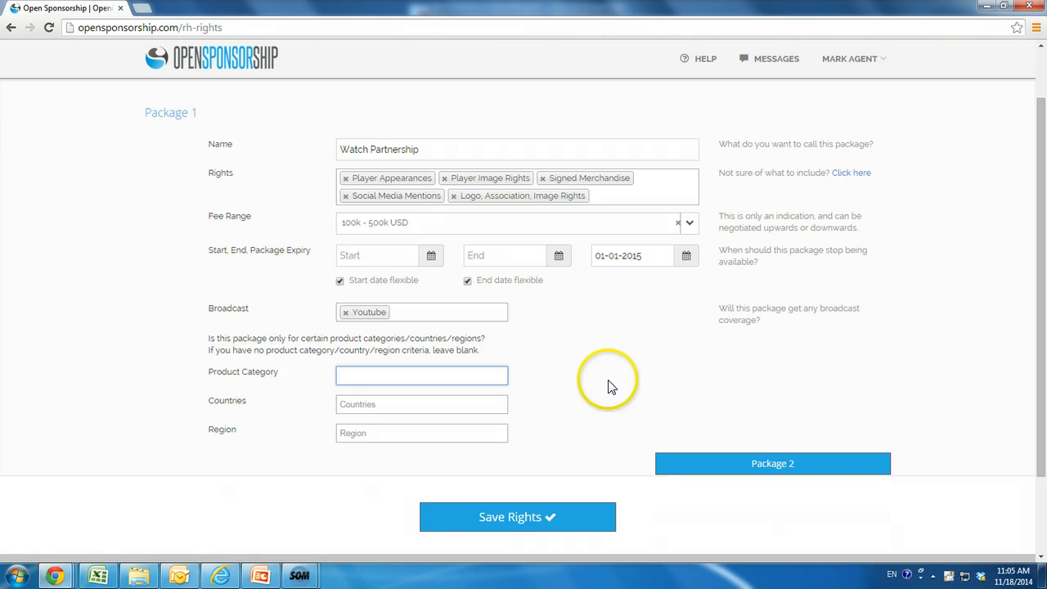
left_click(422, 375)
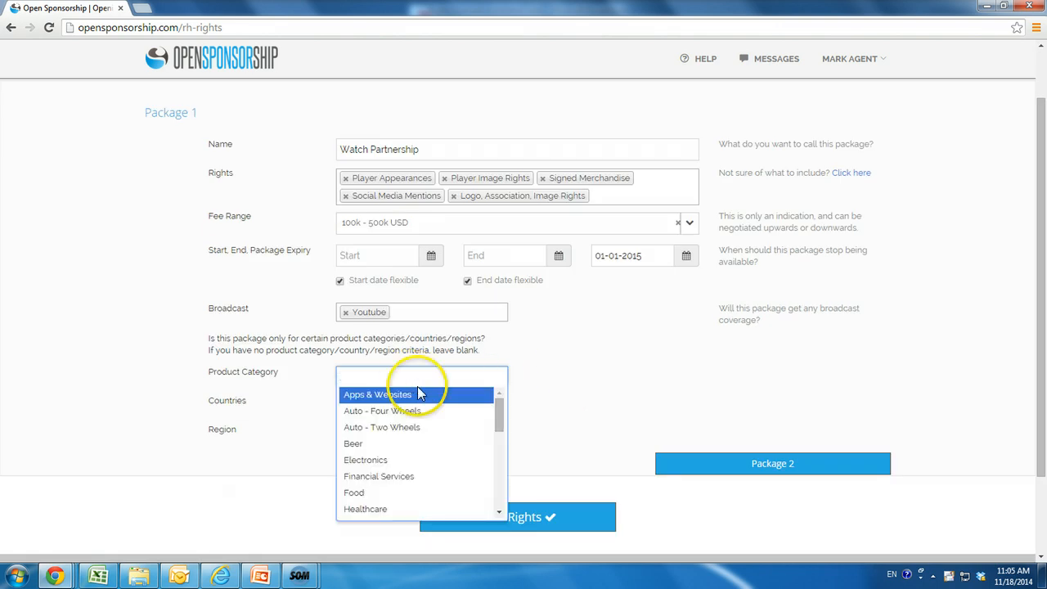
scroll("down", 3)
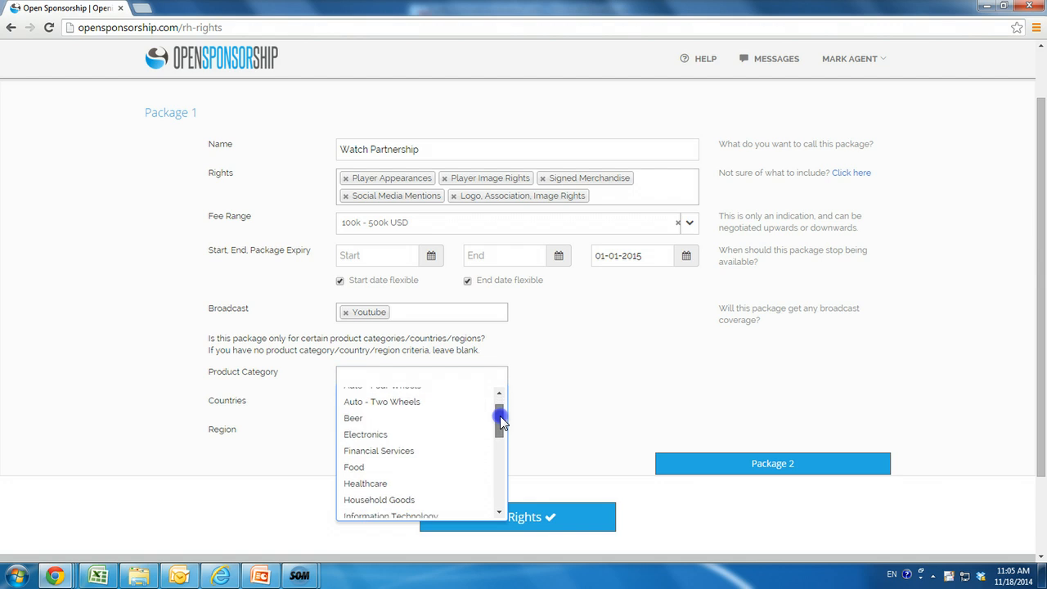
scroll("down", 3)
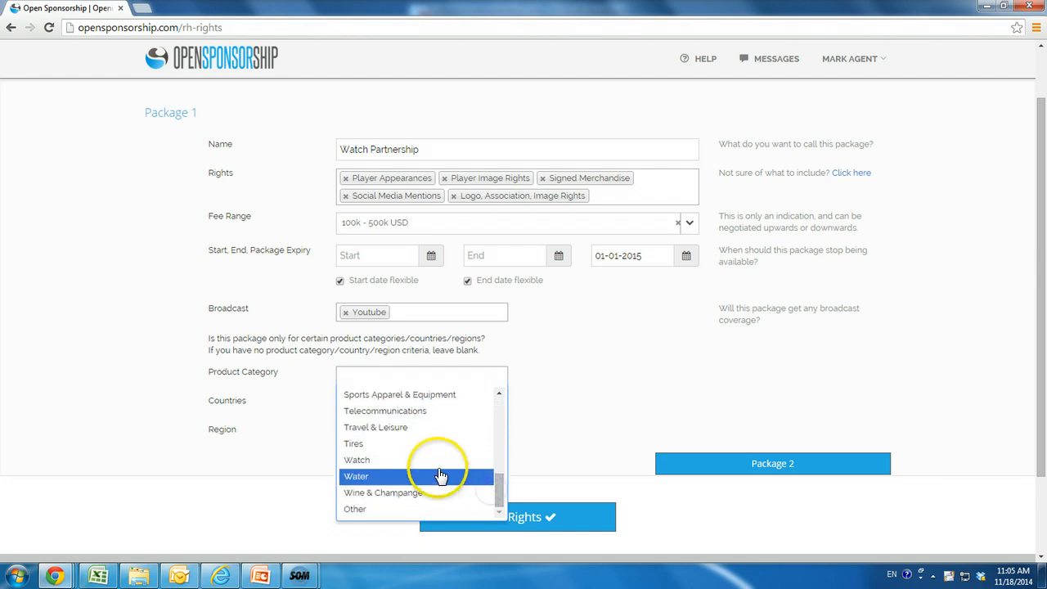
left_click(356, 459)
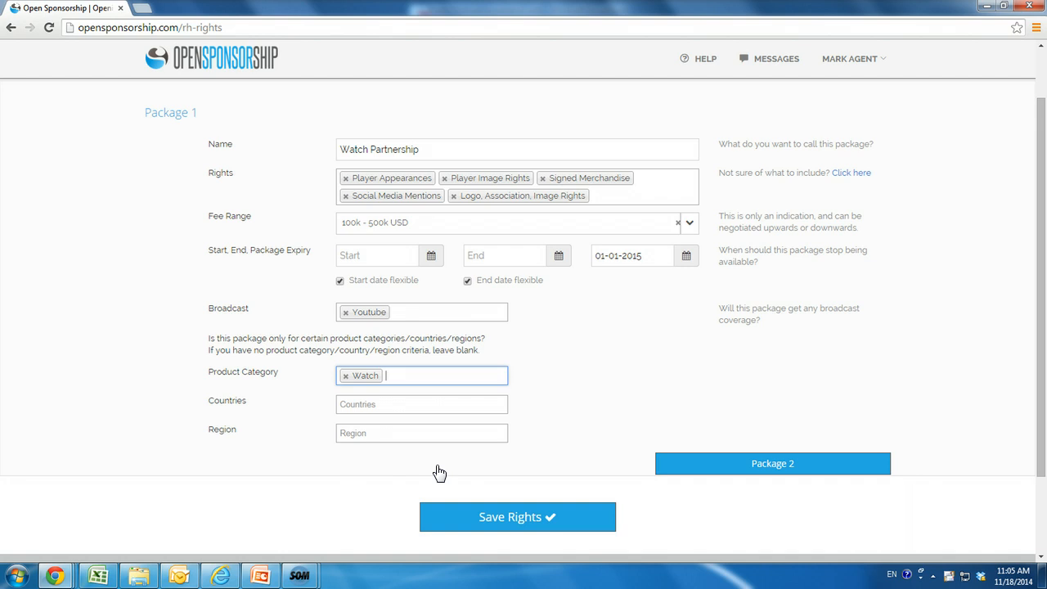
type("sport")
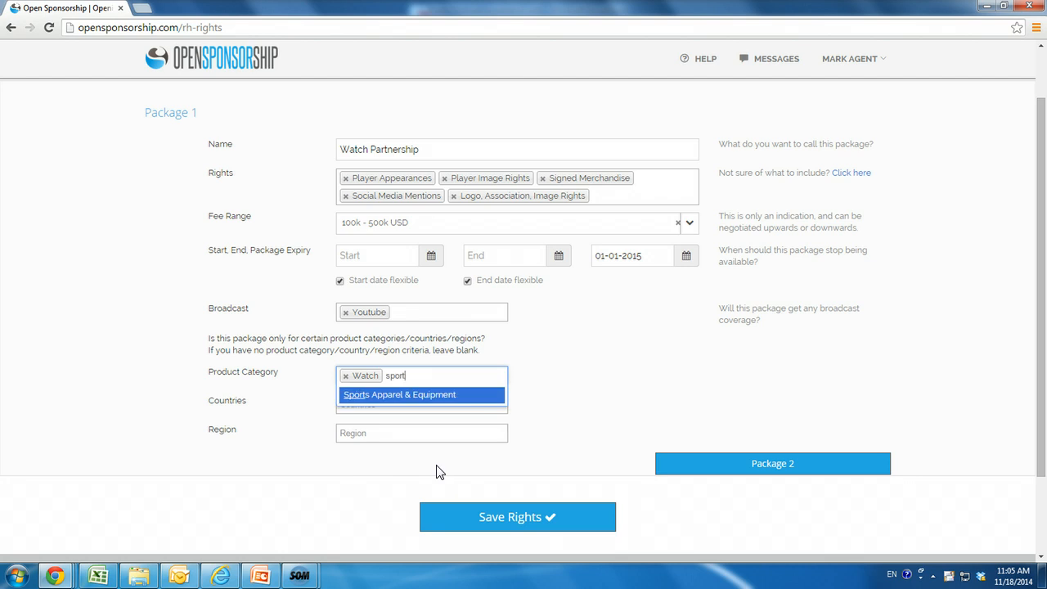
left_click(400, 394)
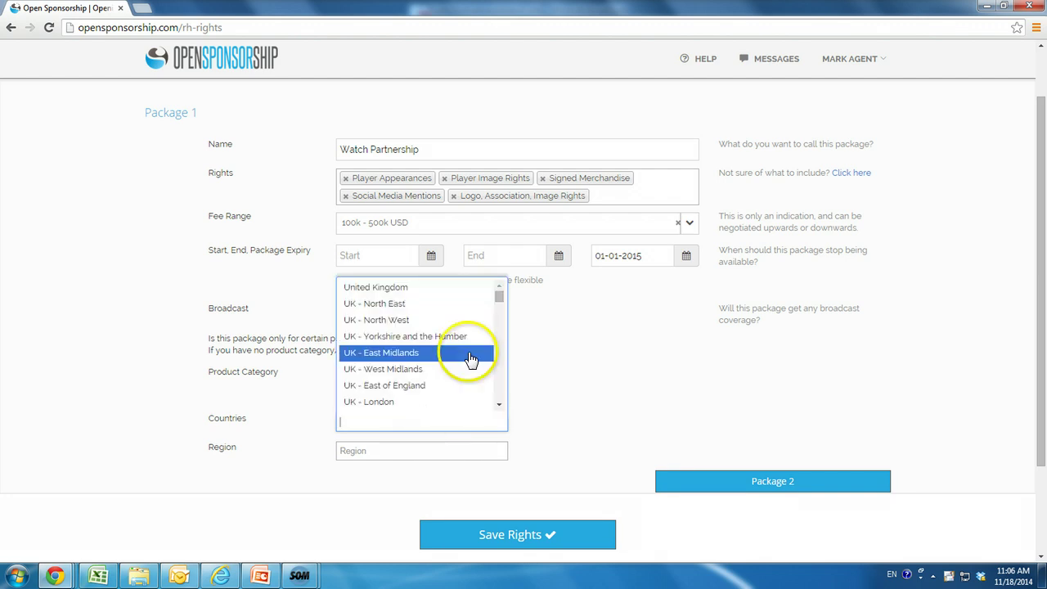
scroll("down", 3)
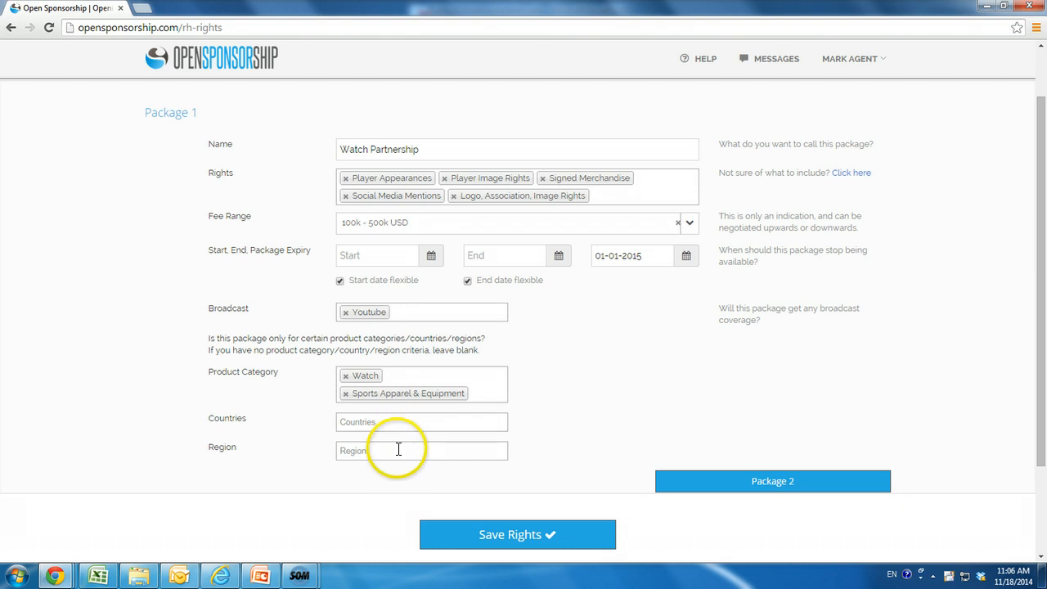
left_click(421, 451)
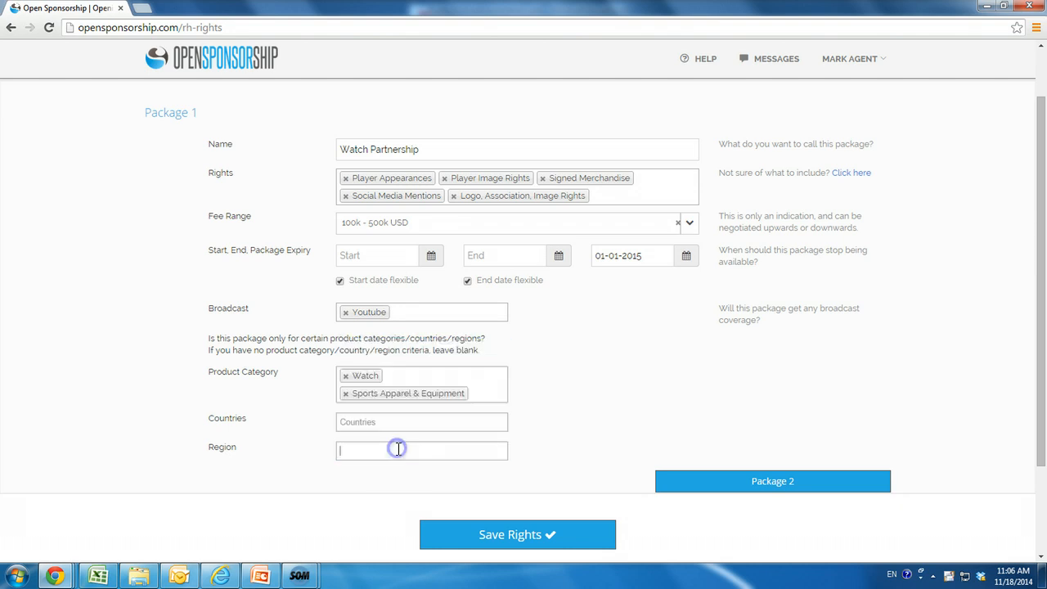
mouse_move(579, 429)
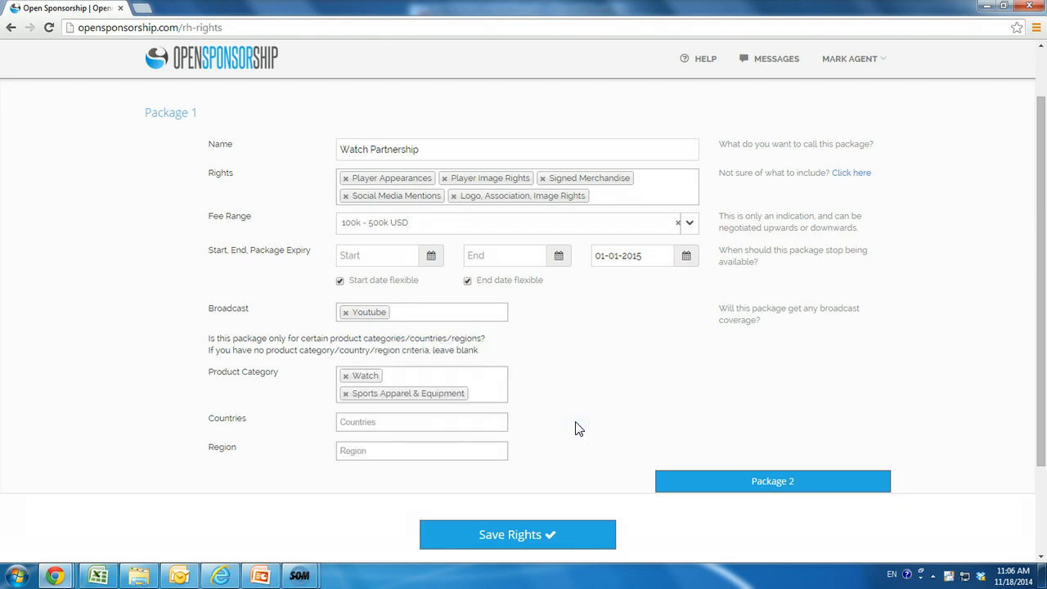
mouse_move(782, 468)
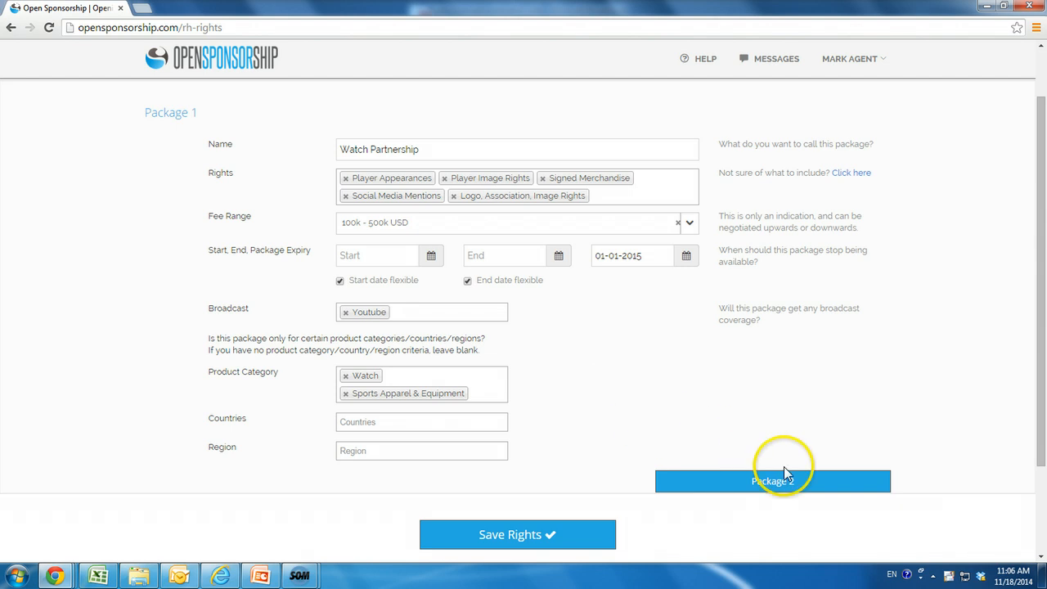
- Name Package 2 'CSR Partnership' and add CSR Initiatives and Social Media Mentions rights
left_click(772, 480)
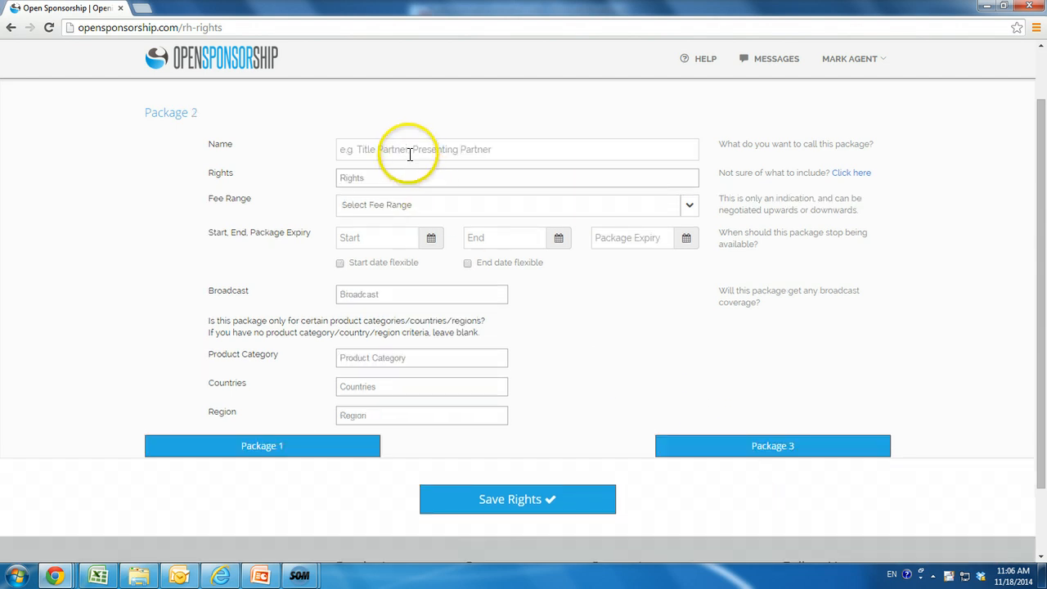
type("CSR")
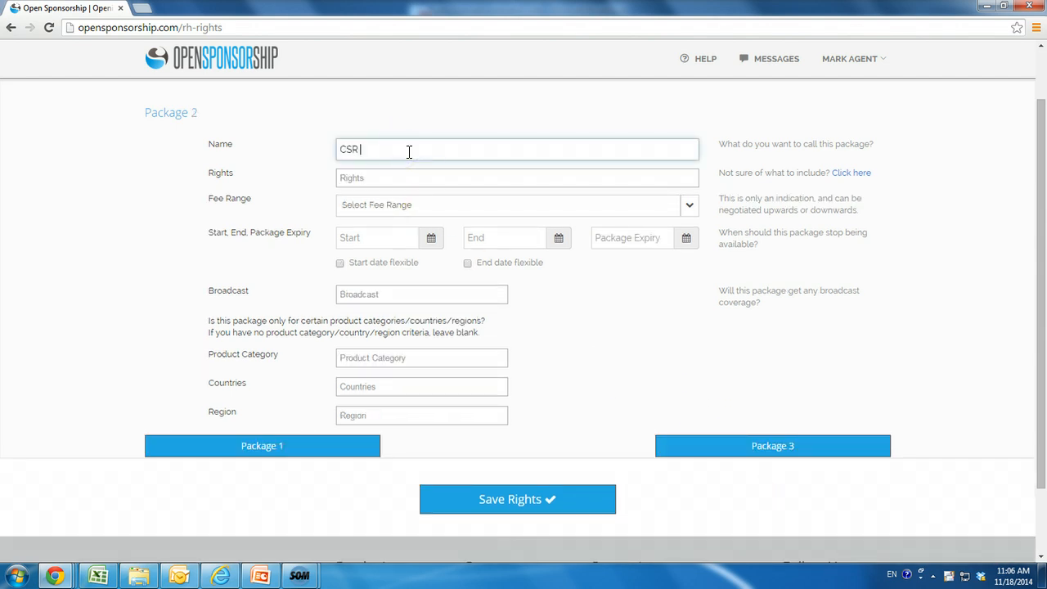
type("Partnership")
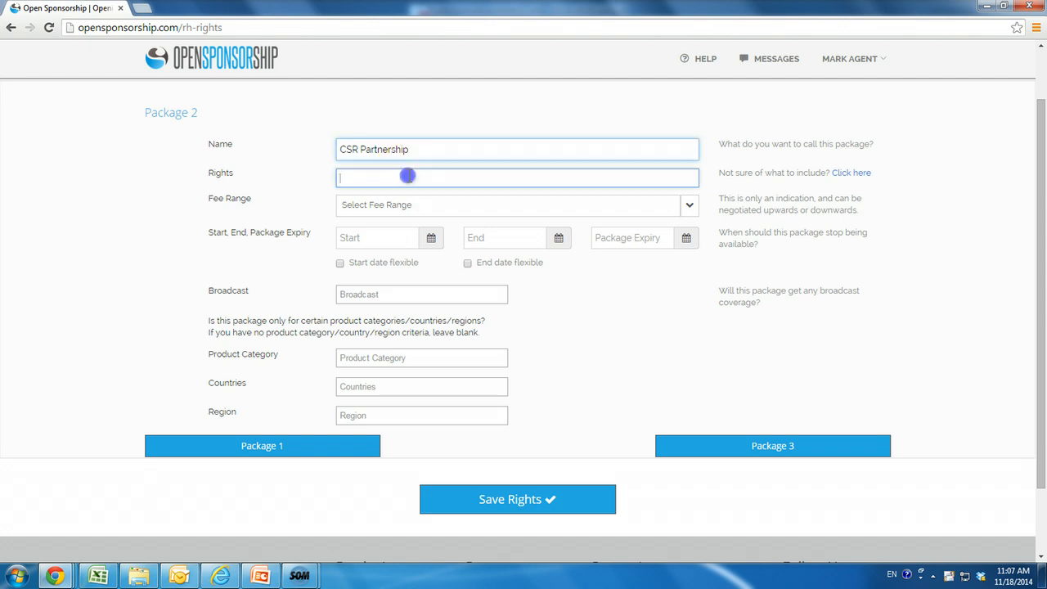
type("csr")
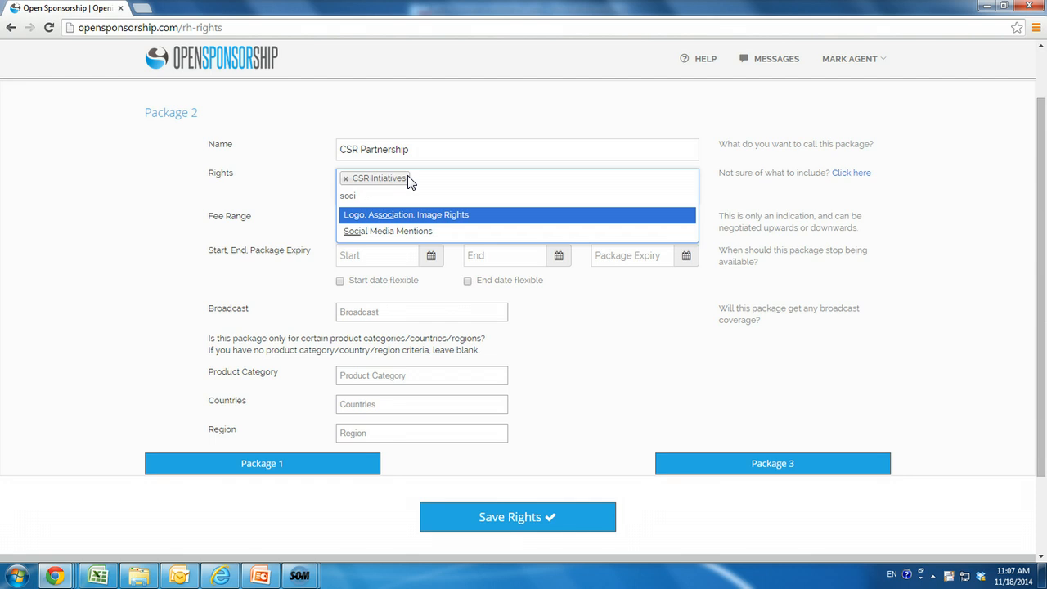
left_click(387, 231)
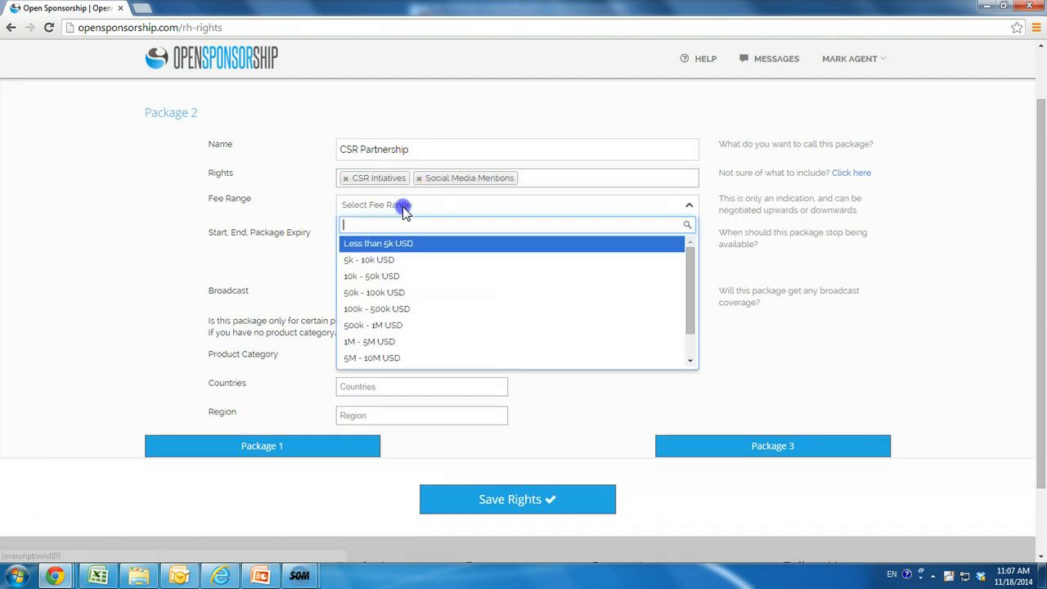
- Give Package 2 a 10k–50k USD fee and flexible start date, then search countries for Spain
left_click(370, 276)
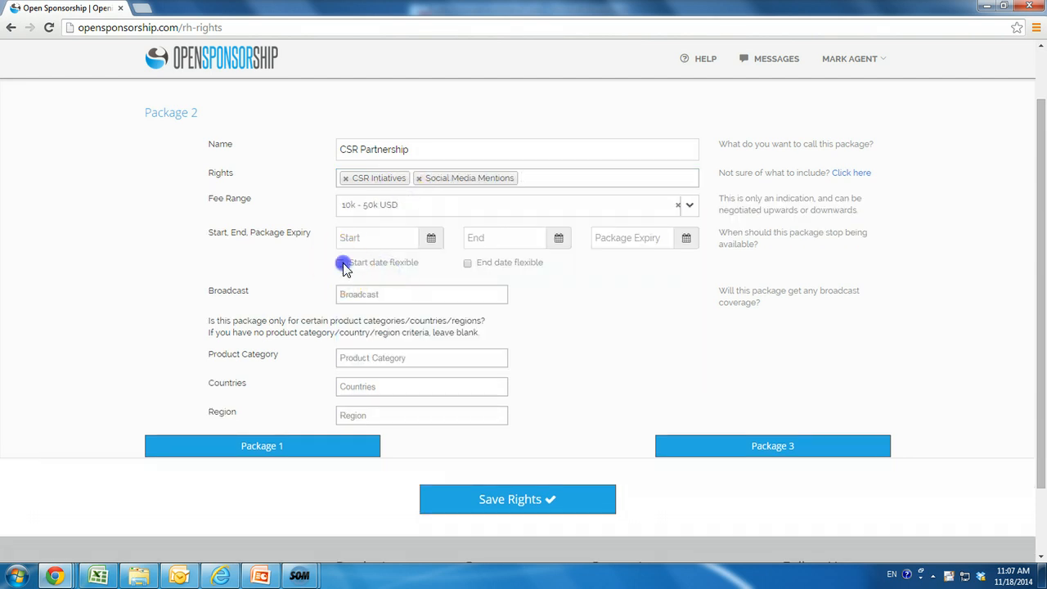
left_click(340, 262)
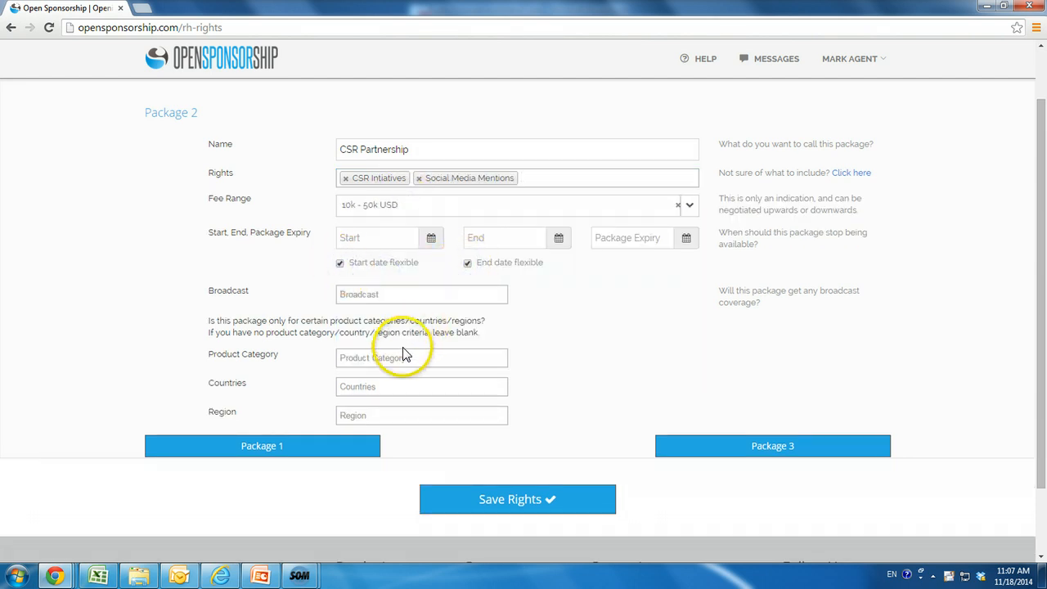
mouse_move(401, 382)
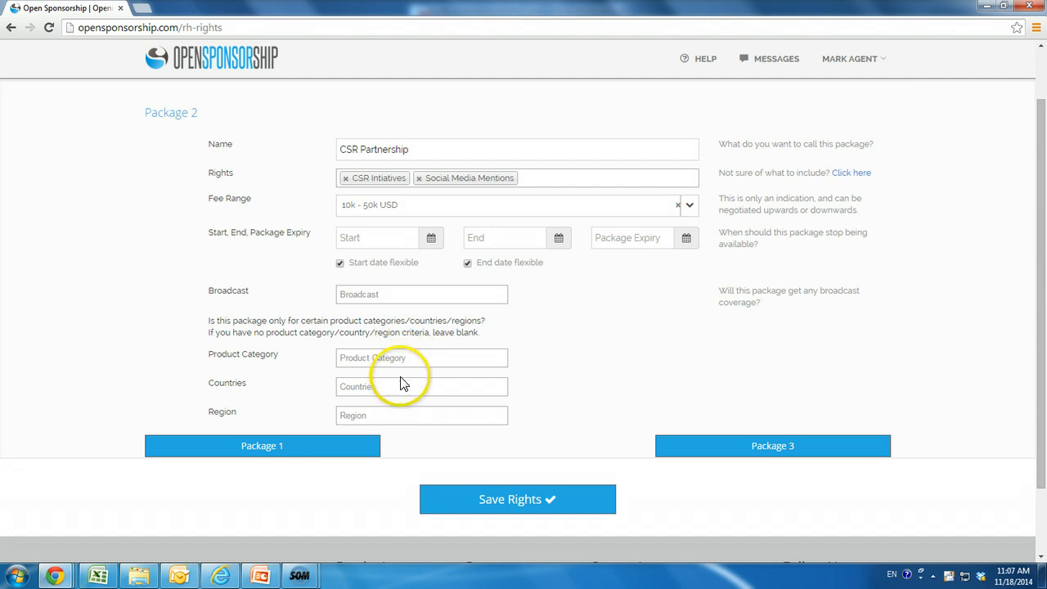
left_click(422, 386)
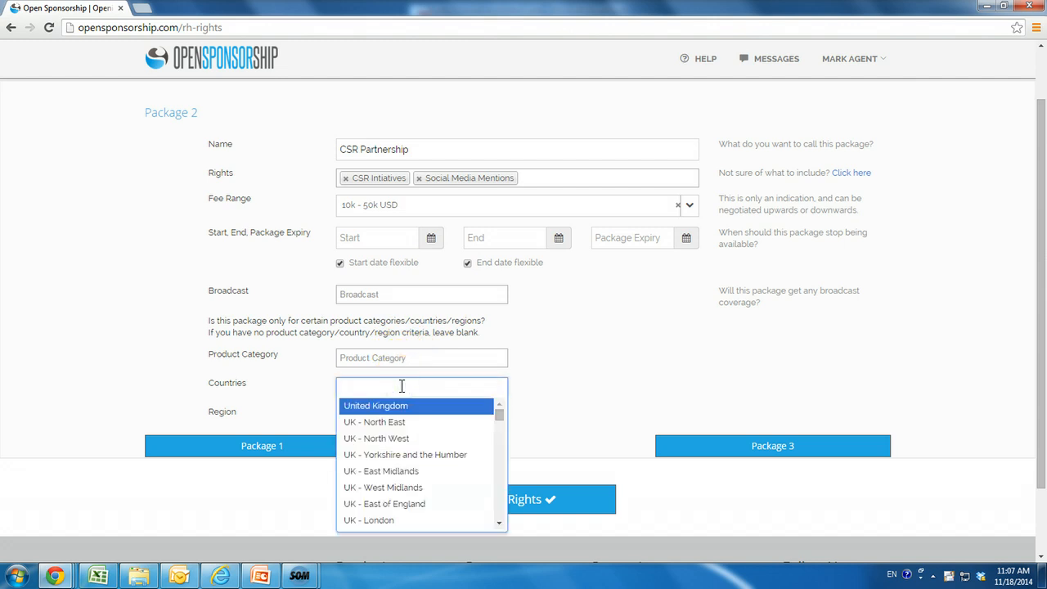
type("spai")
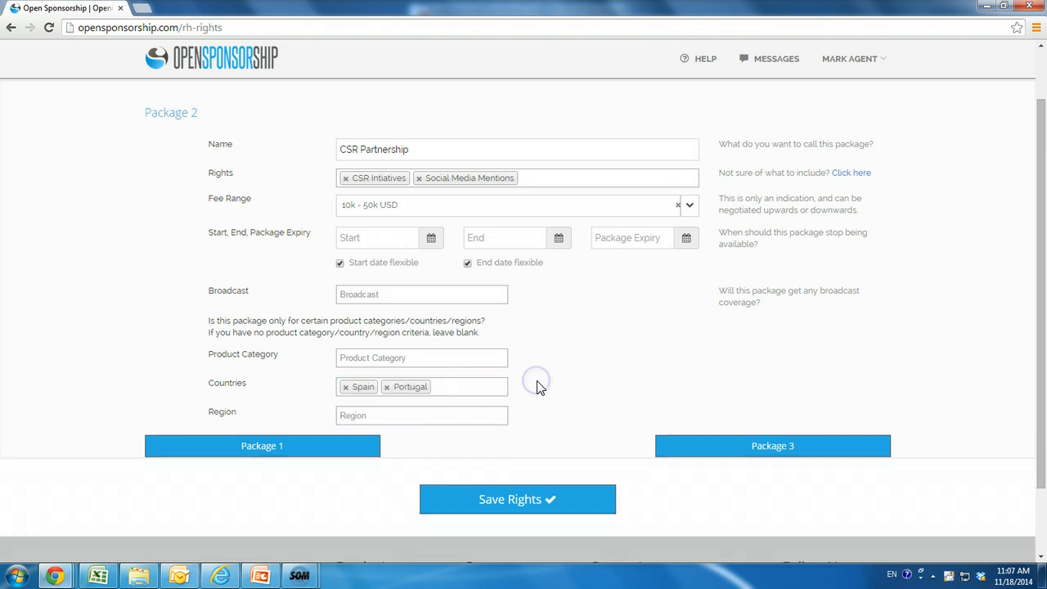
mouse_move(718, 446)
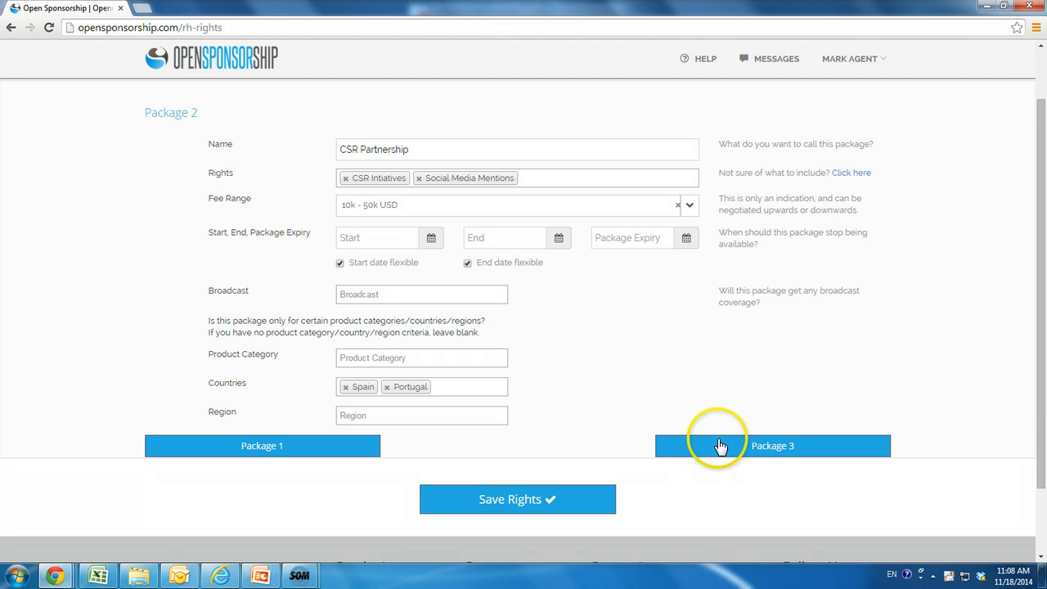
- Name Package 3 'Regional Associate Partnership' and add its rights, including Logo, Association, Image Rights
left_click(771, 445)
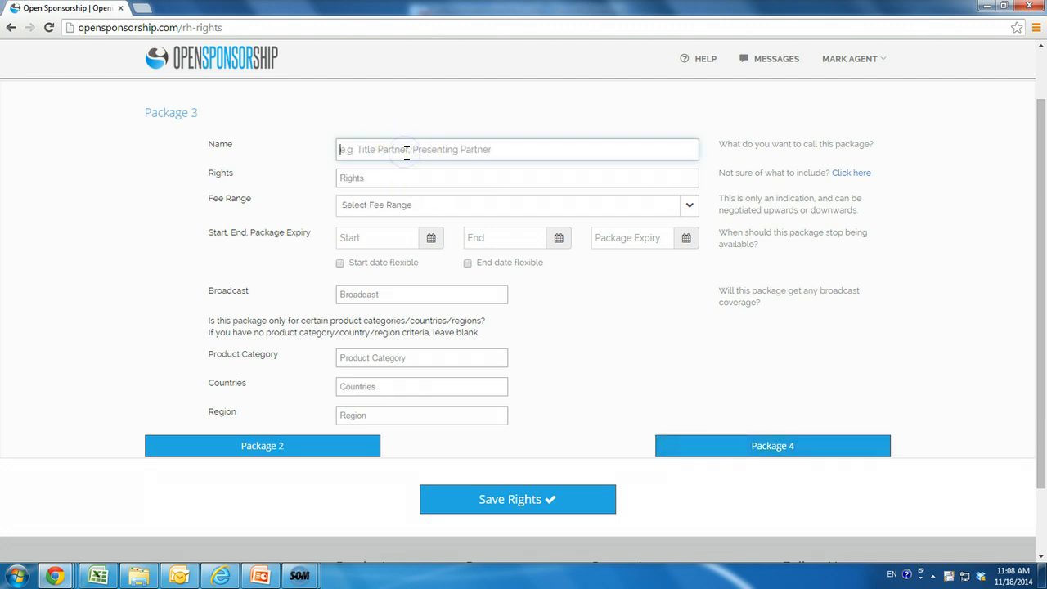
type("Regional")
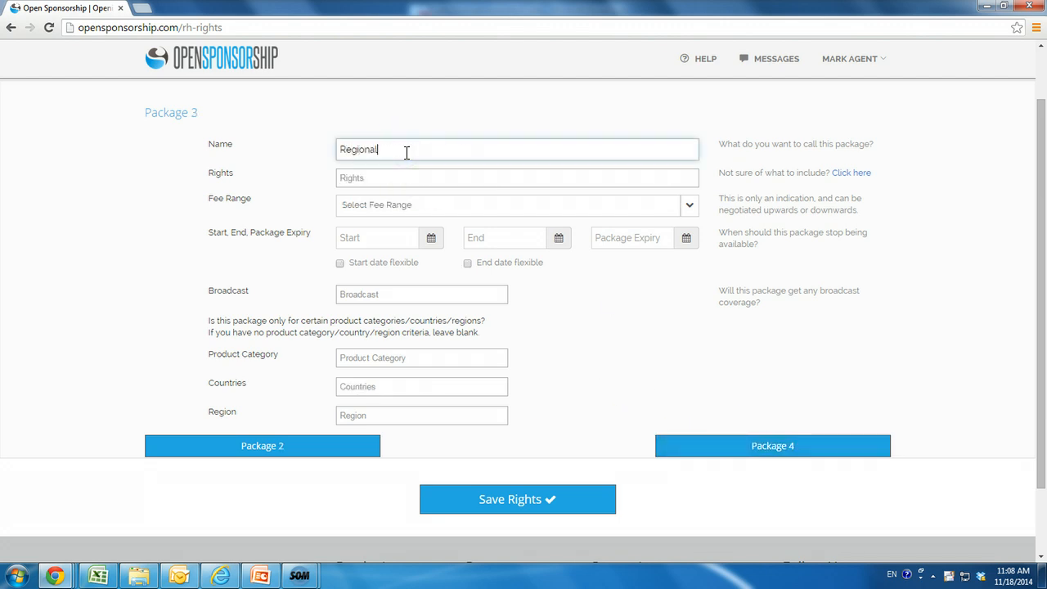
type("Associate P")
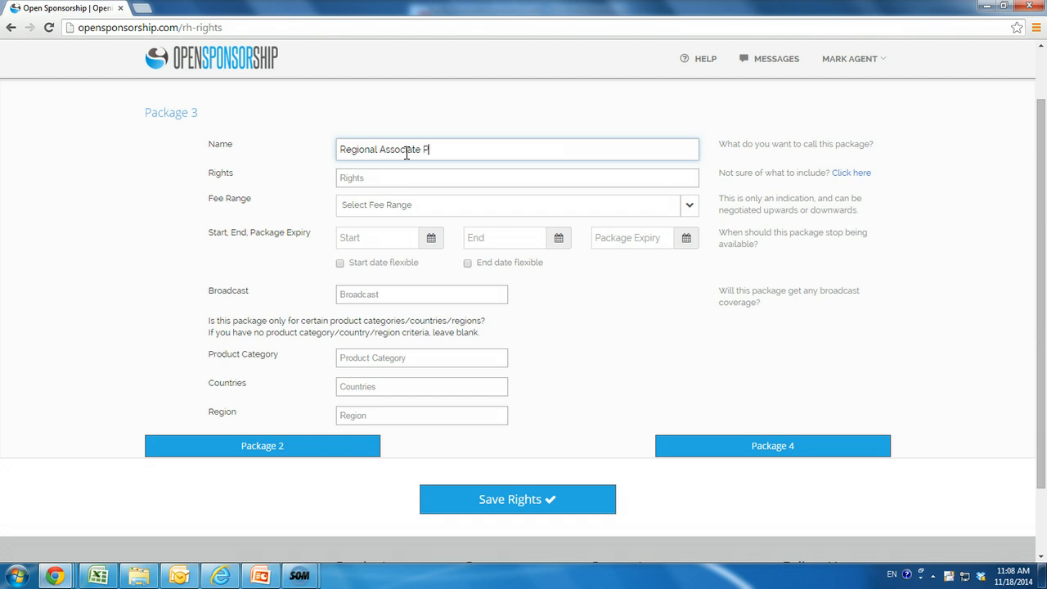
type("artnership")
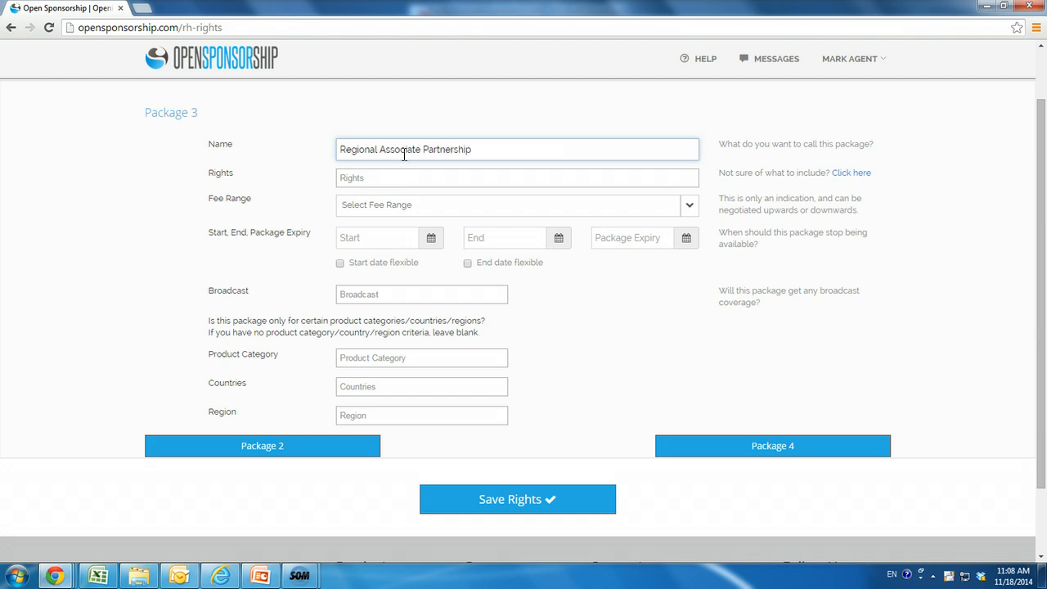
type("player Image Rights Social Media Mentions logo")
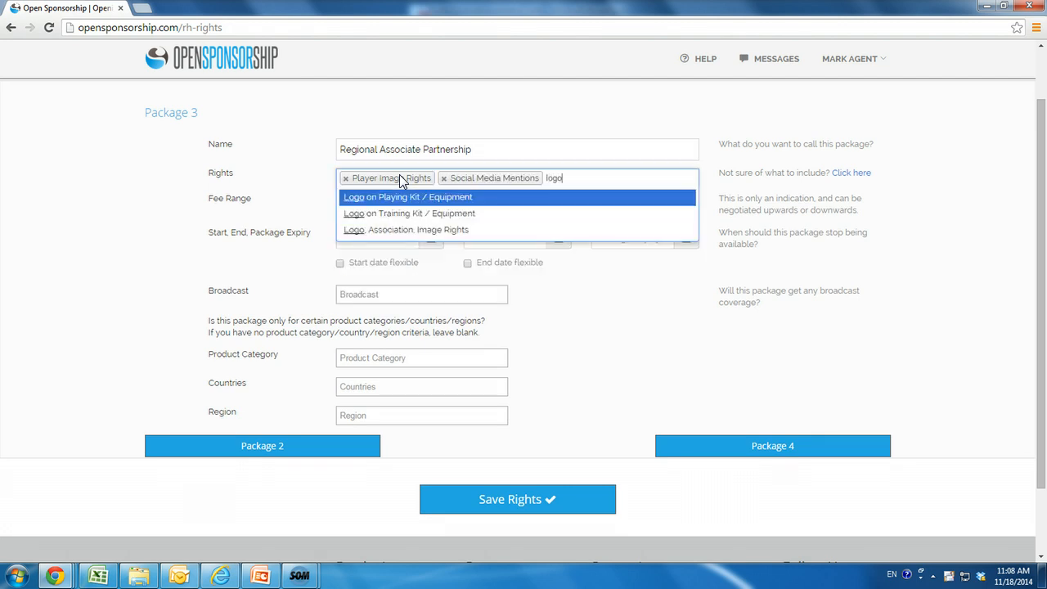
left_click(406, 229)
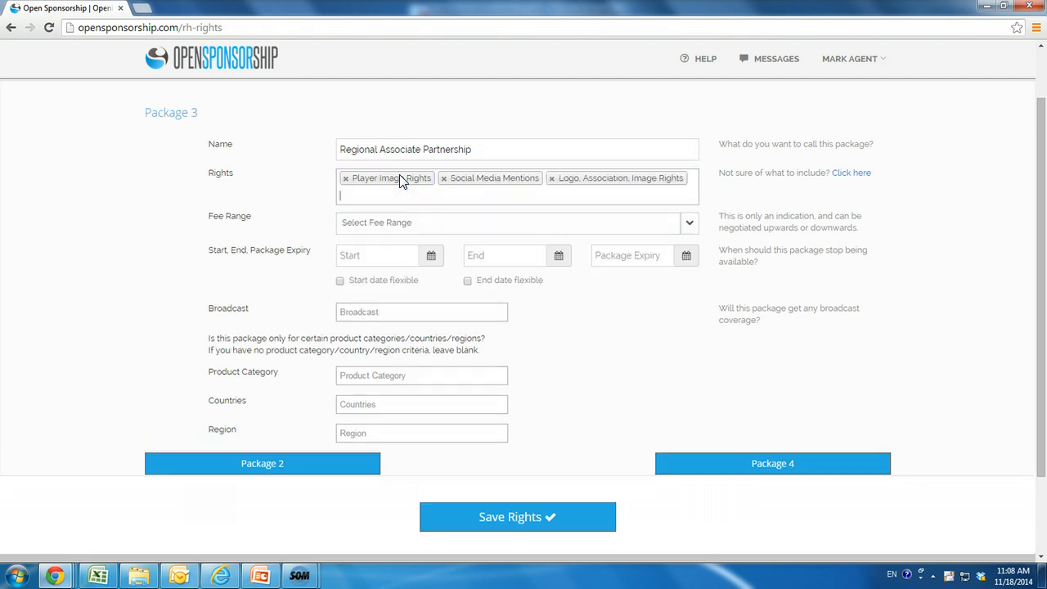
- Set Package 3 to 50k–100k USD, flexible dates, and Middle East, Asia Pac, Africa regions
left_click(517, 222)
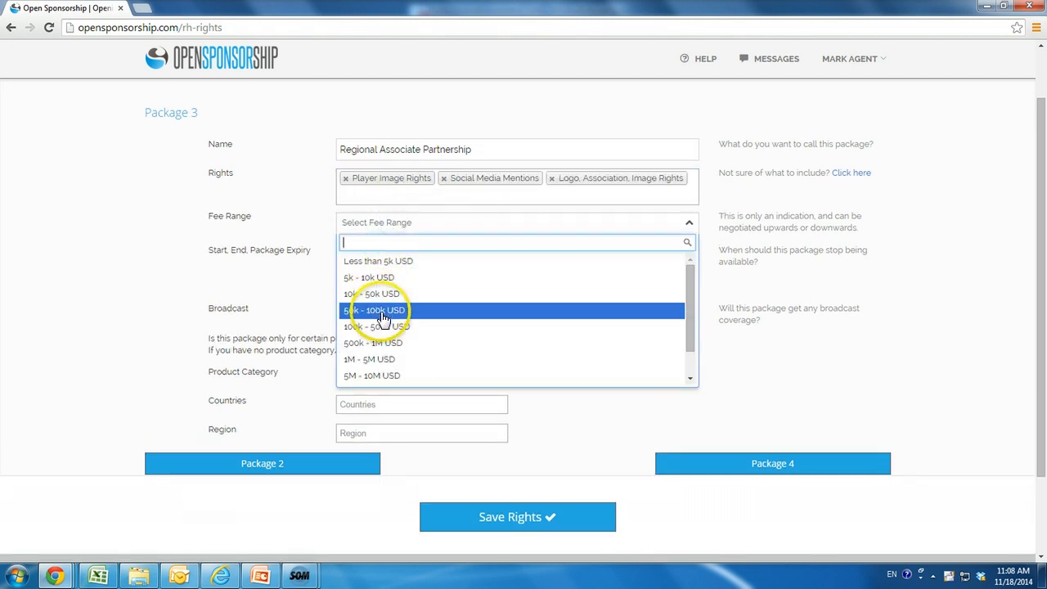
left_click(374, 310)
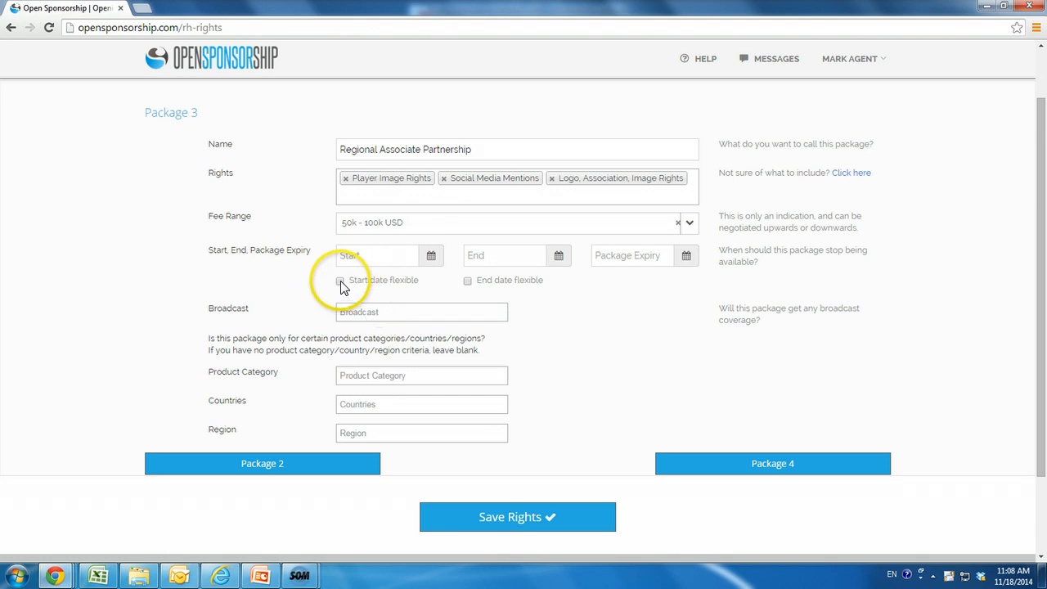
left_click(340, 279)
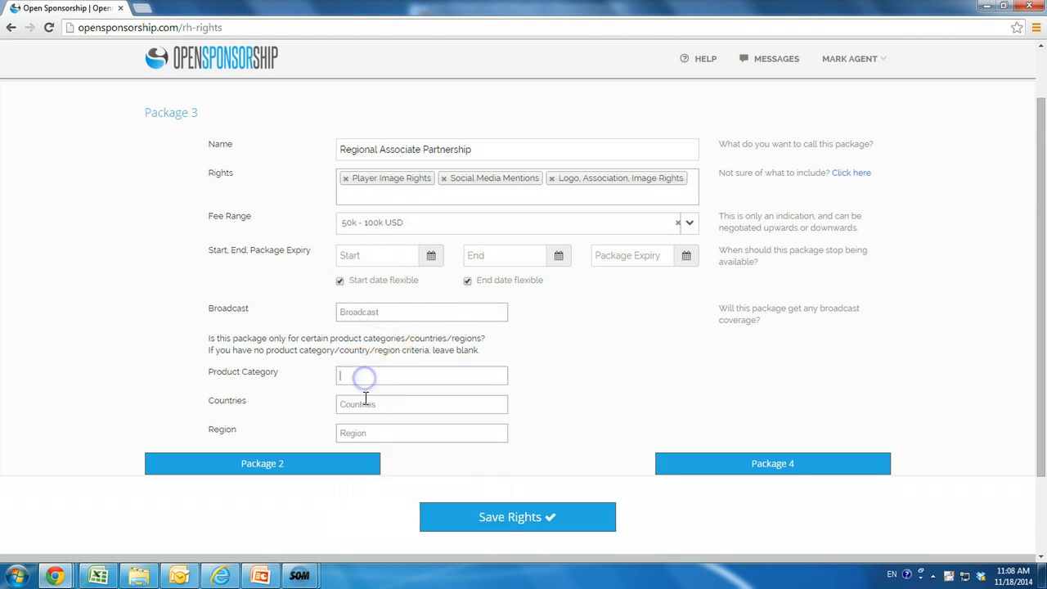
left_click(421, 432)
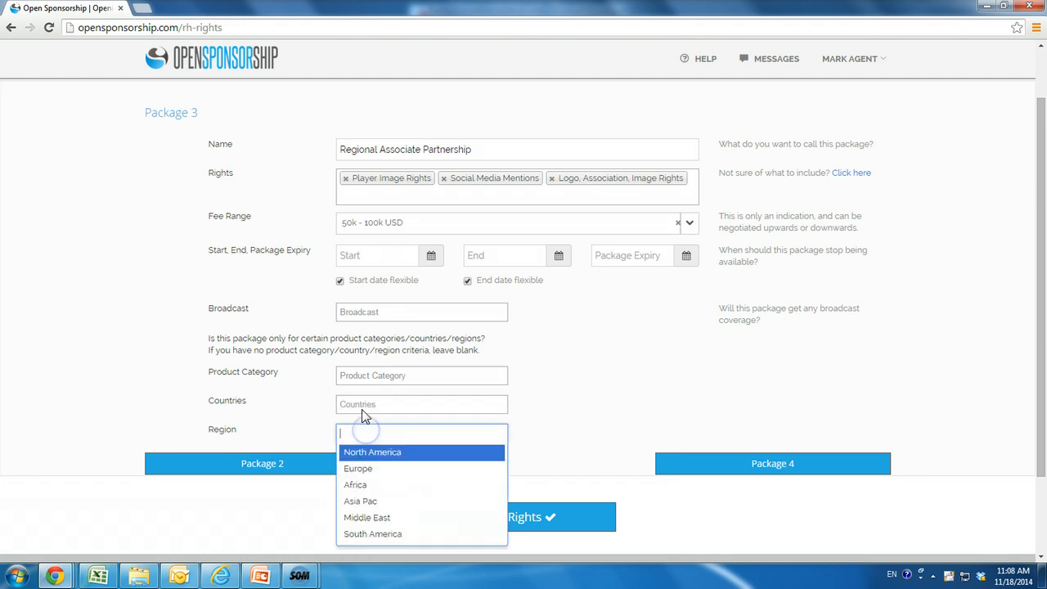
left_click(366, 517)
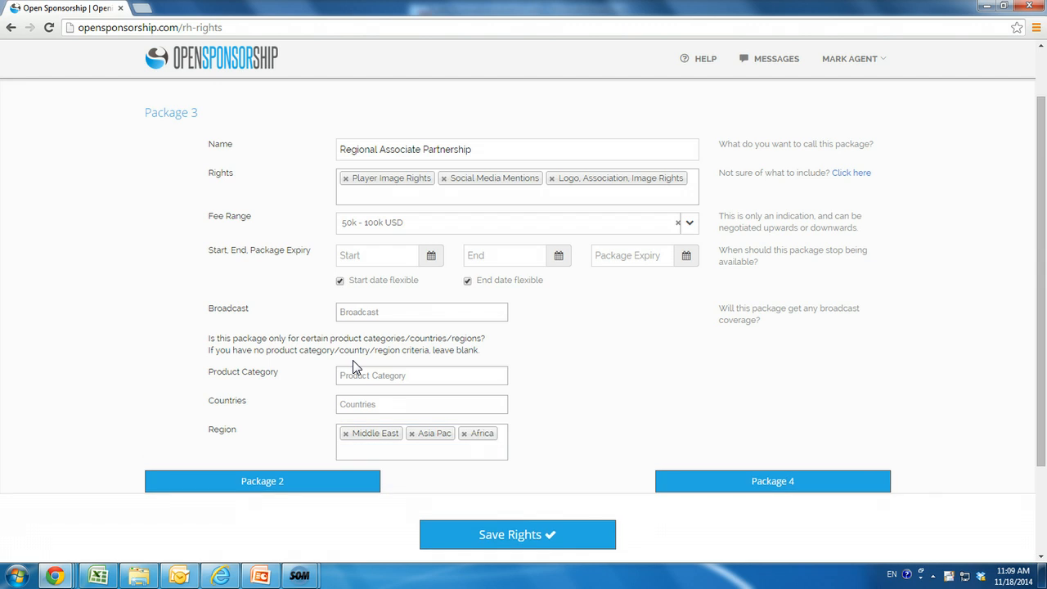
mouse_move(576, 357)
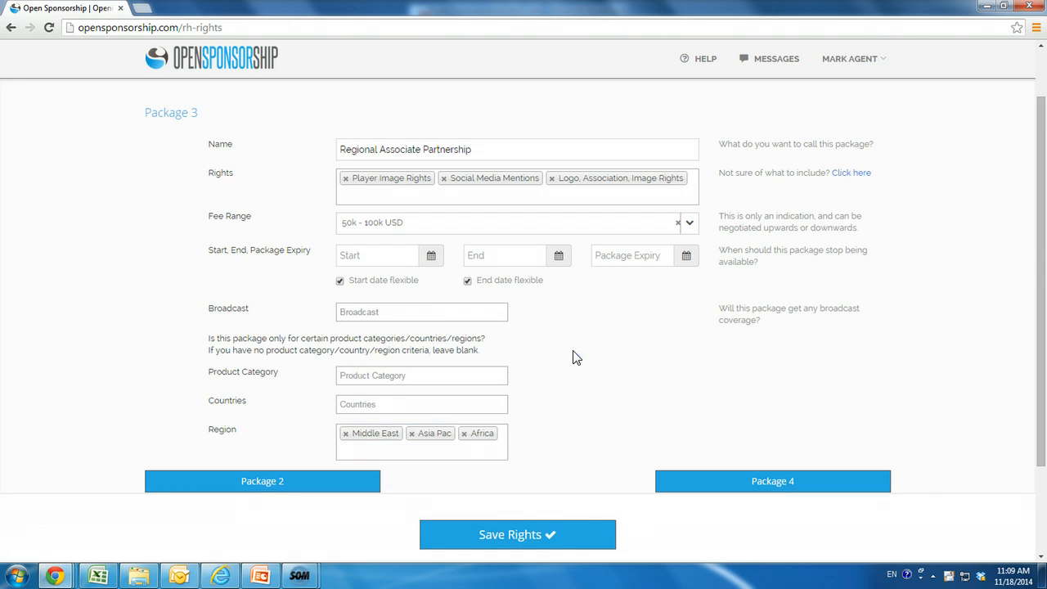
mouse_move(530, 442)
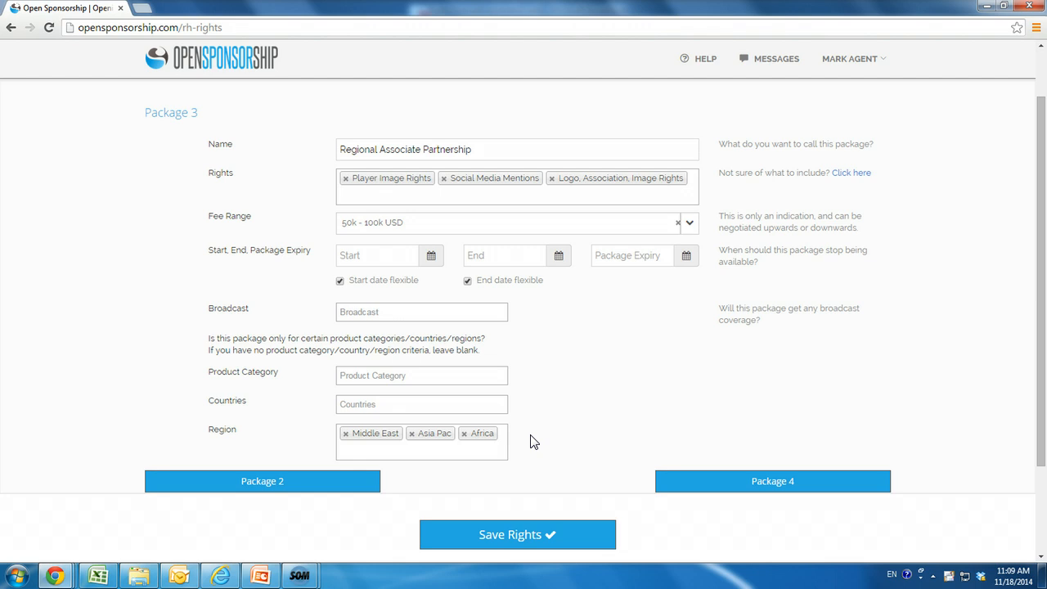
mouse_move(567, 436)
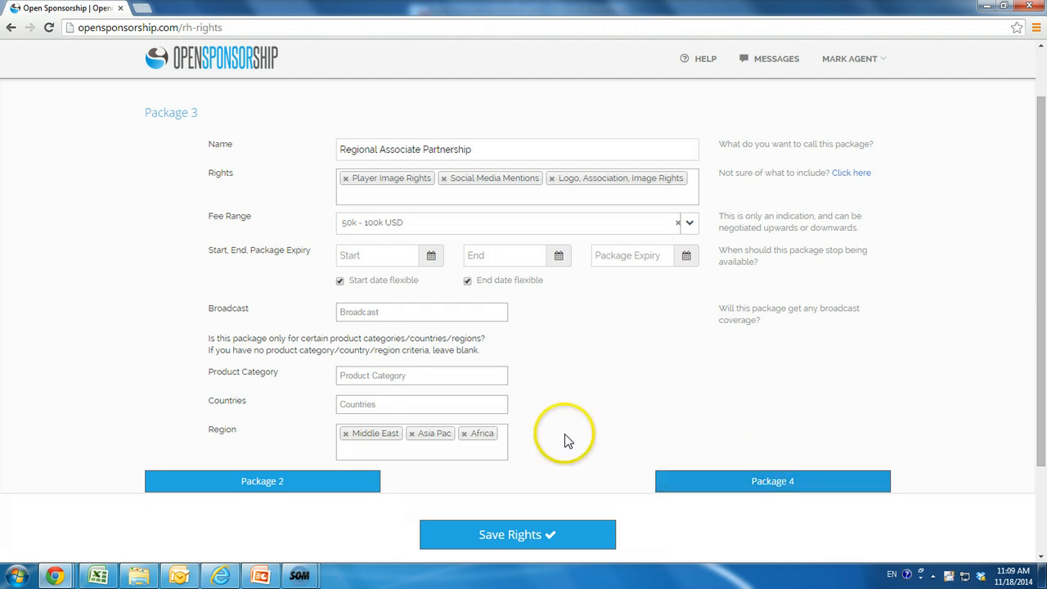
scroll("down", 3)
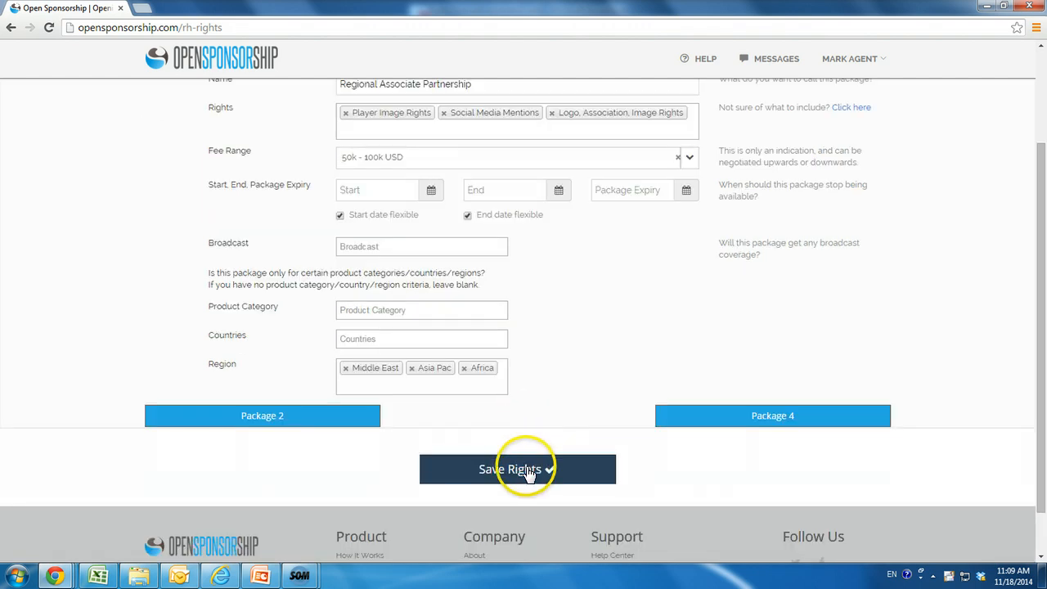
- Save the three rights packages, review them on the entity page, and reopen Edit Listing
left_click(510, 469)
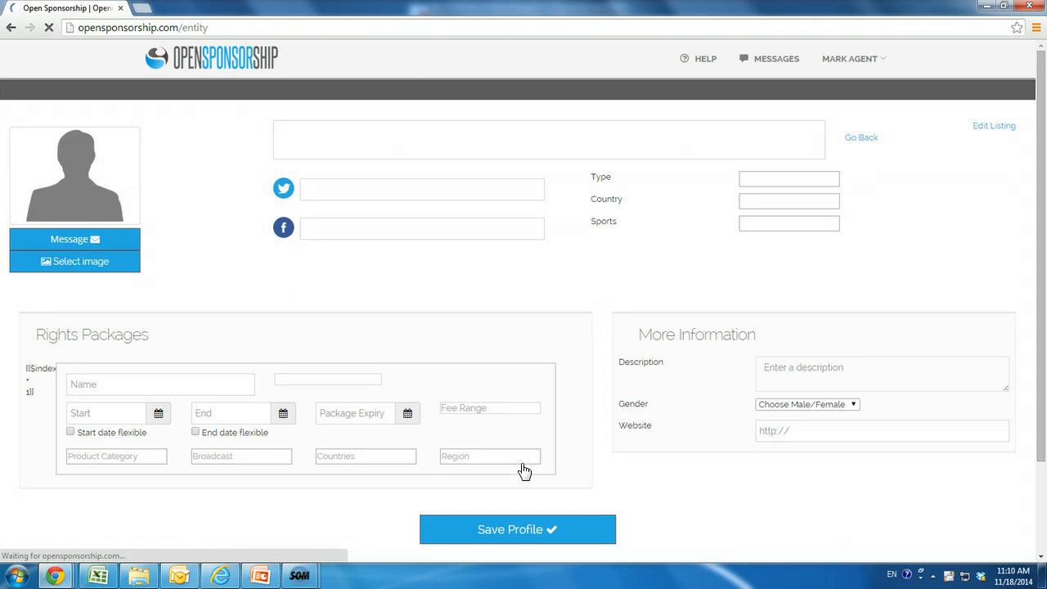
left_click(517, 529)
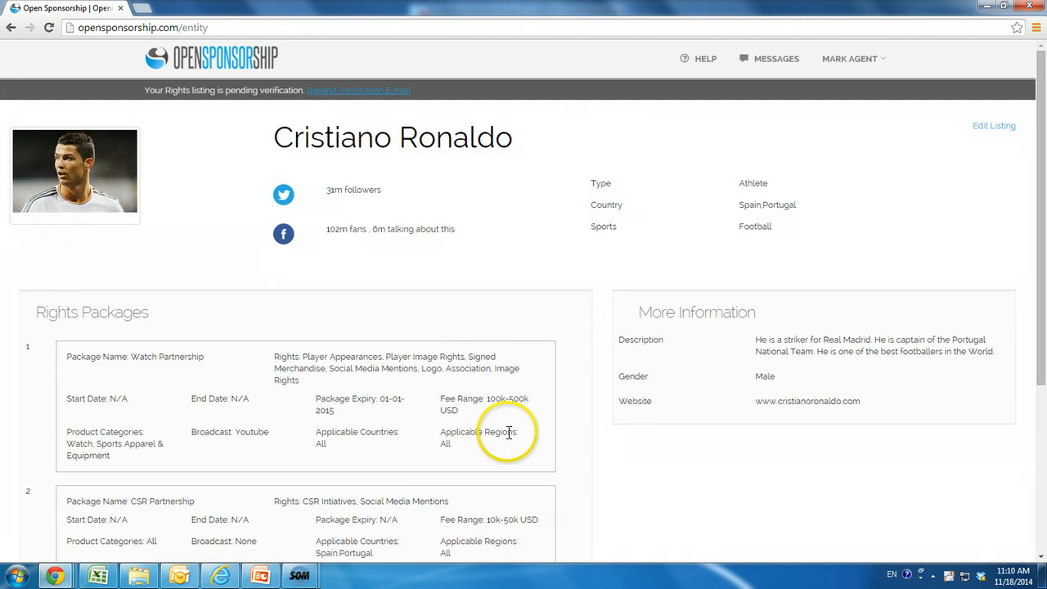
scroll("down", 3)
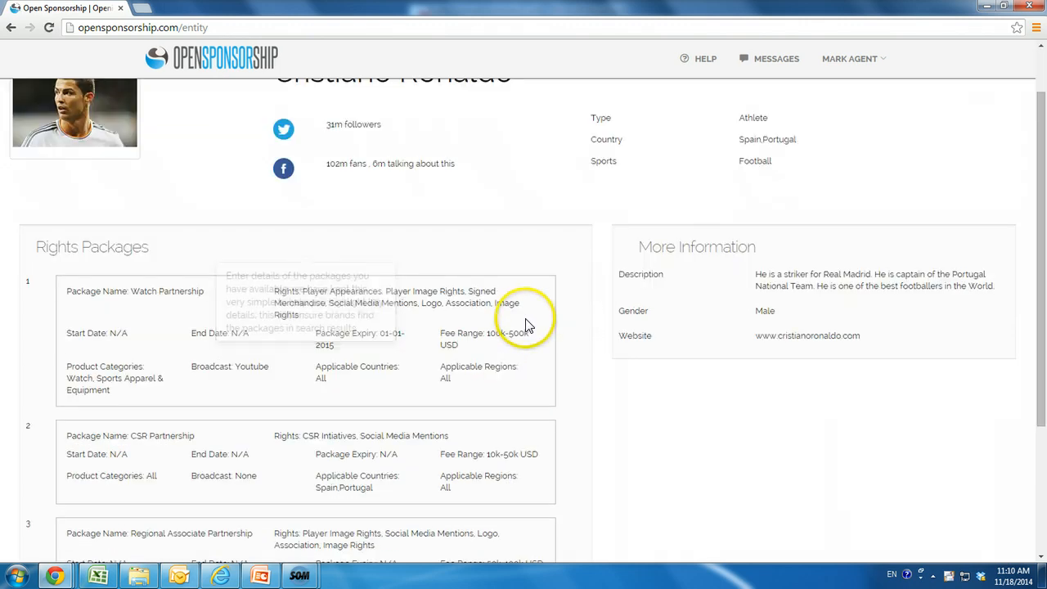
scroll("down", 3)
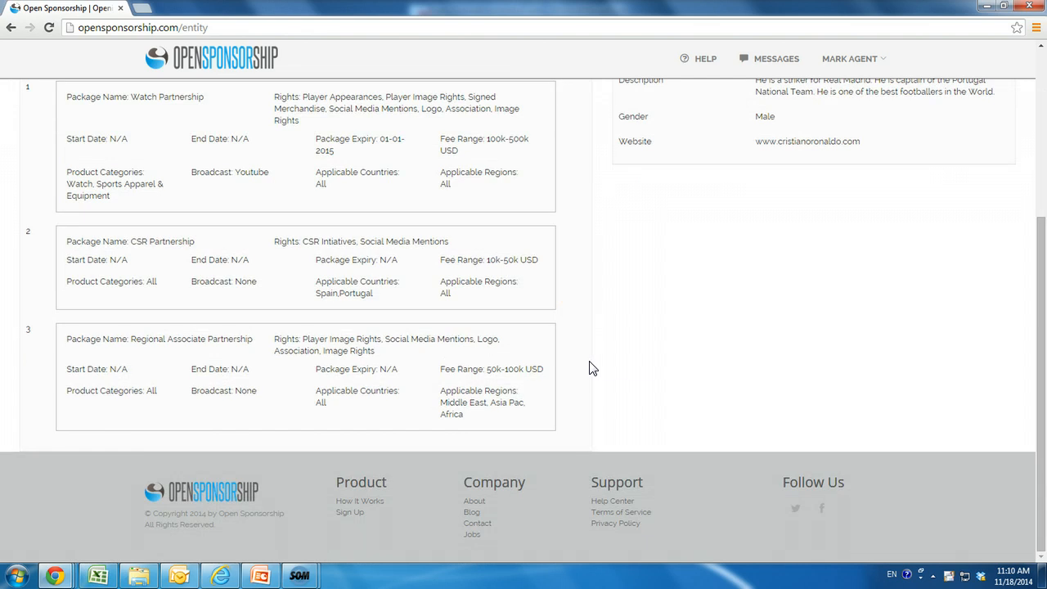
scroll("up", 3)
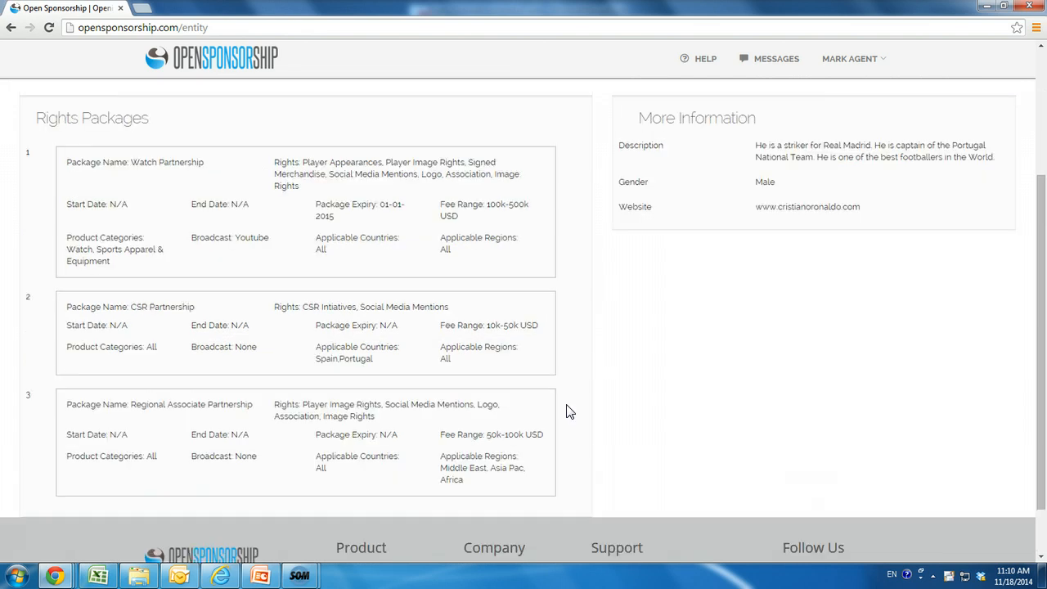
scroll("up", 3)
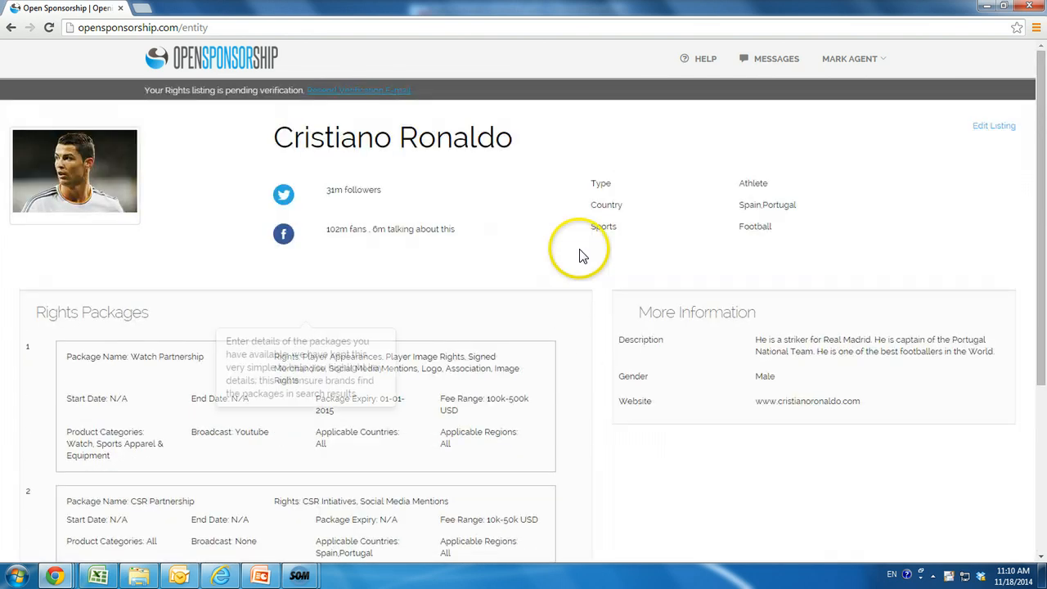
mouse_move(994, 125)
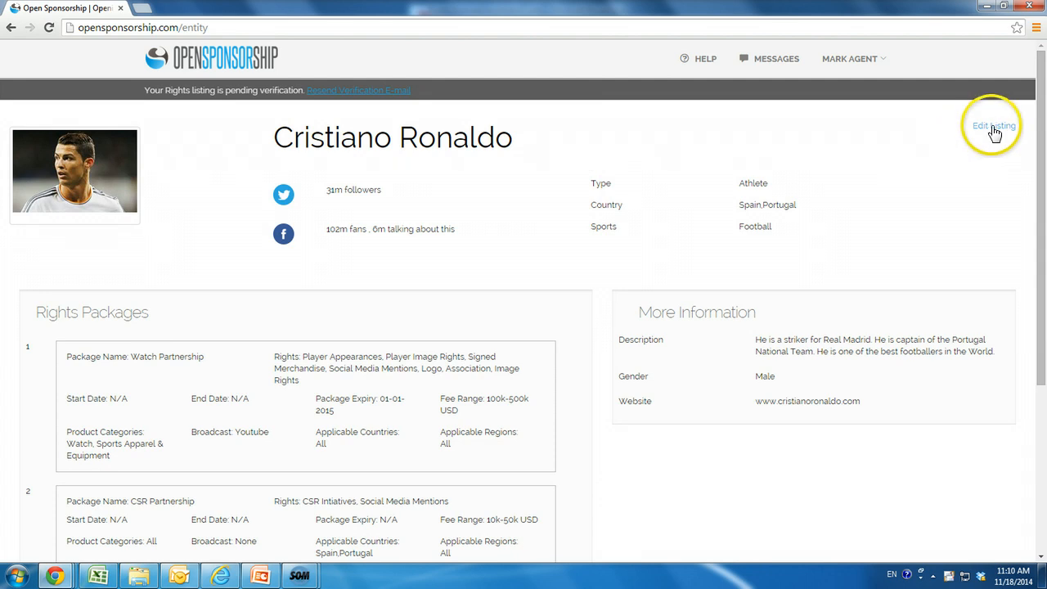
left_click(993, 125)
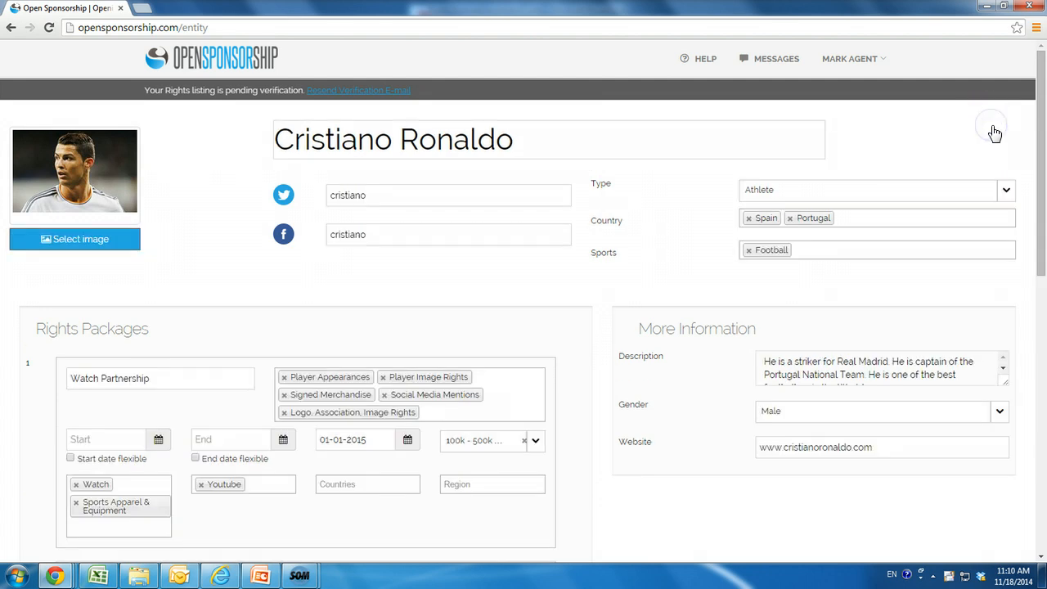